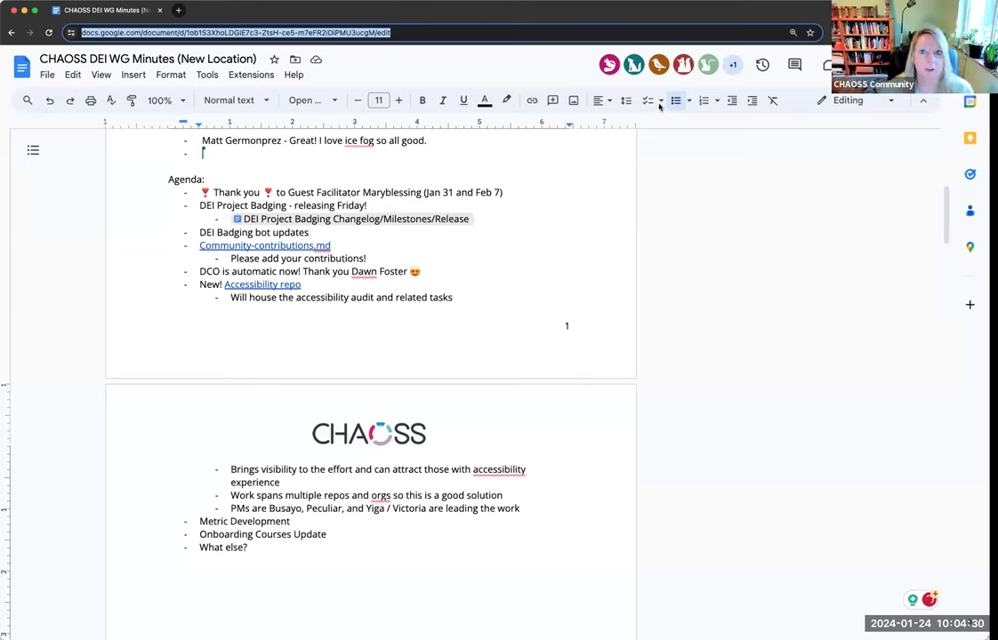
{"action": "mouse_move", "coordinate": [599, 100]}
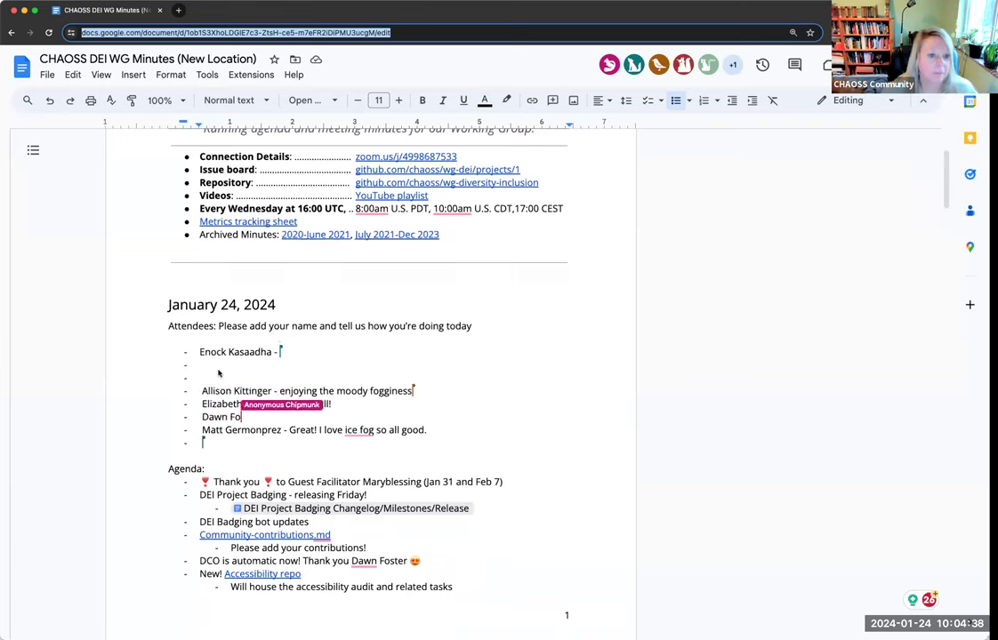
Note after the first attendee: 'The weather feels like home. Will head out for some programs'
{"action": "type", "text": "Feeling"}
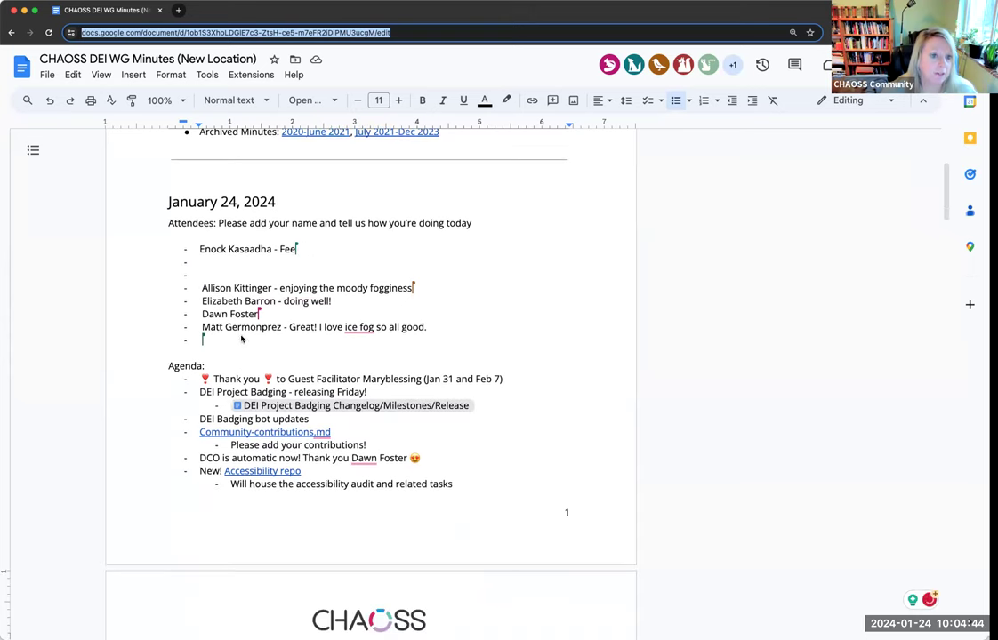
{"action": "type", "text": "The wa"}
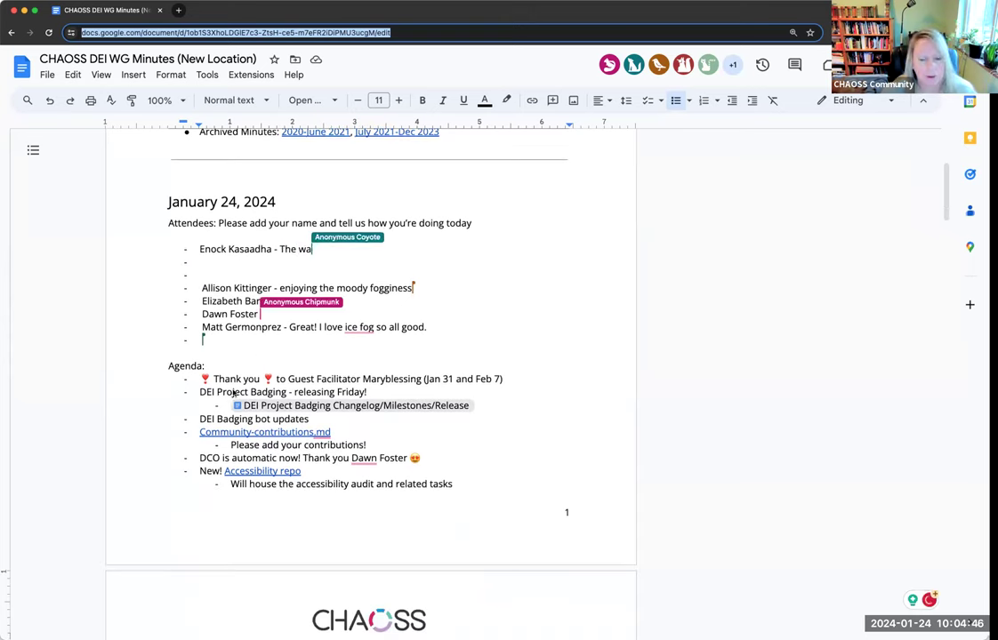
{"action": "type", "text": "ather feel"}
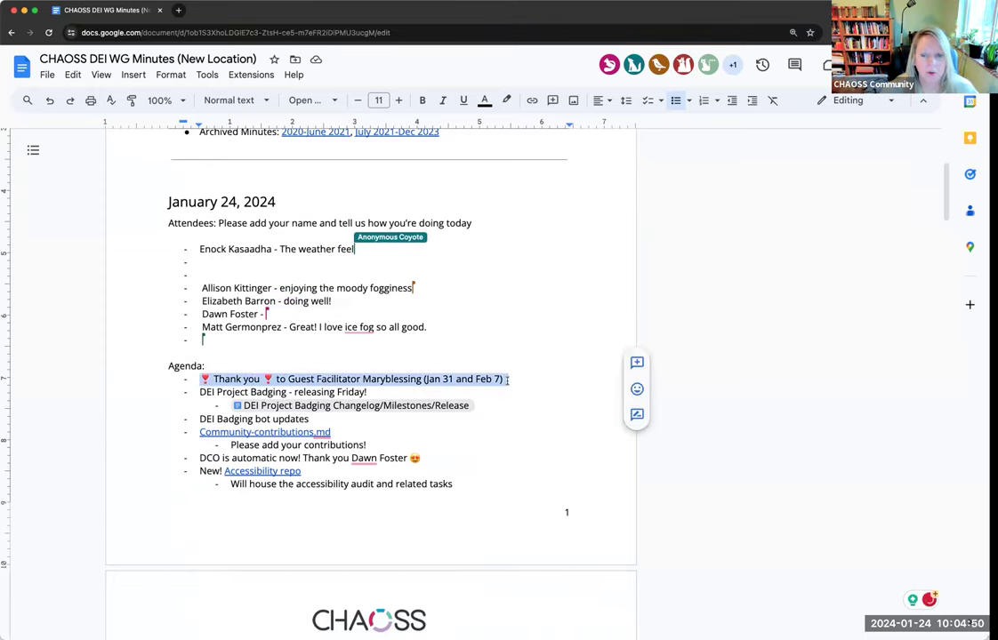
{"action": "type", "text": "s like home. wi"}
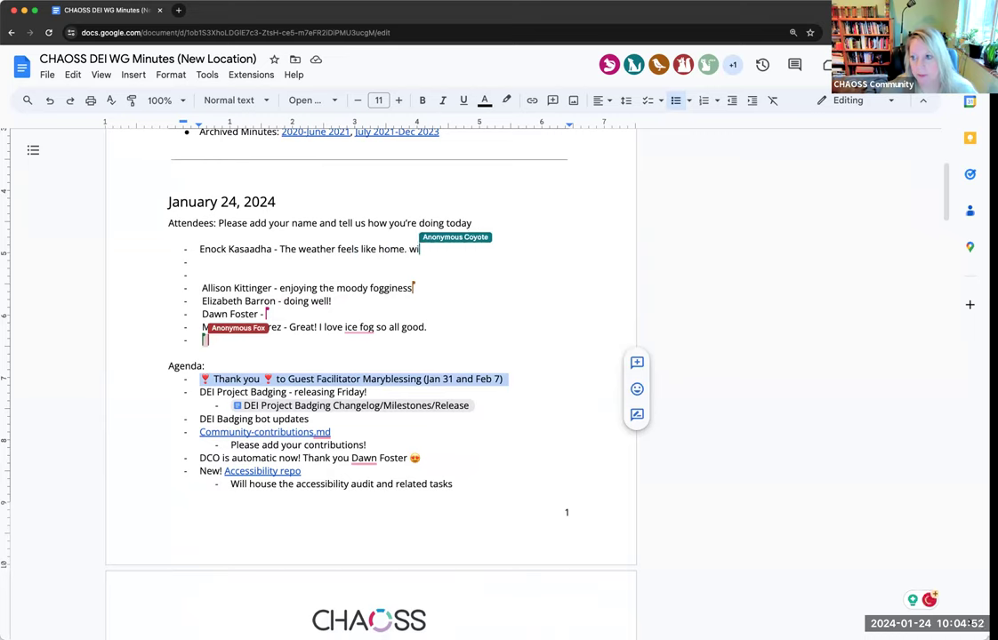
{"action": "type", "text": "Will head"}
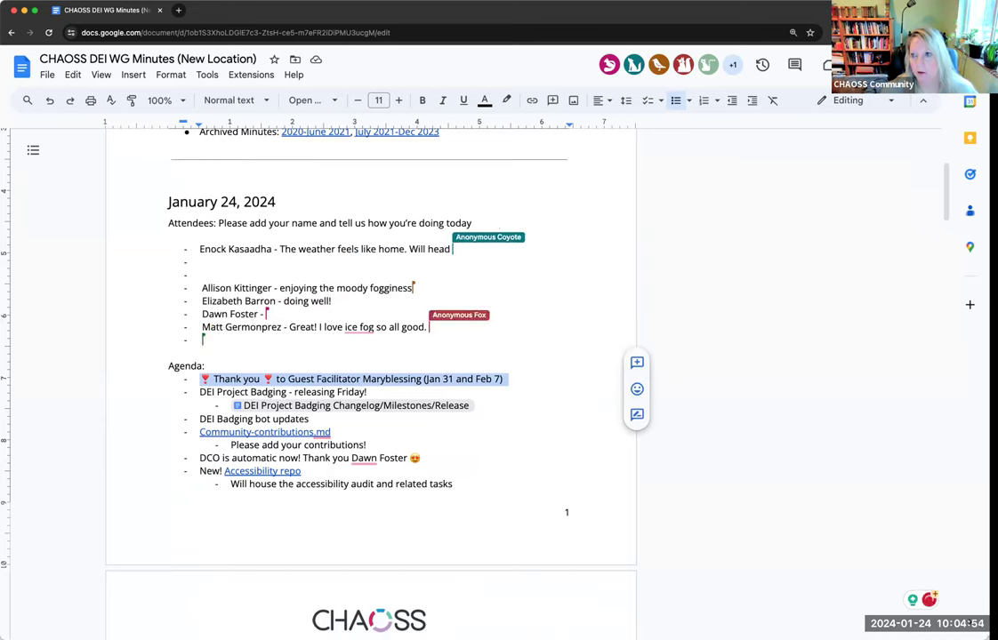
{"action": "type", "text": "out for some programs"}
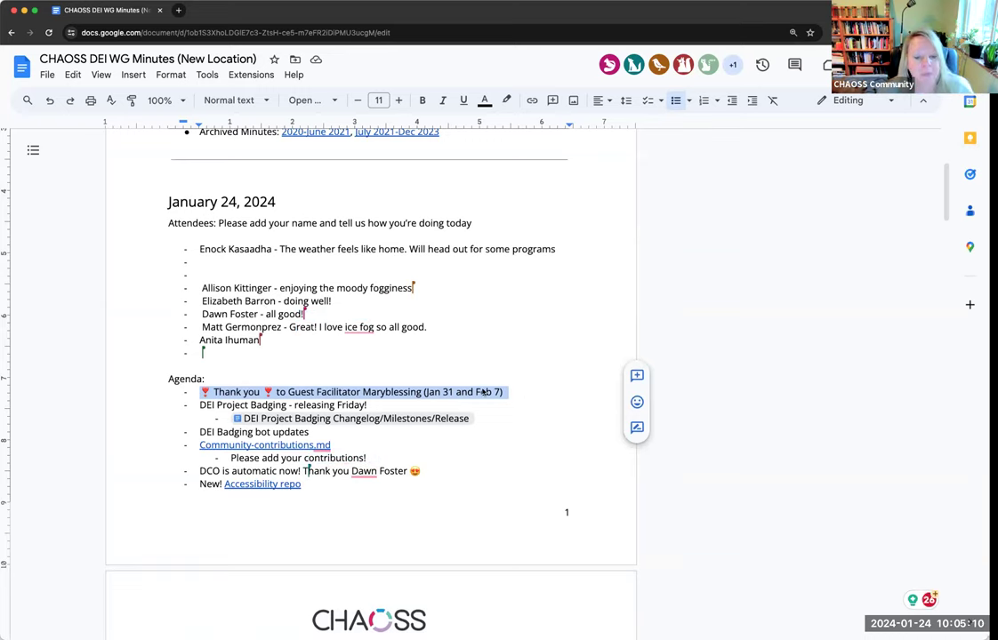
{"action": "mouse_move", "coordinate": [500, 402]}
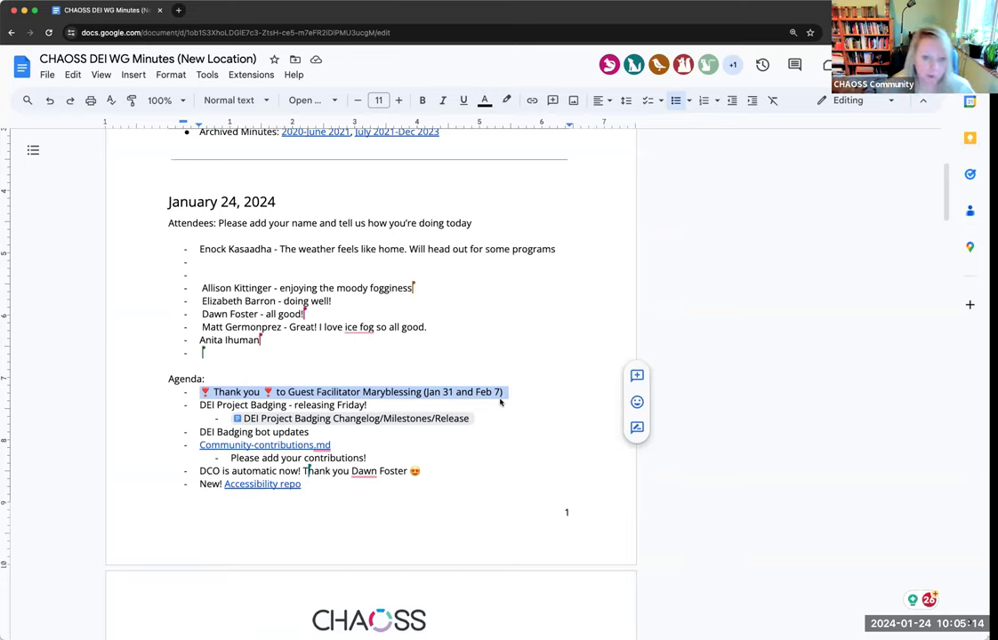
{"action": "mouse_move", "coordinate": [512, 393]}
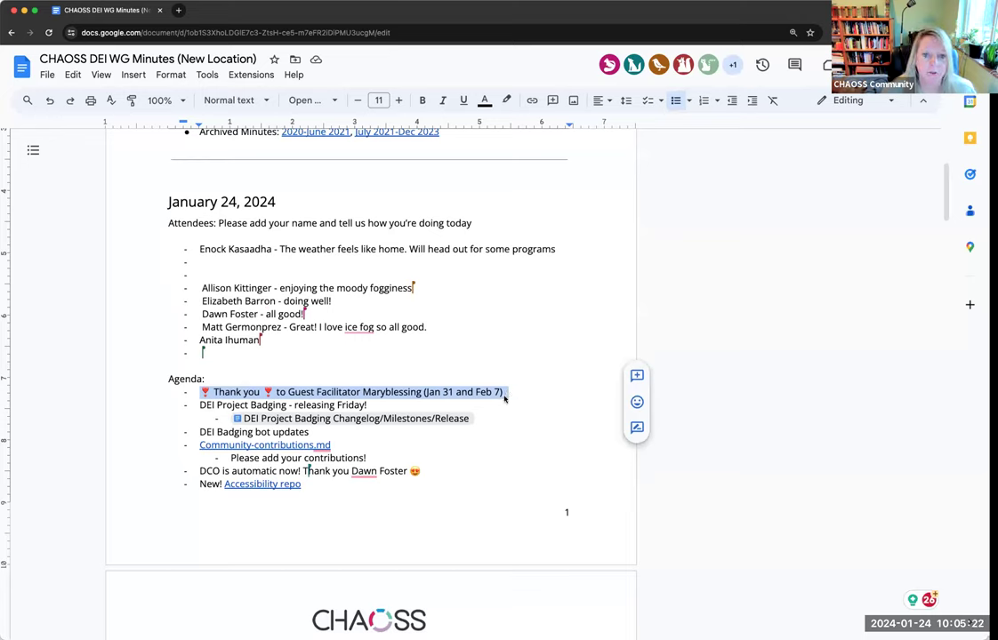
{"action": "mouse_move", "coordinate": [382, 394]}
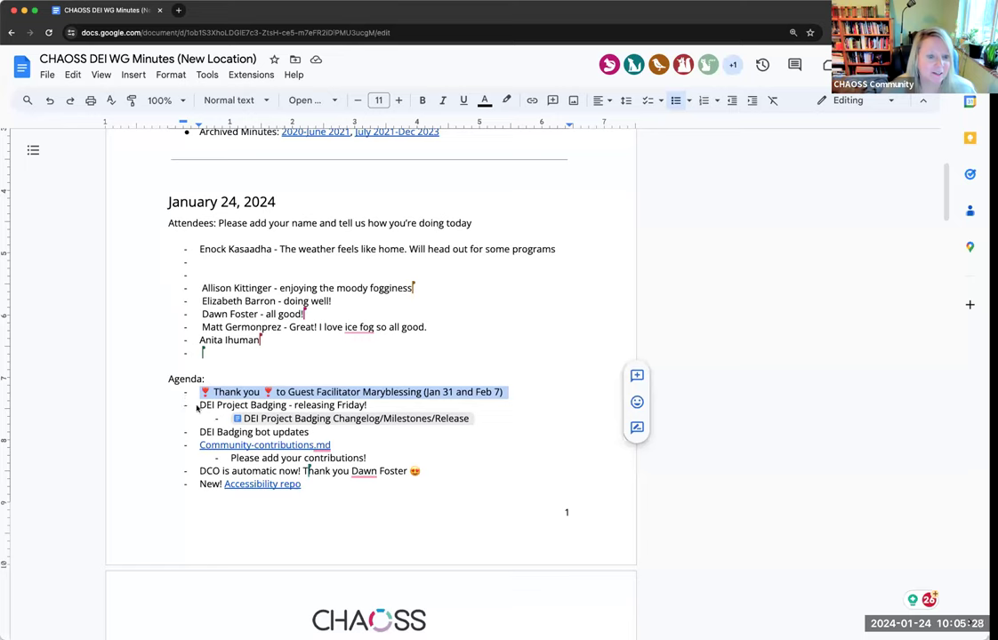
{"action": "mouse_move", "coordinate": [210, 410]}
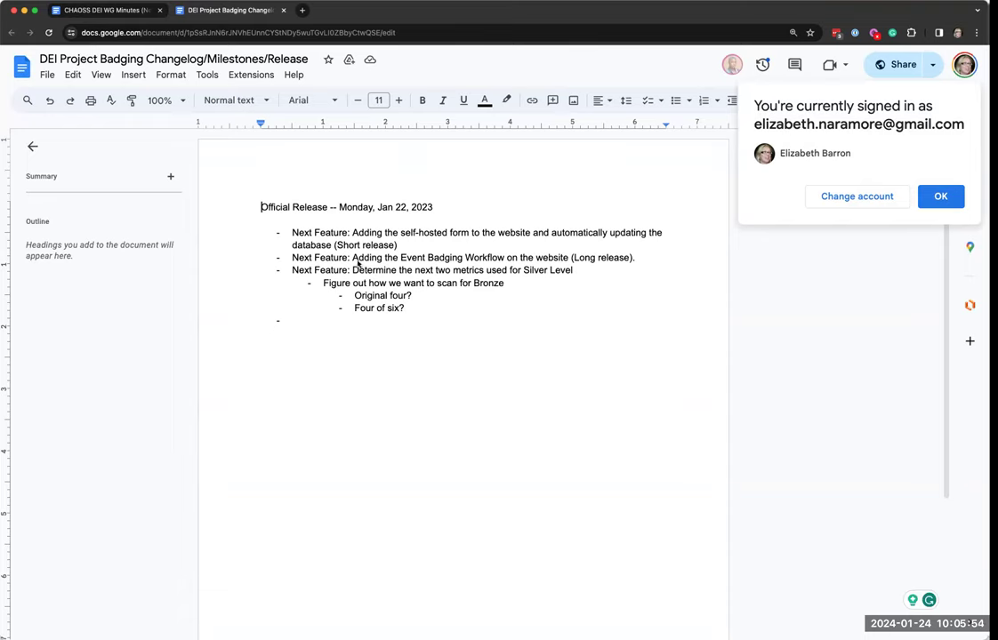
Dismiss the account notice and replace the Official Release date with 'Friday, Jan 26, 2024'
{"action": "left_click", "coordinate": [939, 196]}
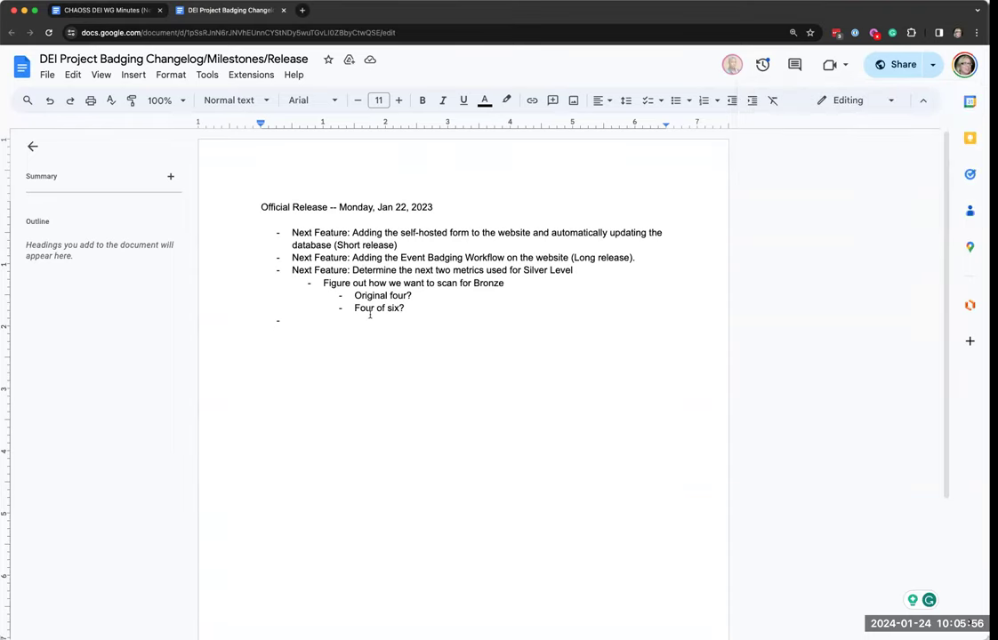
{"action": "mouse_move", "coordinate": [288, 302]}
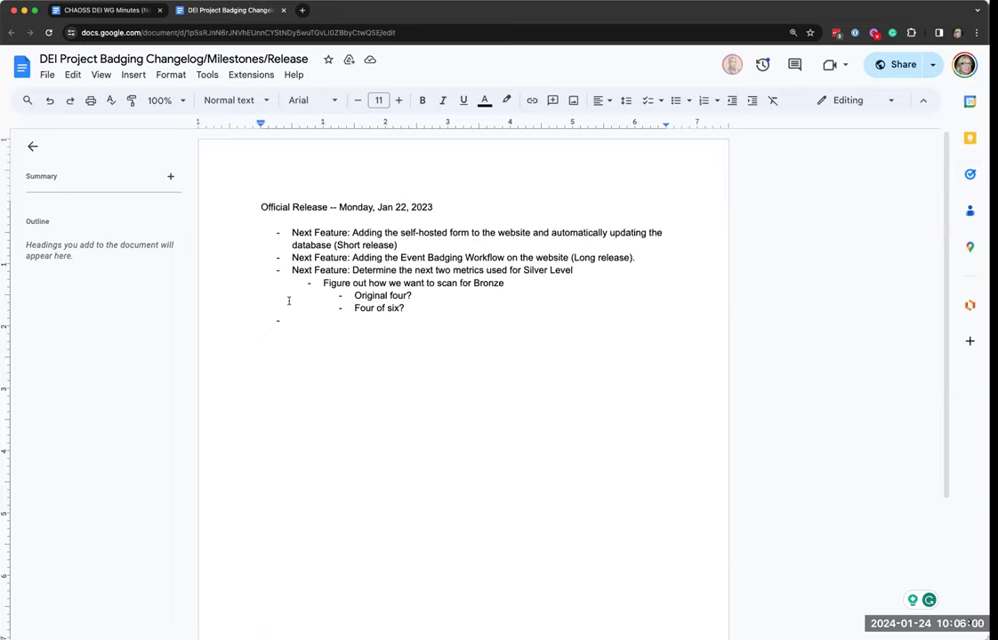
{"action": "mouse_move", "coordinate": [352, 217]}
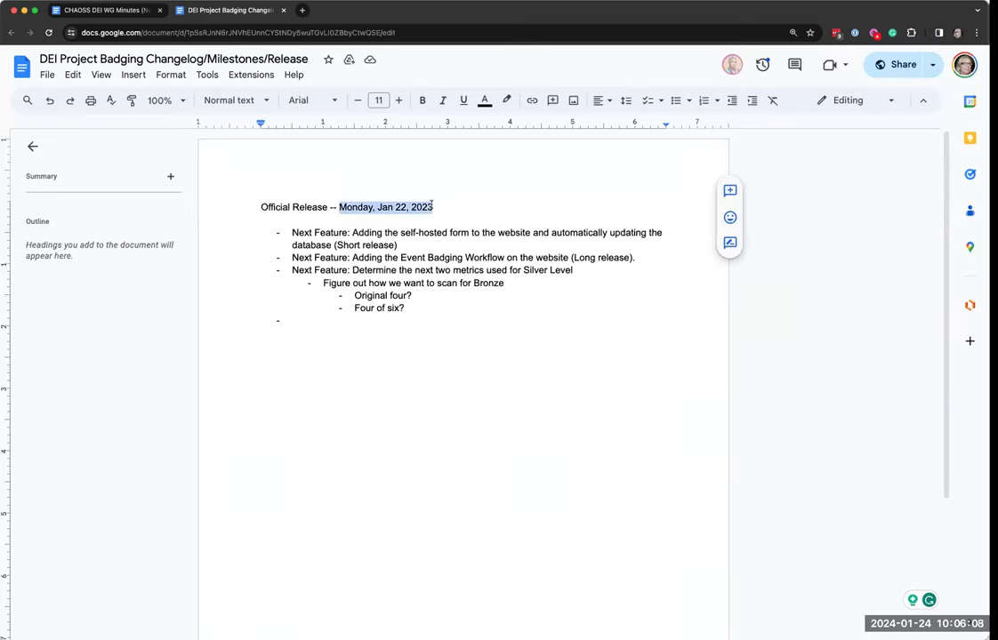
{"action": "type", "text": "Frida"}
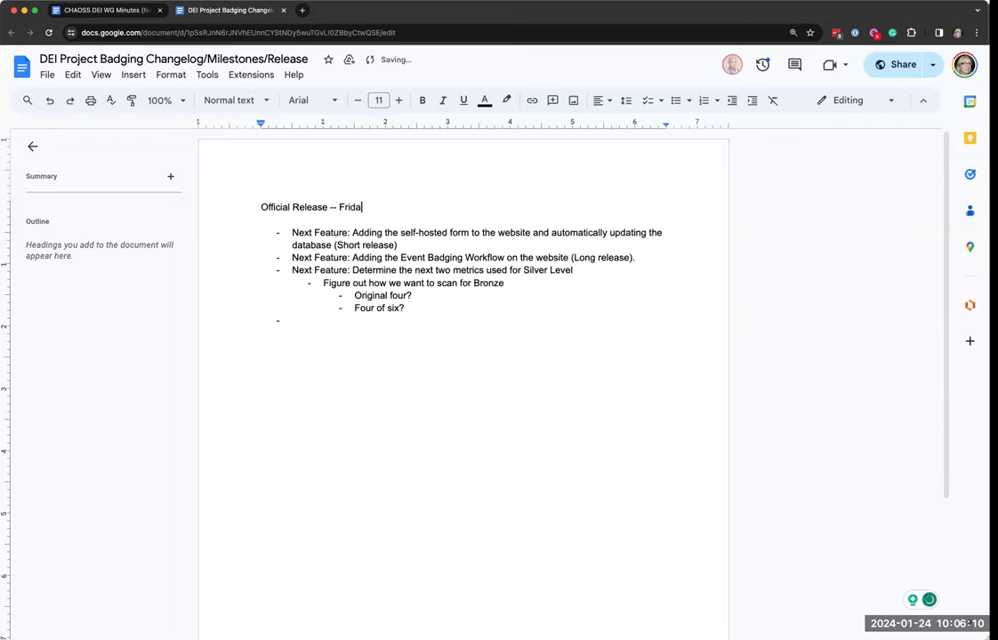
{"action": "type", "text": "y, Jan"}
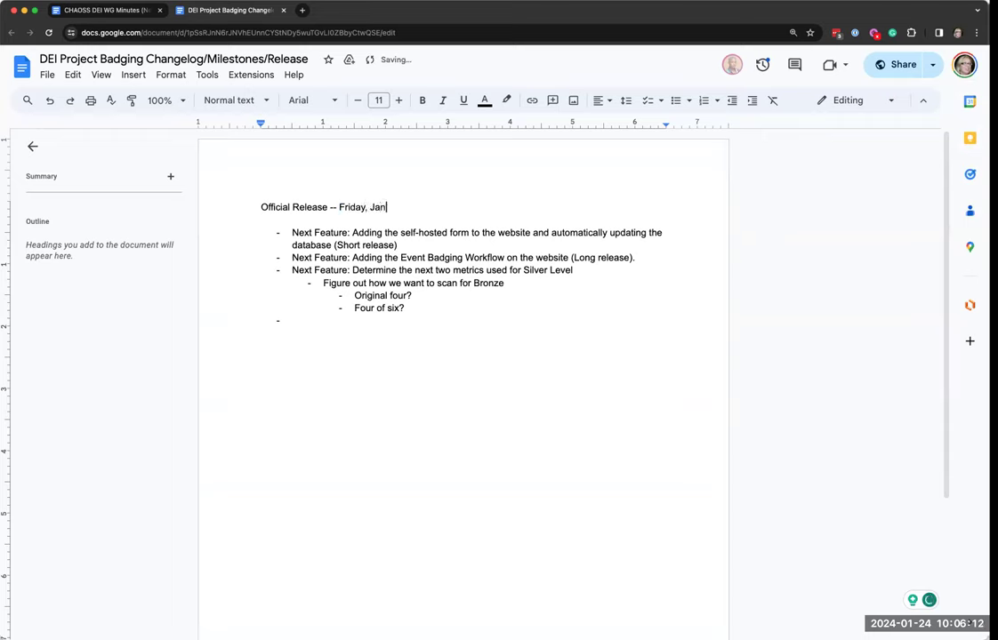
{"action": "type", "text": "26, 2024"}
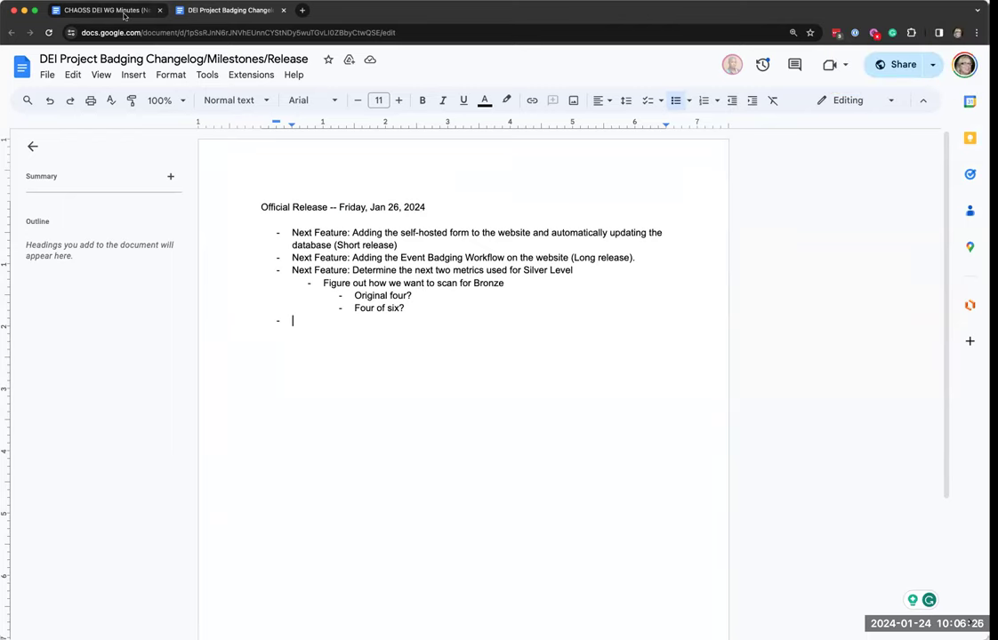
{"action": "mouse_move", "coordinate": [106, 11]}
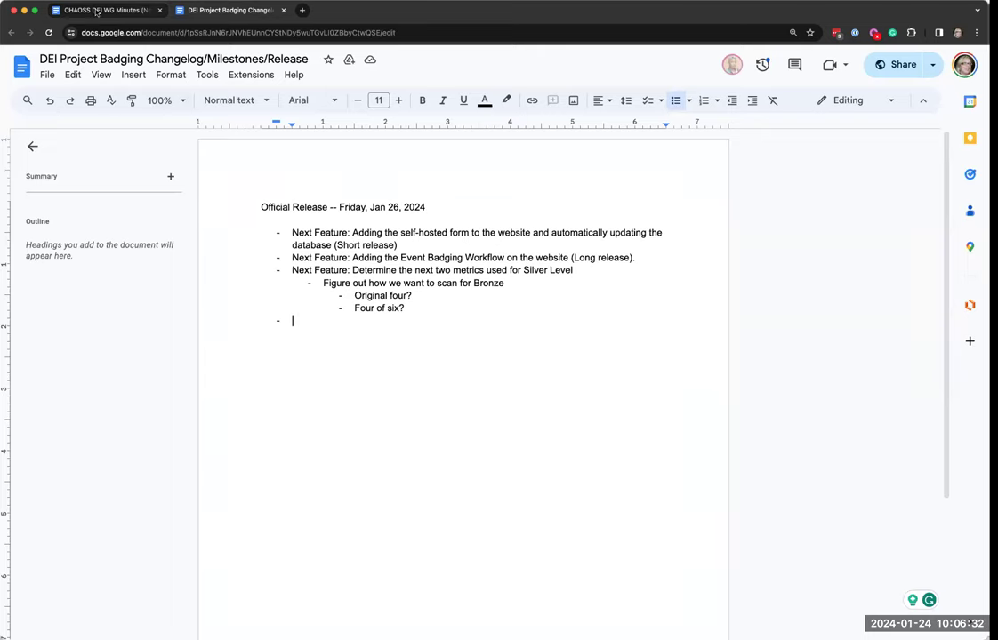
{"action": "mouse_move", "coordinate": [99, 11]}
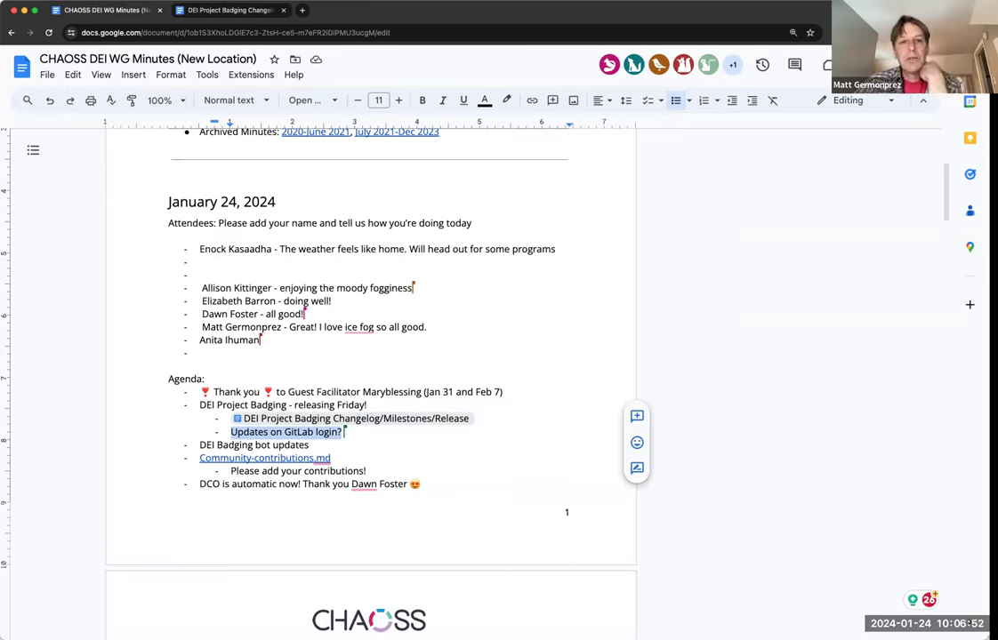
{"action": "mouse_move", "coordinate": [374, 448]}
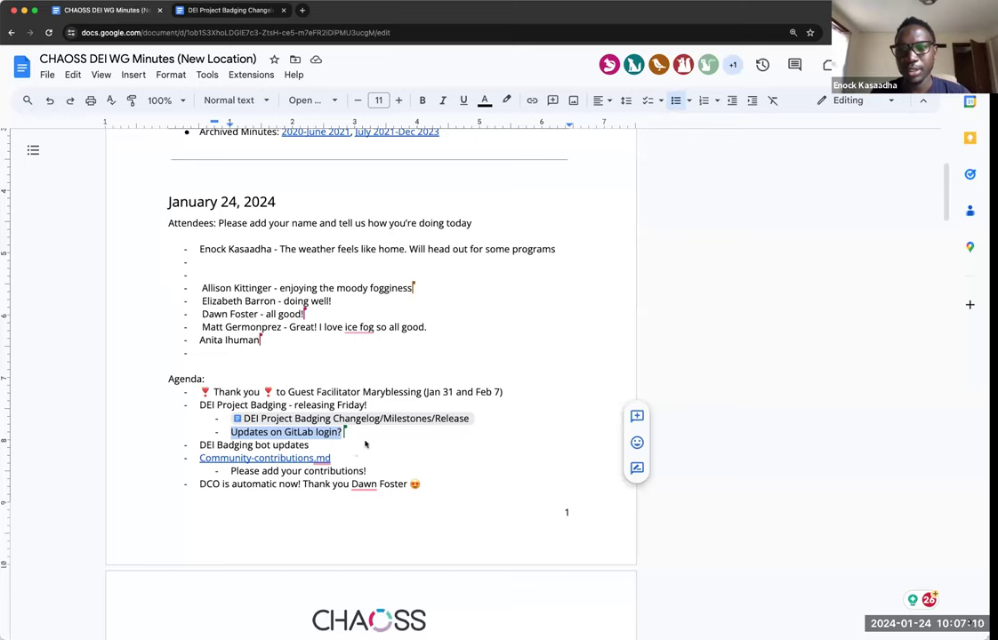
{"action": "mouse_move", "coordinate": [355, 435]}
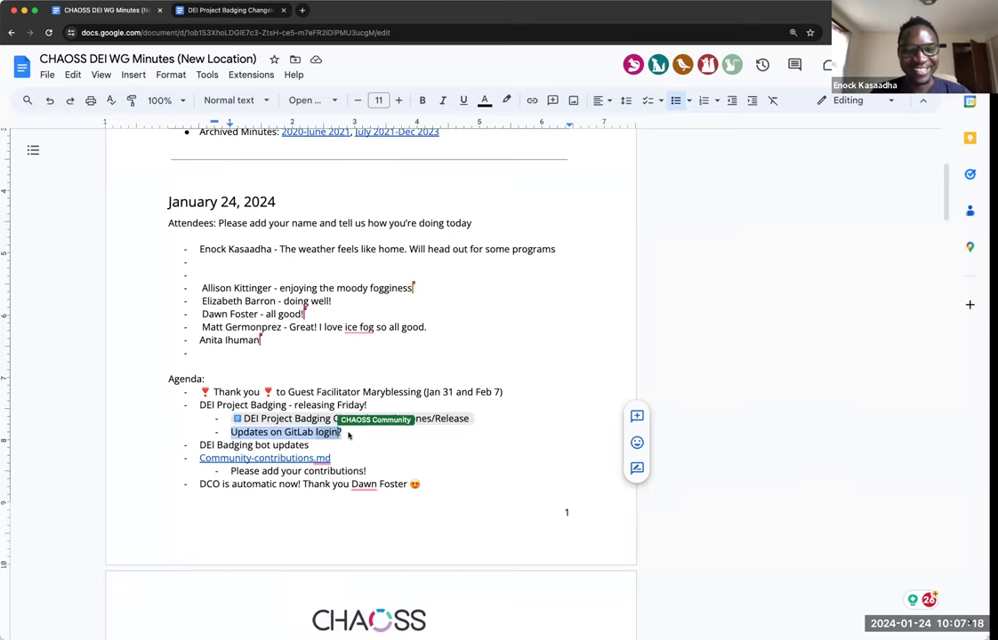
{"action": "type", "text": "repositories"}
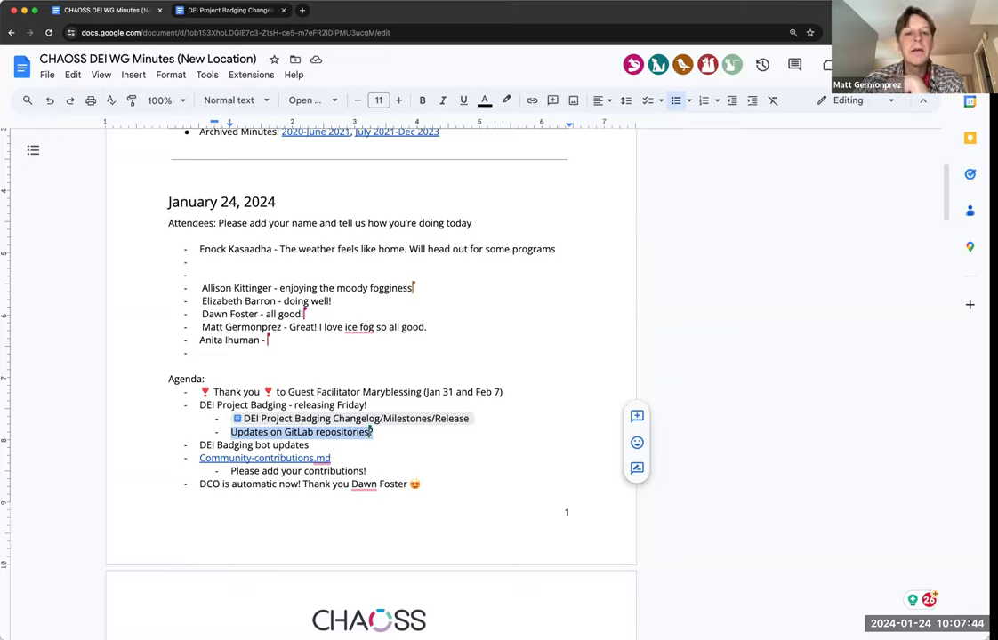
{"action": "type", "text": "All good, just overwhel"}
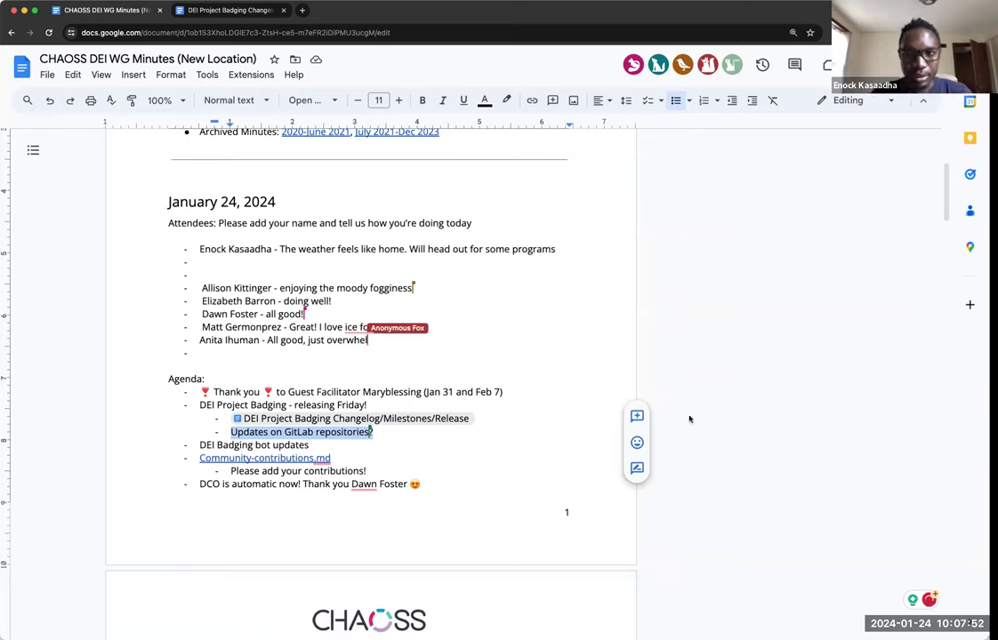
{"action": "type", "text": "ming"}
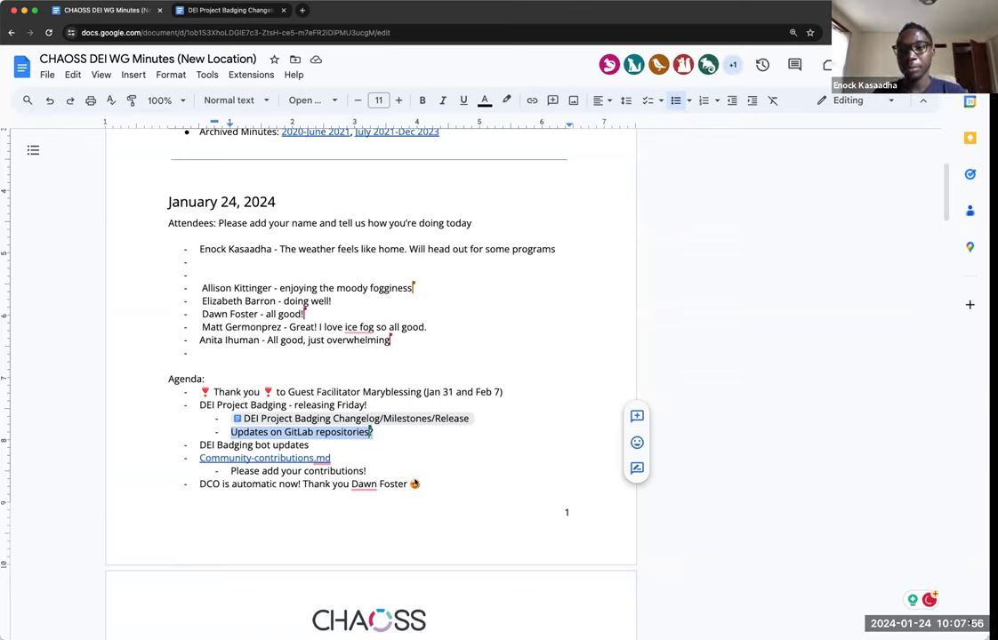
Add an agenda bullet on Anita's recommendations for this group from her research
{"action": "scroll", "scroll_direction": "down", "scroll_amount": 3}
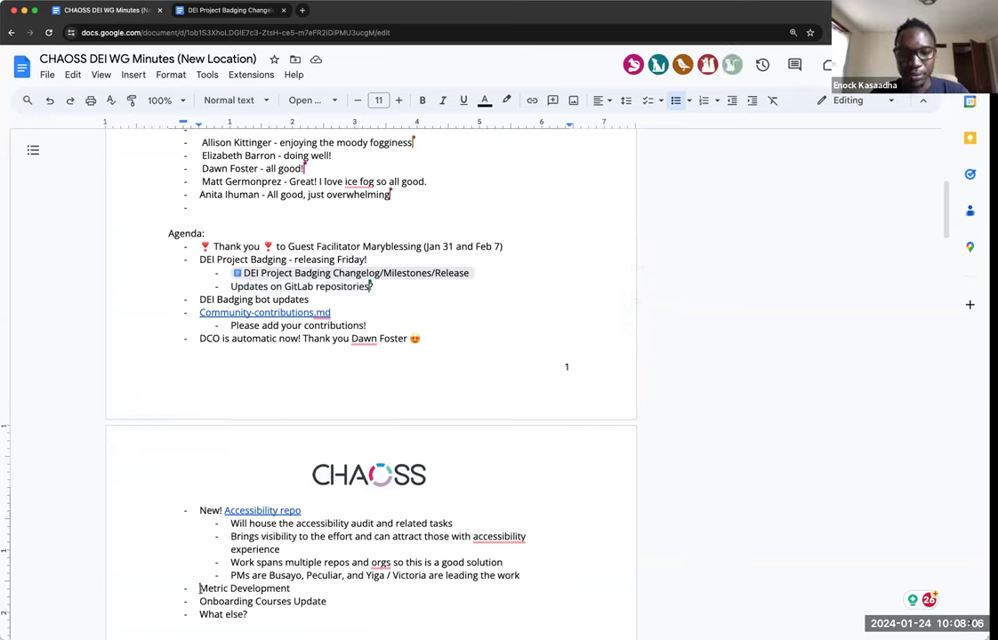
{"action": "type", "text": "A"}
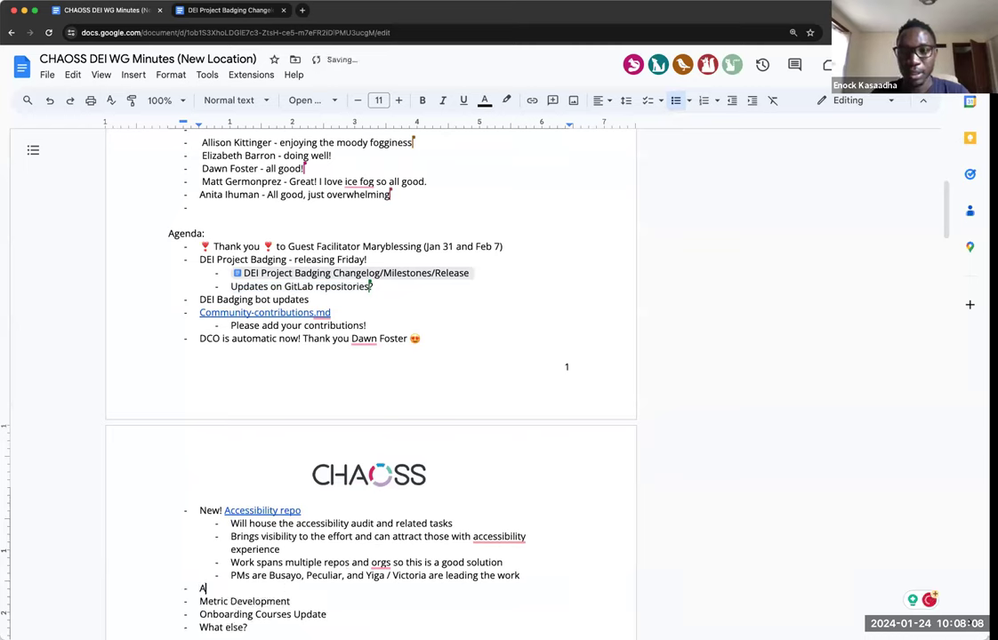
{"action": "type", "text": "nita's RE"}
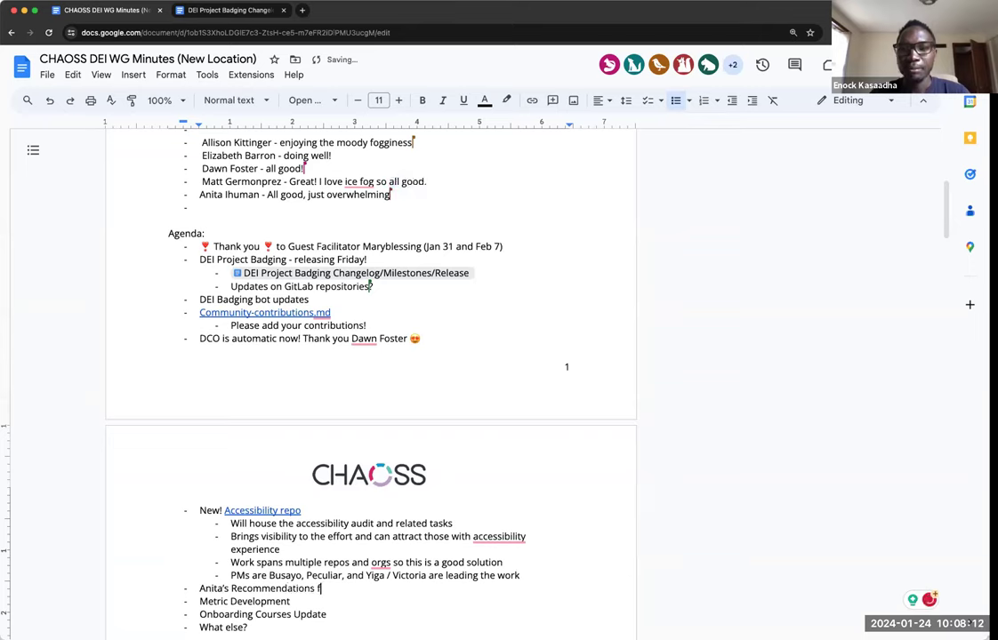
{"action": "type", "text": "or this group"}
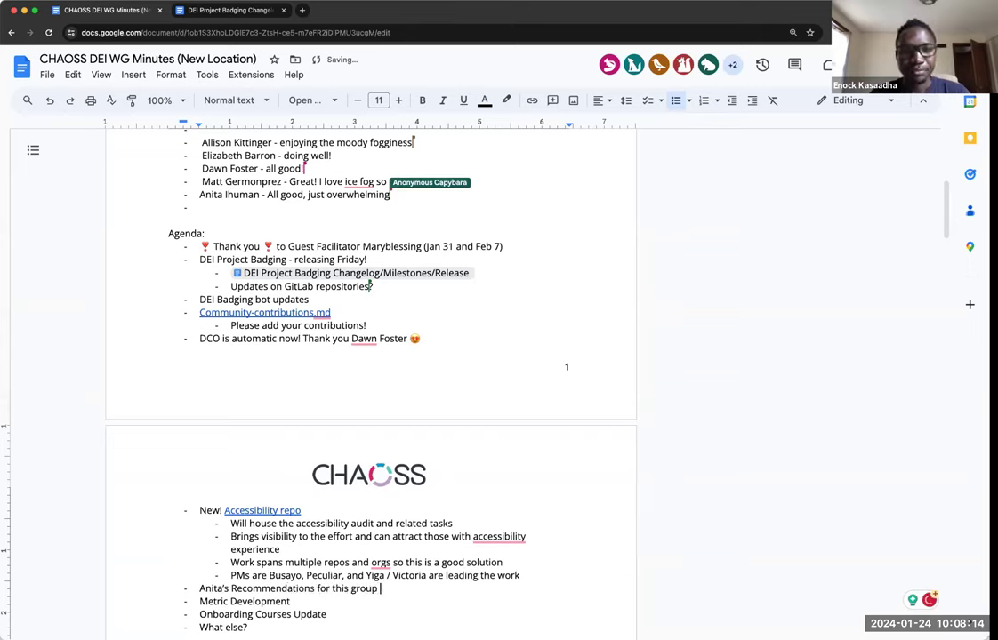
{"action": "type", "text": "from her research"}
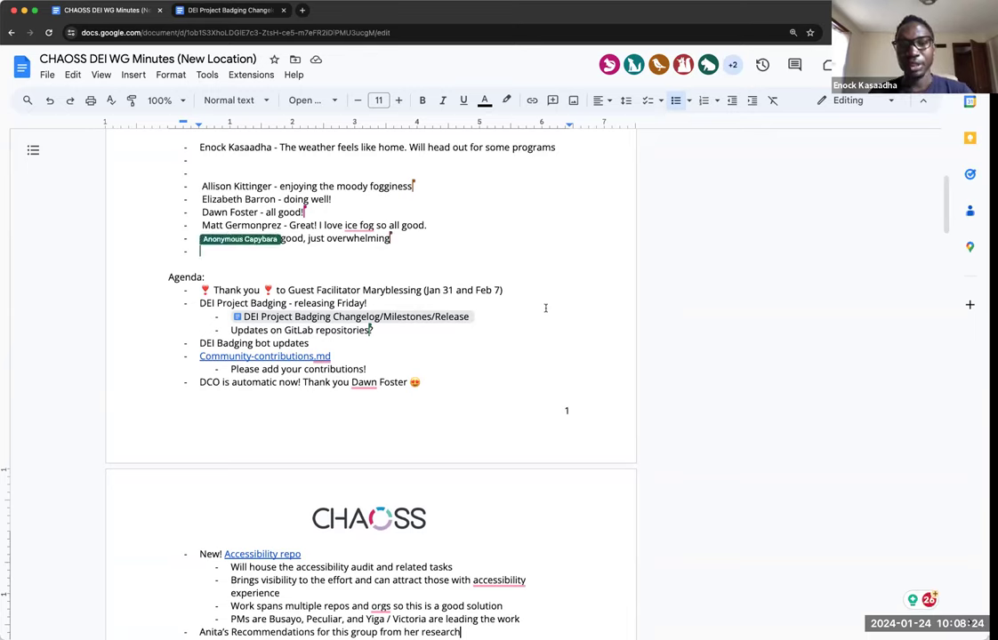
{"action": "type", "text": "Y"}
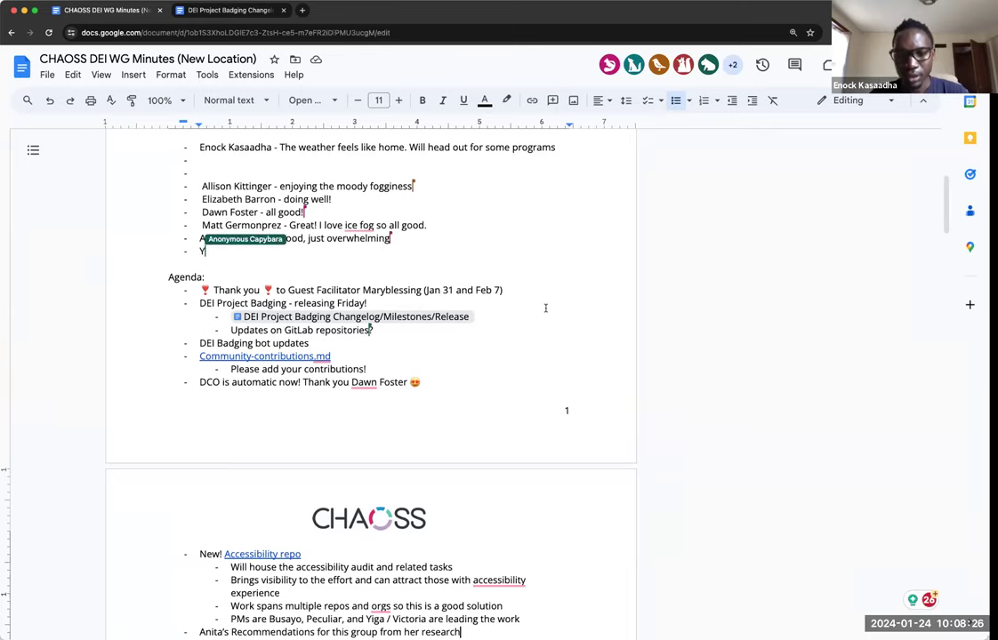
{"action": "type", "text": "iga"}
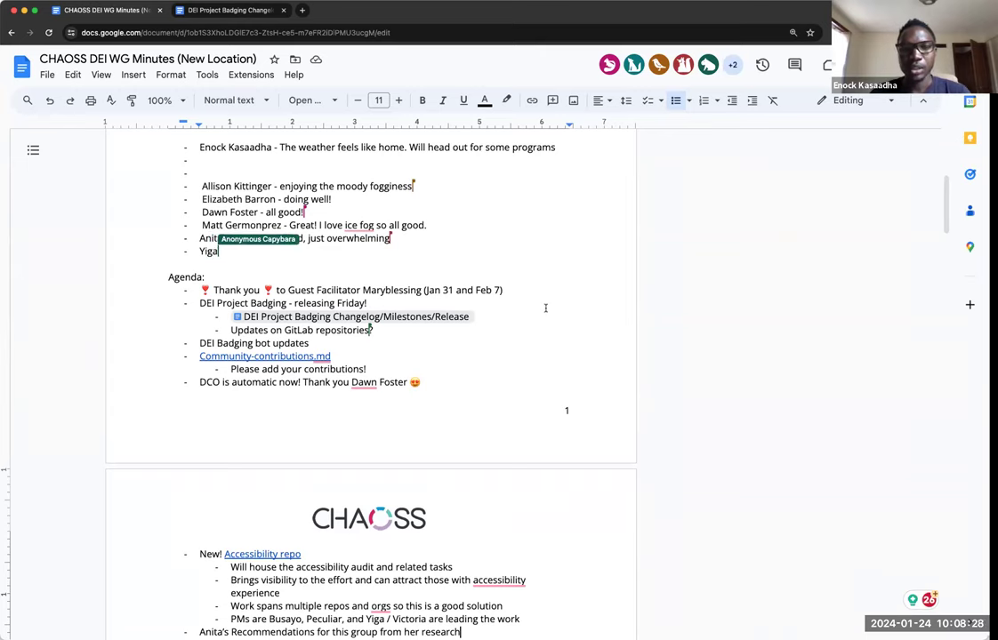
{"action": "type", "text": "kpoa"}
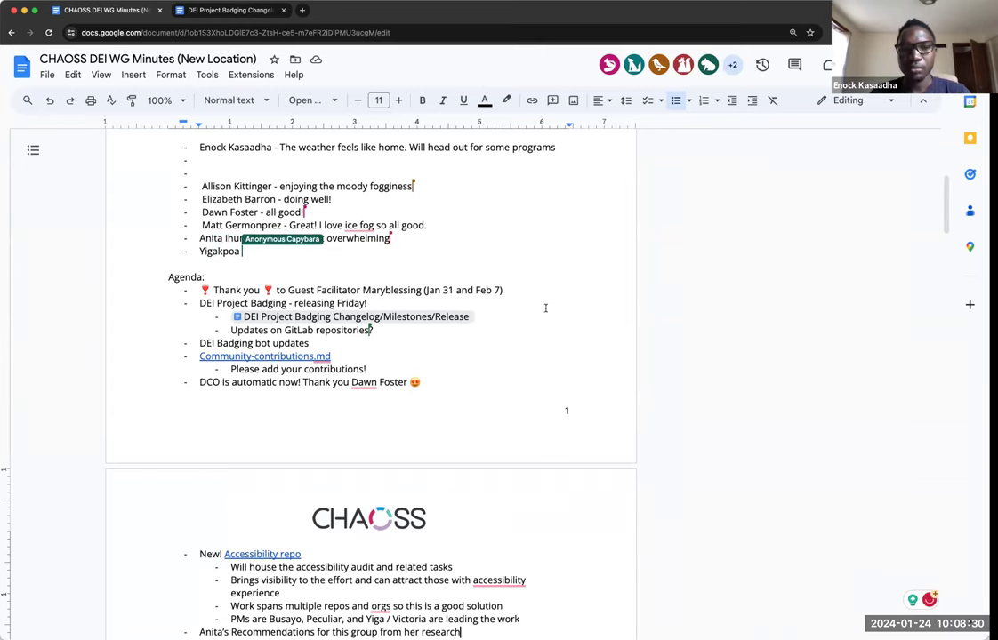
{"action": "type", "text": "Ik"}
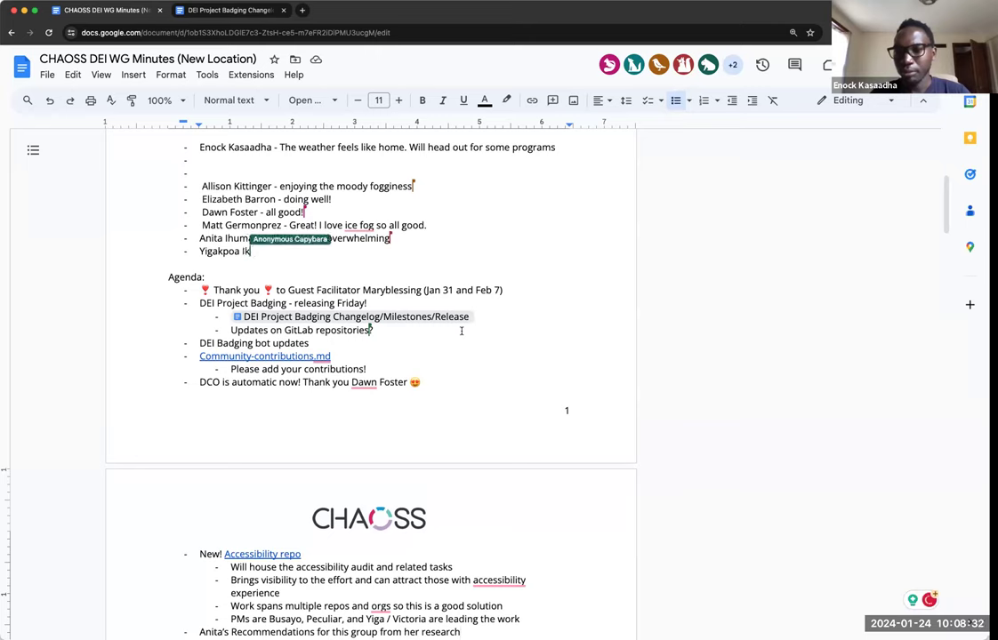
{"action": "type", "text": "pae -"}
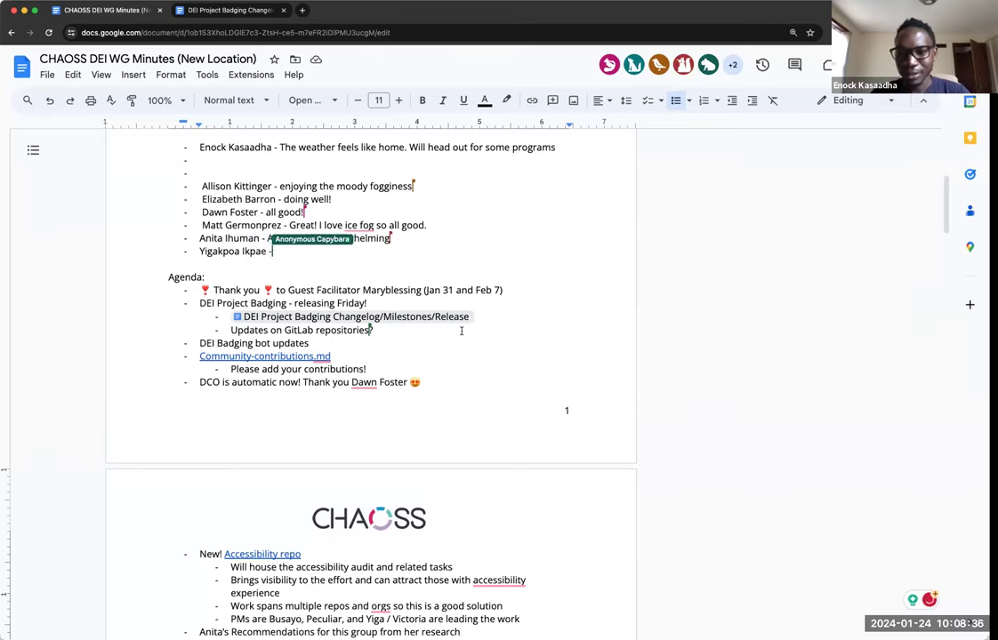
{"action": "type", "text": "All good, just overwhelming"}
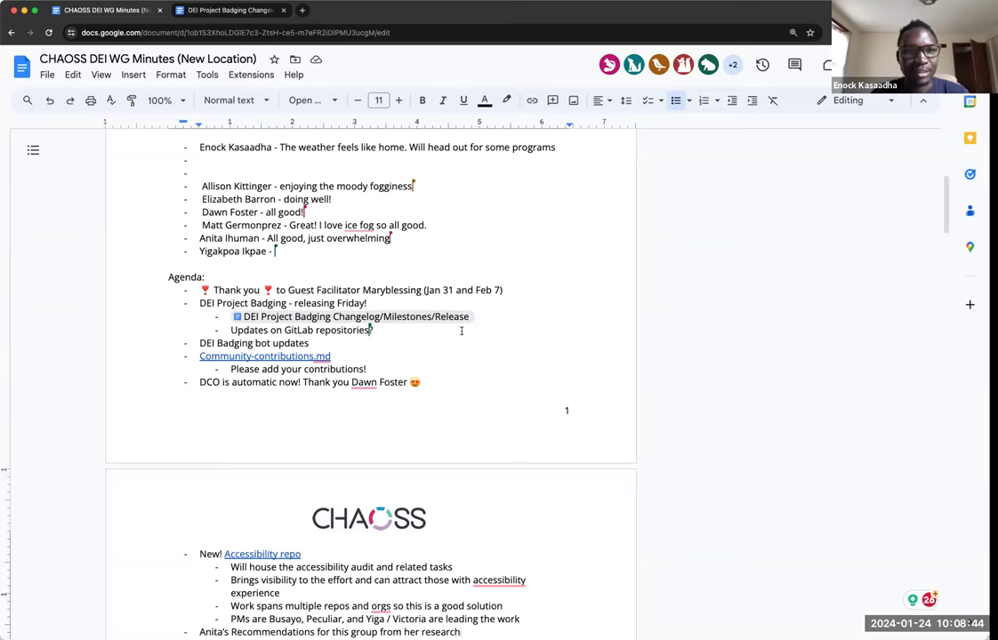
{"action": "type", "text": "I'm"}
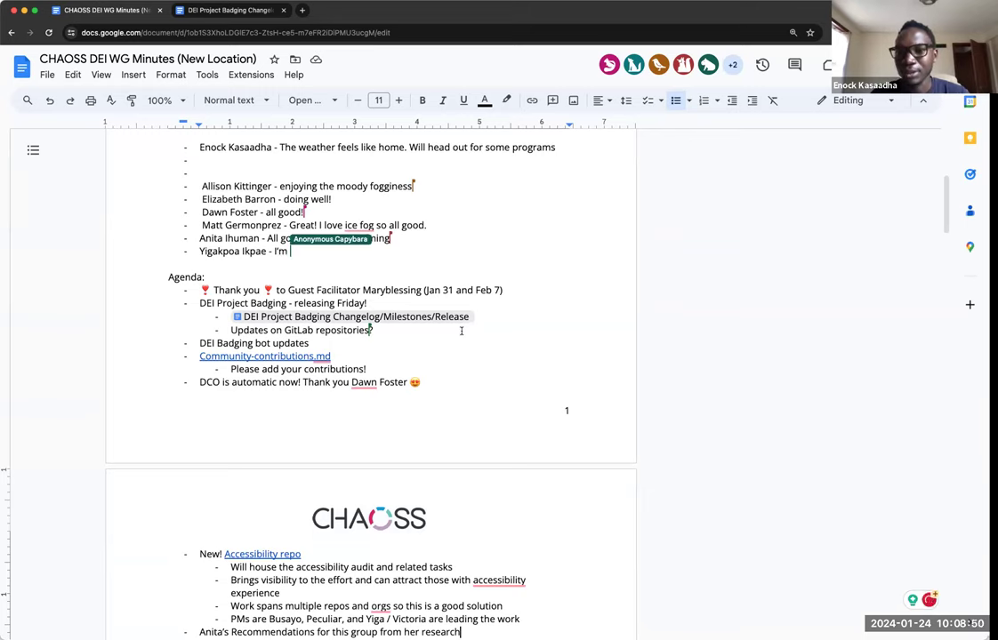
{"action": "type", "text": "alright"}
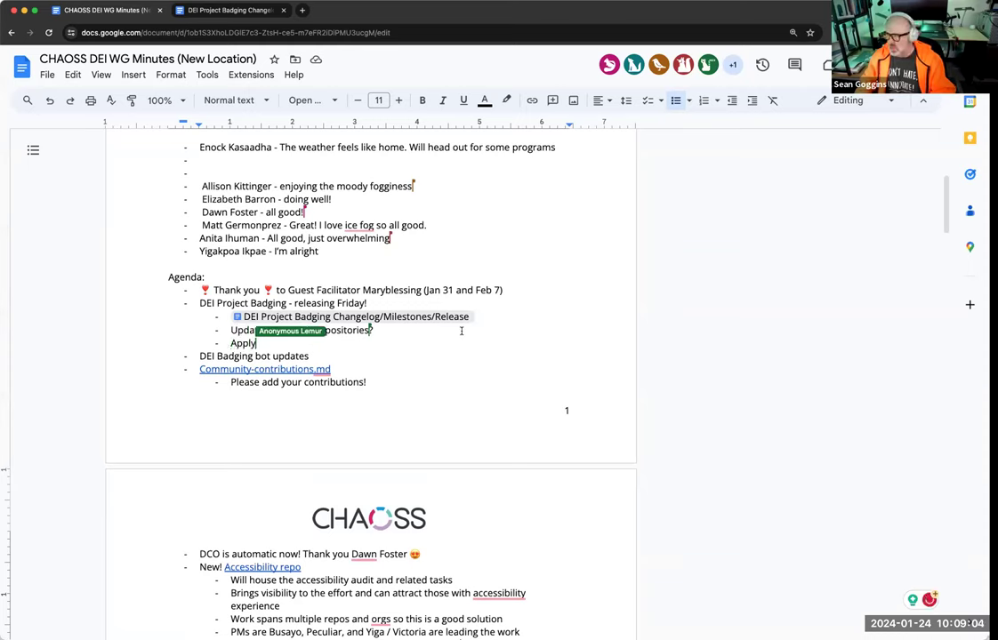
Add sub-bullet '"Apply for Selfhosted projects" button is up' under DEI Project Badging
{"action": "type", "text": "for"}
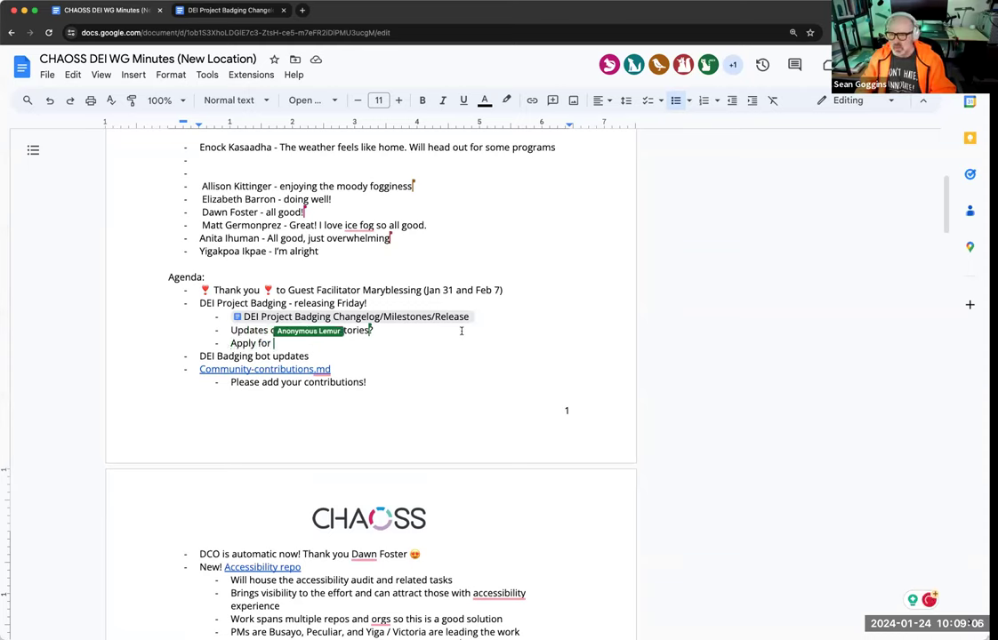
{"action": "type", "text": "Selfhosted p"}
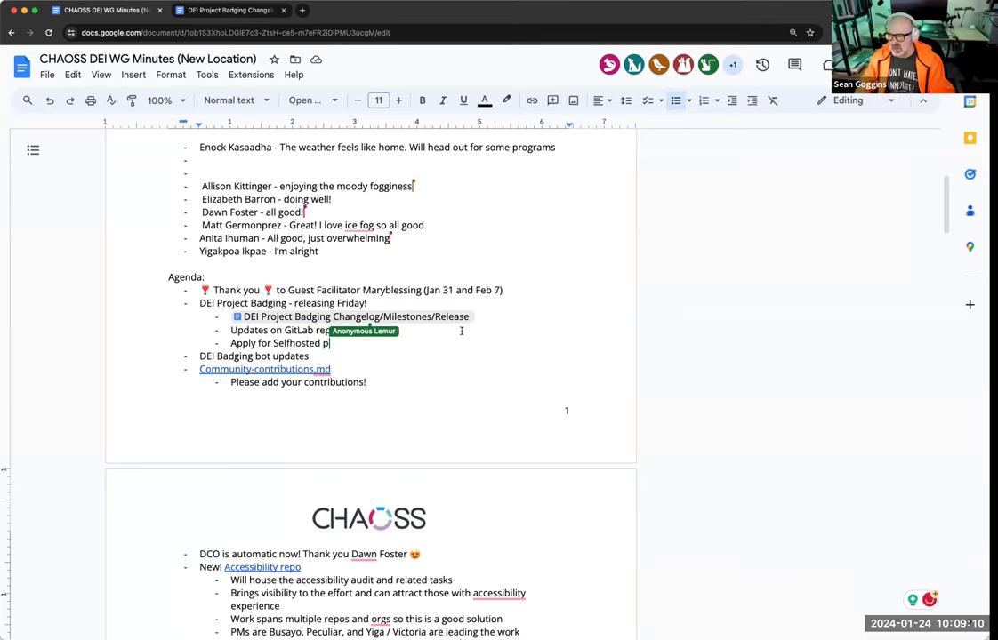
{"action": "type", "text": "rojects"}
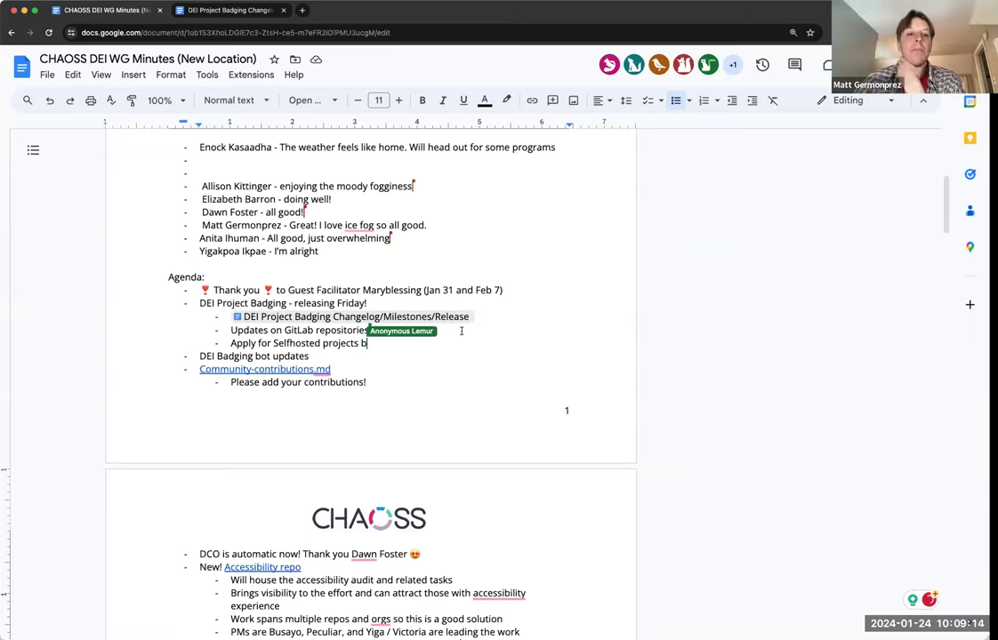
{"action": "type", "text": "button is up"}
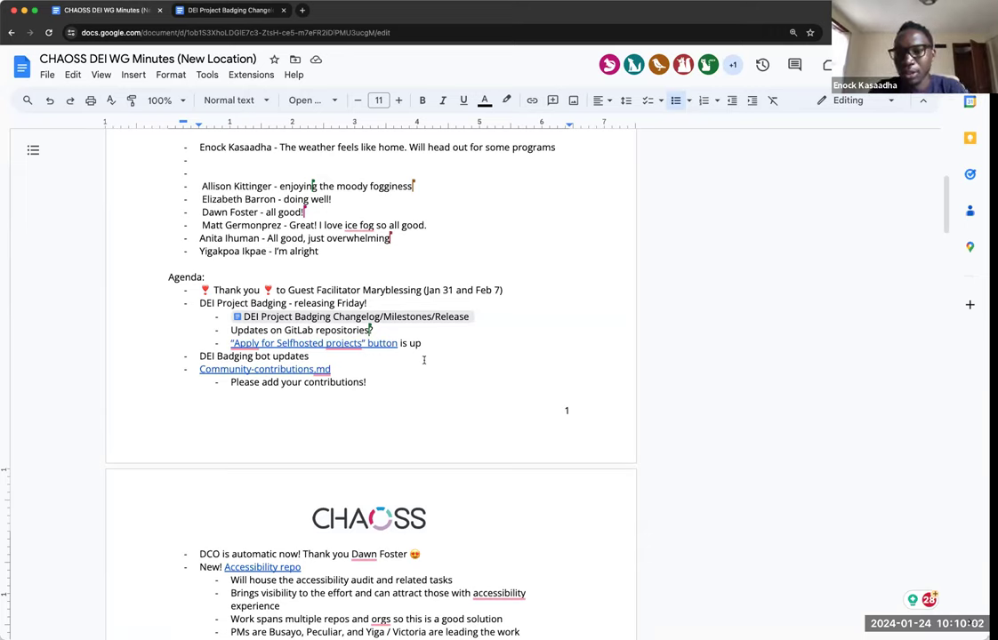
{"action": "mouse_move", "coordinate": [423, 360]}
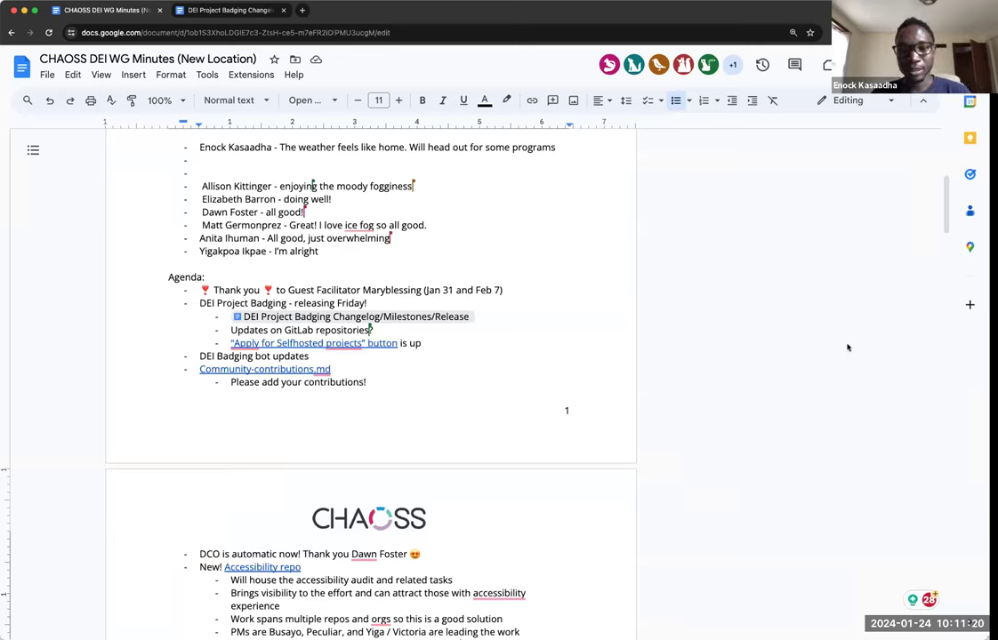
{"action": "mouse_move", "coordinate": [759, 426]}
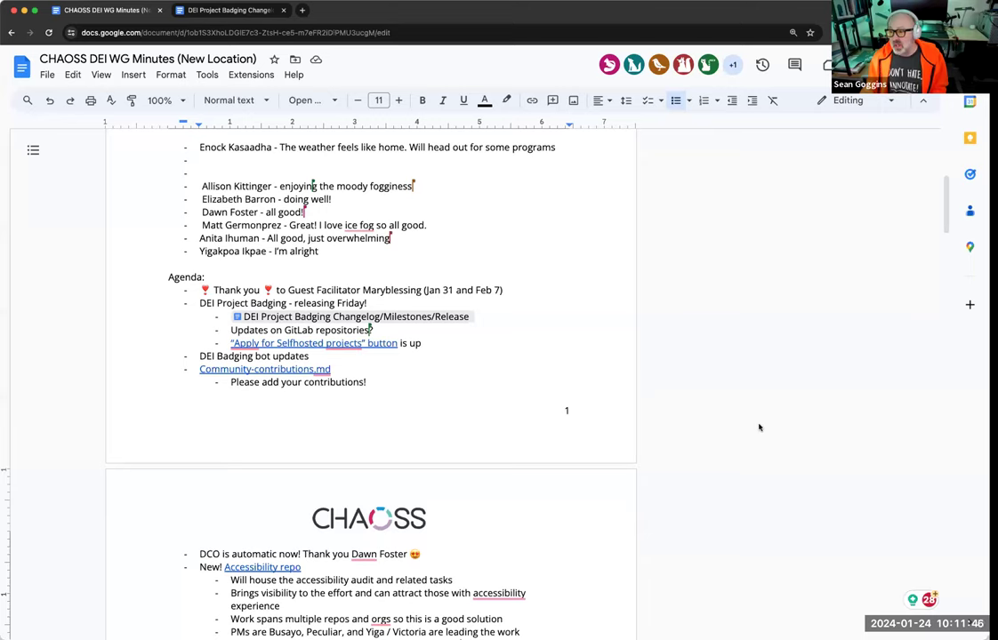
{"action": "mouse_move", "coordinate": [749, 306]}
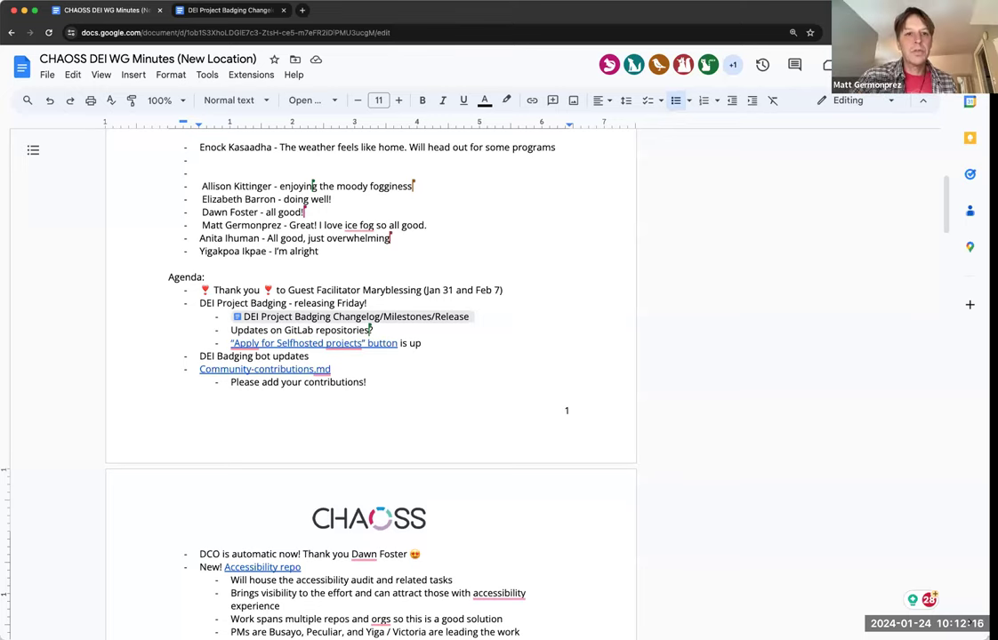
{"action": "mouse_move", "coordinate": [473, 339]}
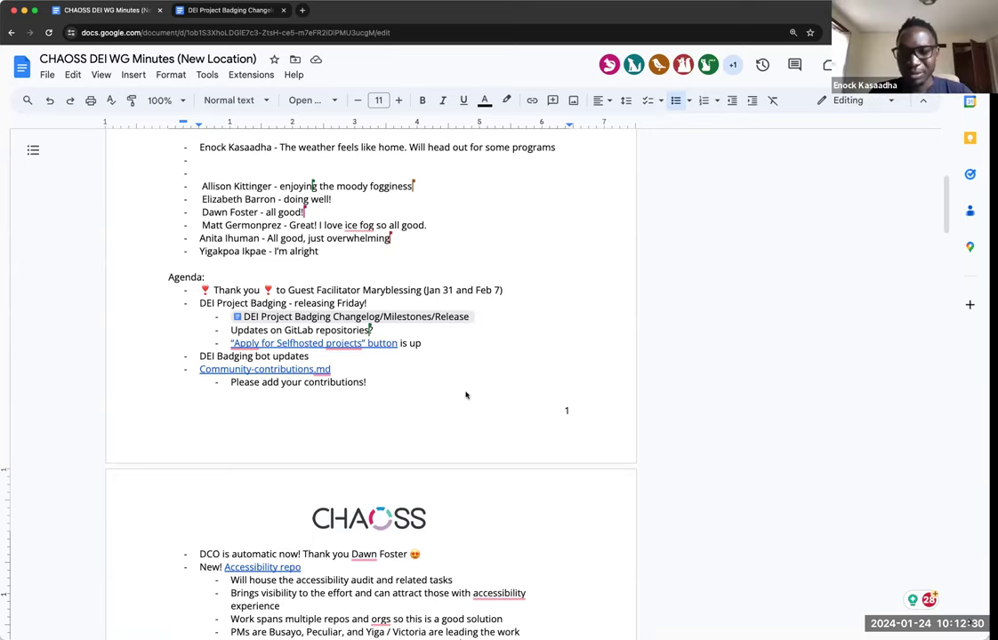
{"action": "mouse_move", "coordinate": [676, 343]}
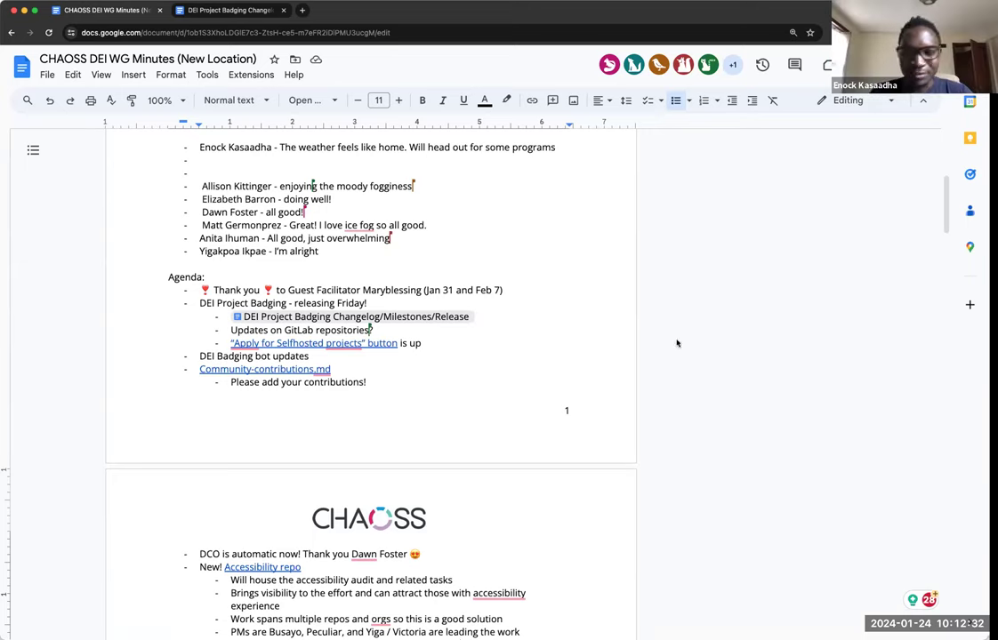
{"action": "mouse_move", "coordinate": [733, 332]}
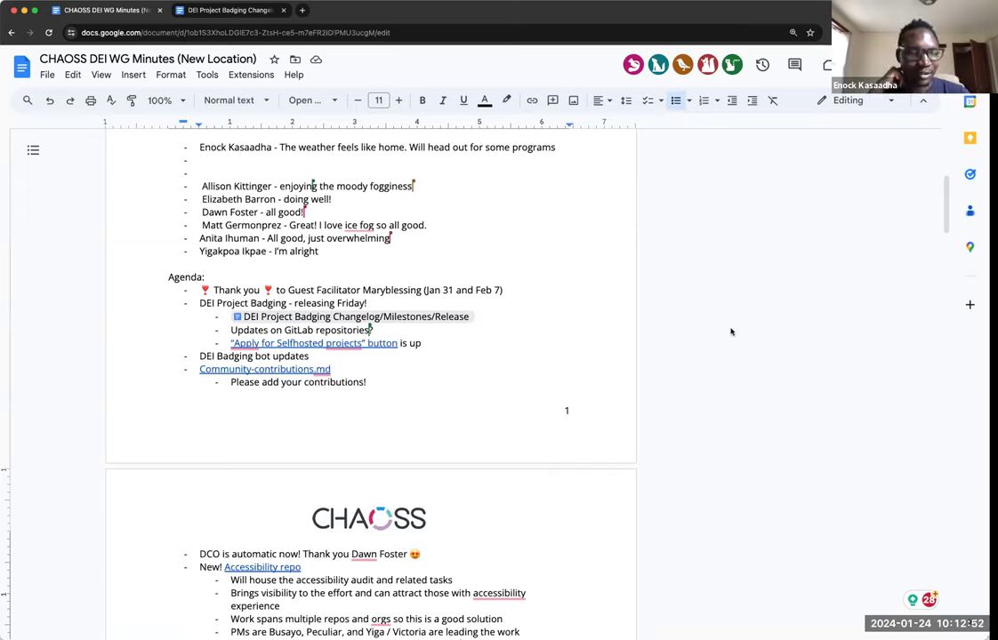
{"action": "mouse_move", "coordinate": [779, 288]}
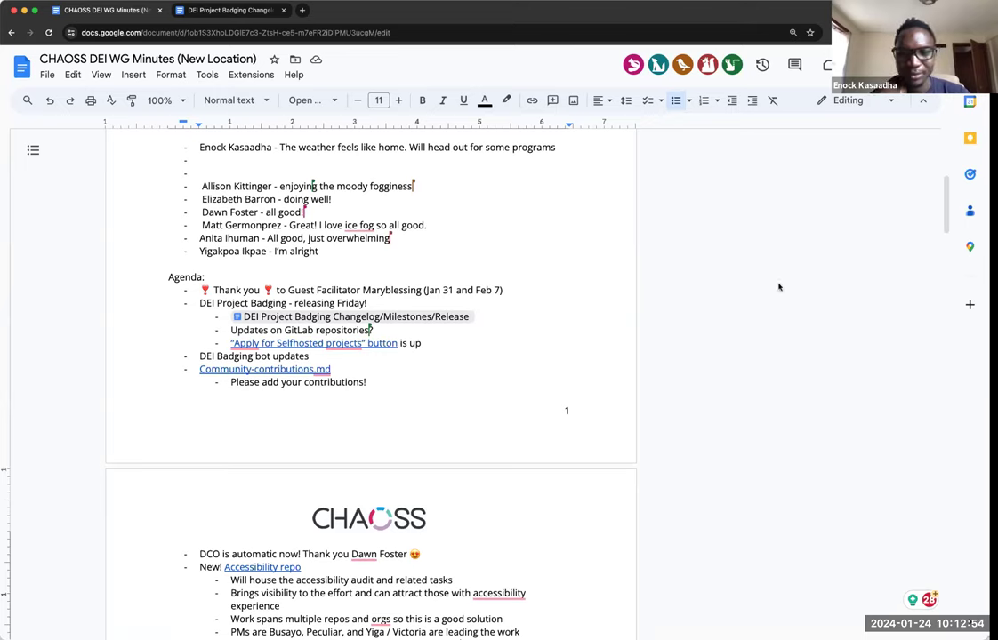
{"action": "mouse_move", "coordinate": [779, 288]}
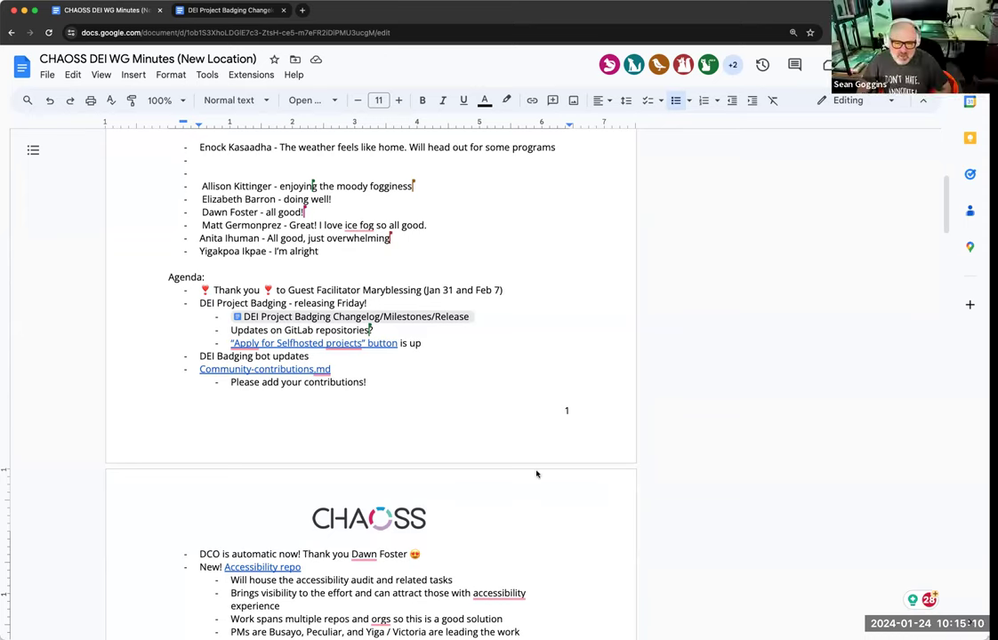
{"action": "mouse_move", "coordinate": [361, 441]}
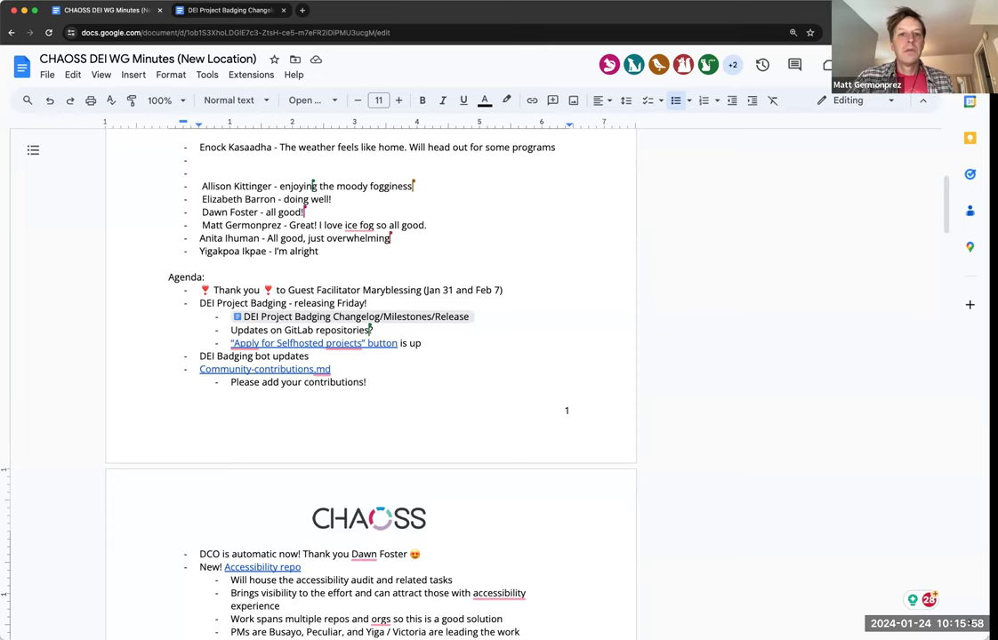
{"action": "mouse_move", "coordinate": [763, 204]}
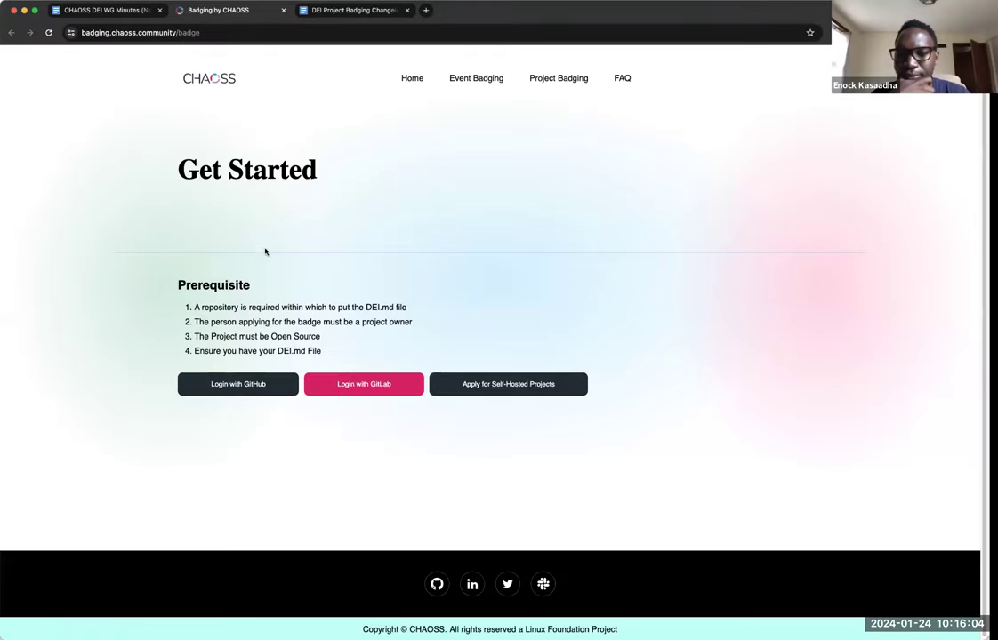
Show the Badged Projects table on the CHAOSS Project Badging page
{"action": "left_click", "coordinate": [558, 78]}
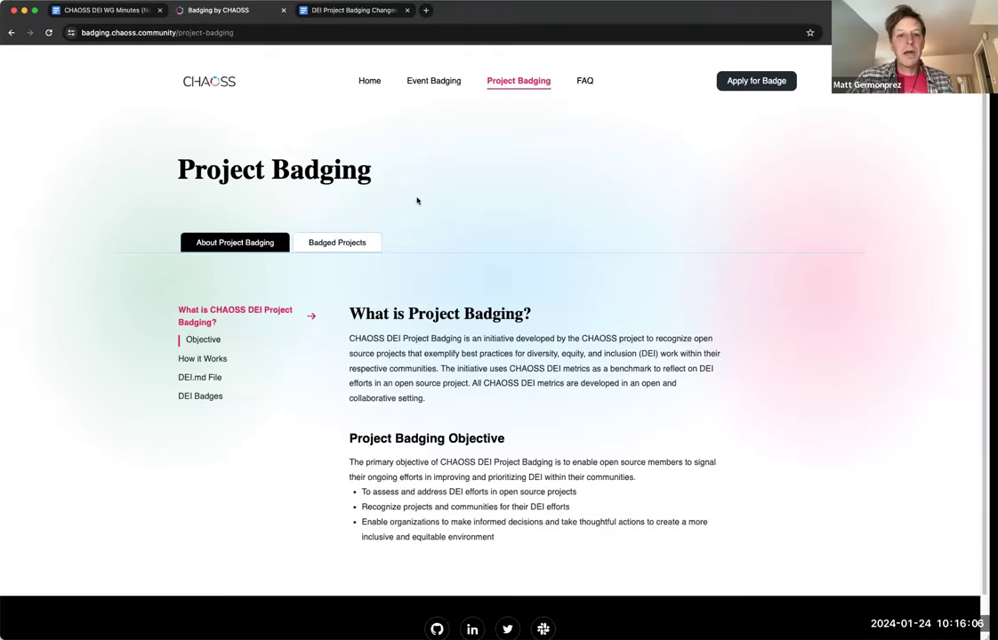
{"action": "left_click", "coordinate": [336, 242]}
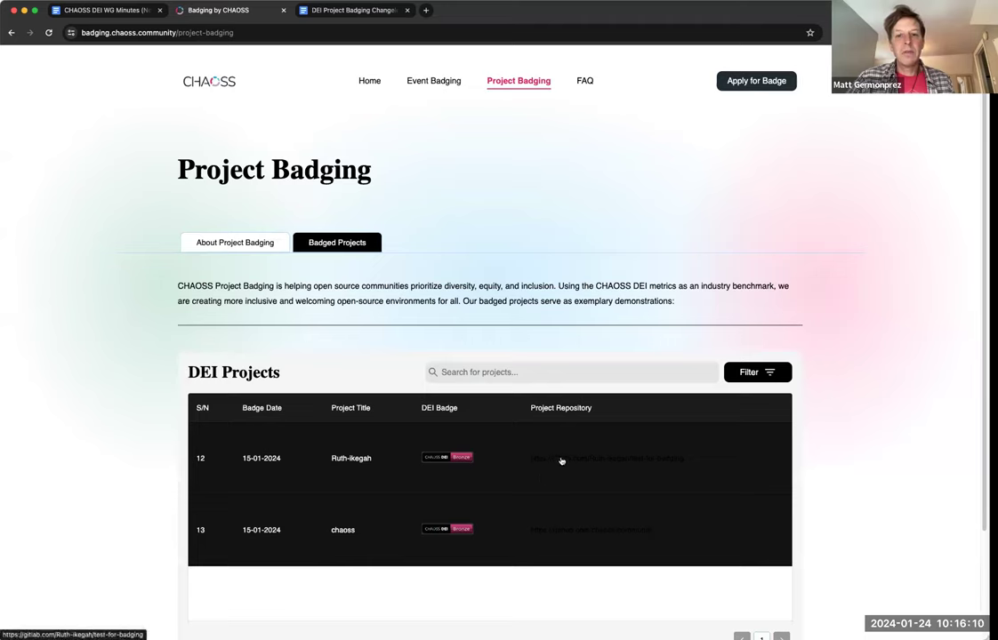
{"action": "mouse_move", "coordinate": [619, 462]}
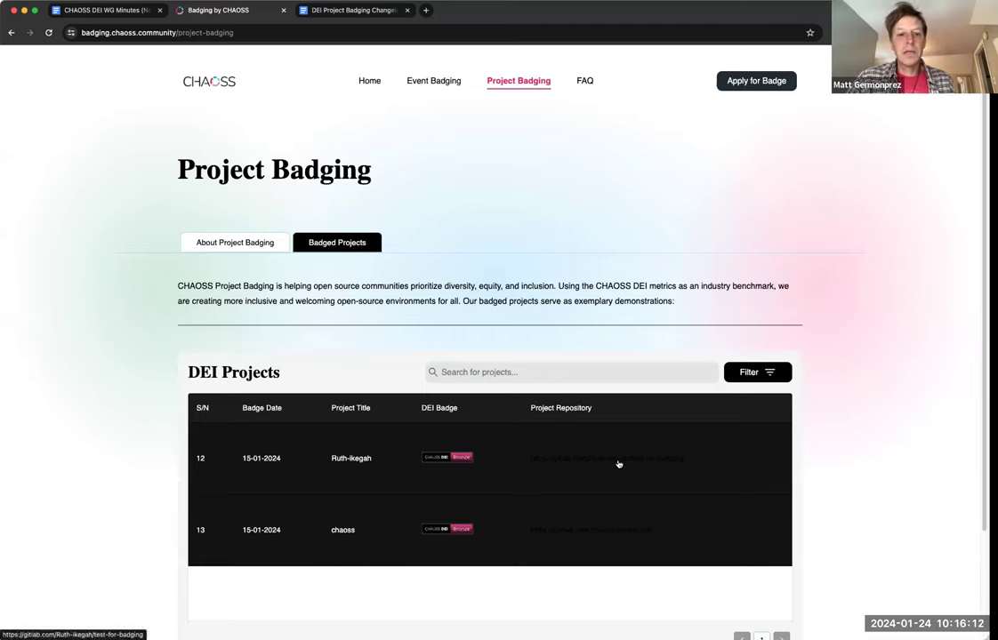
{"action": "mouse_move", "coordinate": [572, 466]}
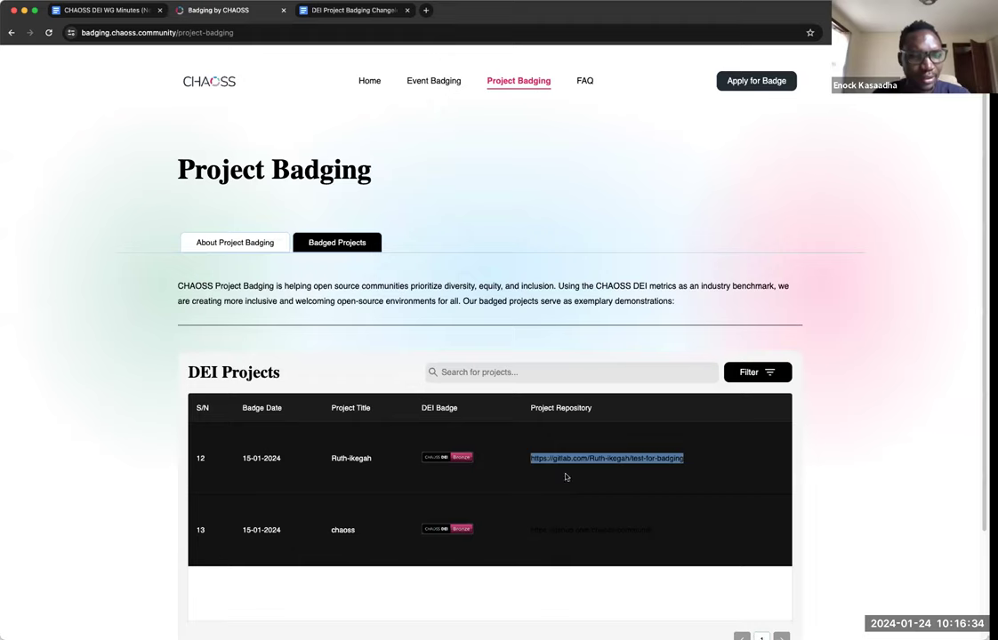
{"action": "mouse_move", "coordinate": [601, 480]}
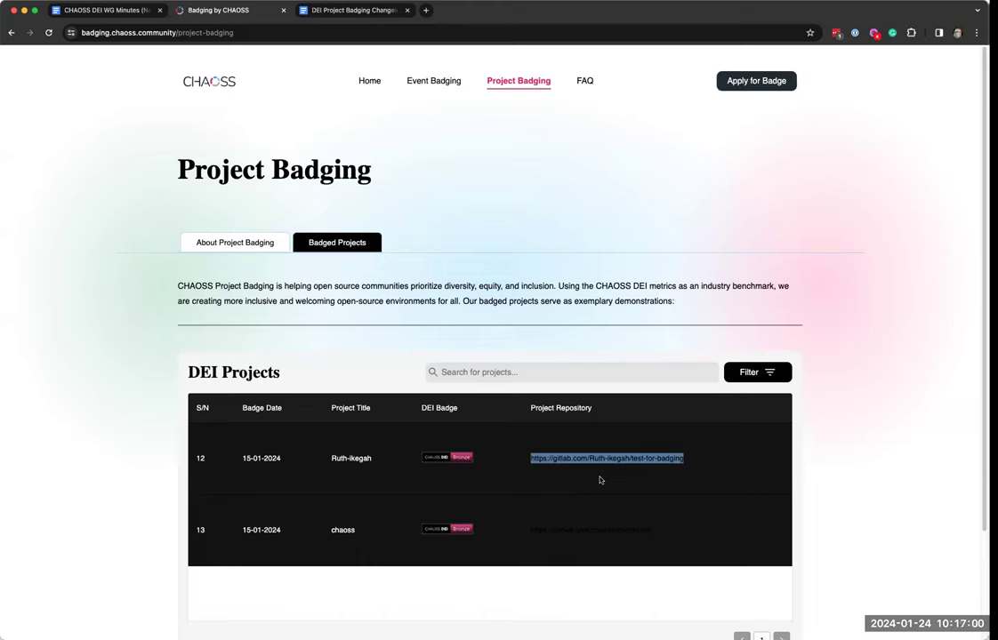
{"action": "mouse_move", "coordinate": [547, 484]}
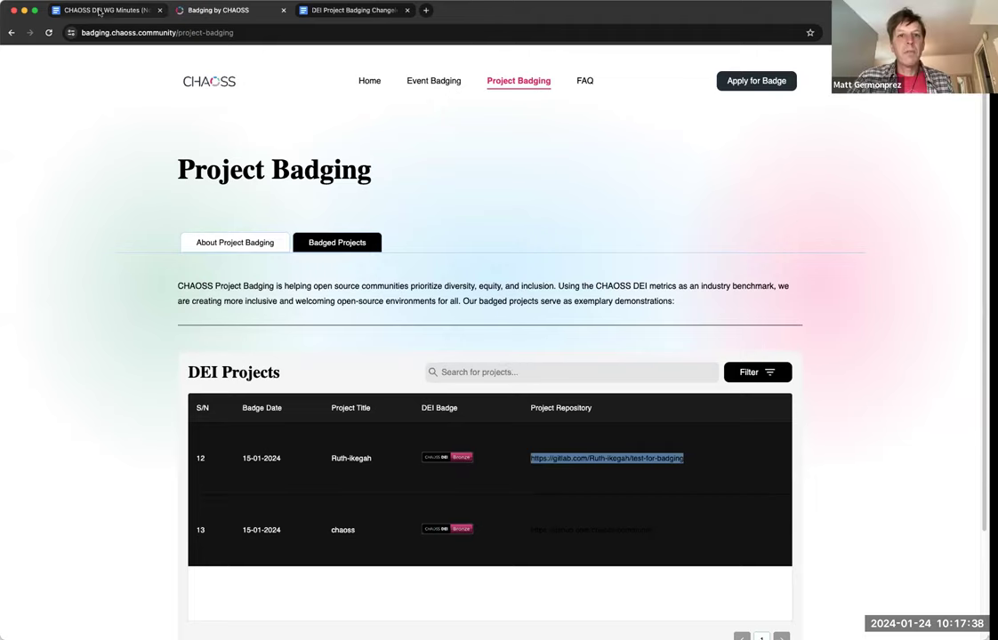
Back in the minutes, add sub-note 'Still need to sort out the badging table of projects (link color / renumber the projects)'
{"action": "left_click", "coordinate": [105, 11]}
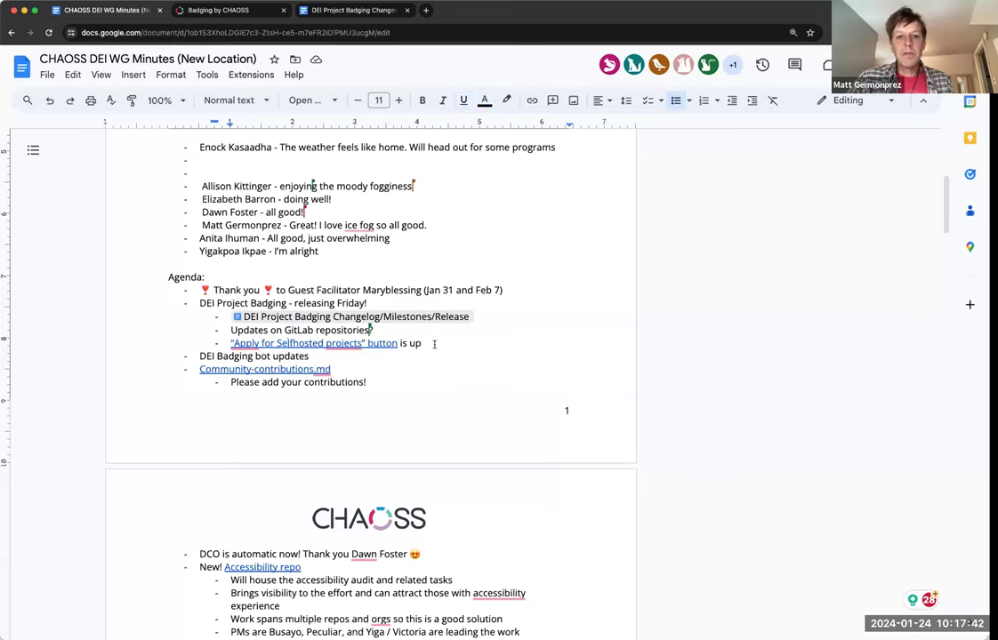
{"action": "type", "text": "Still need to sort o"}
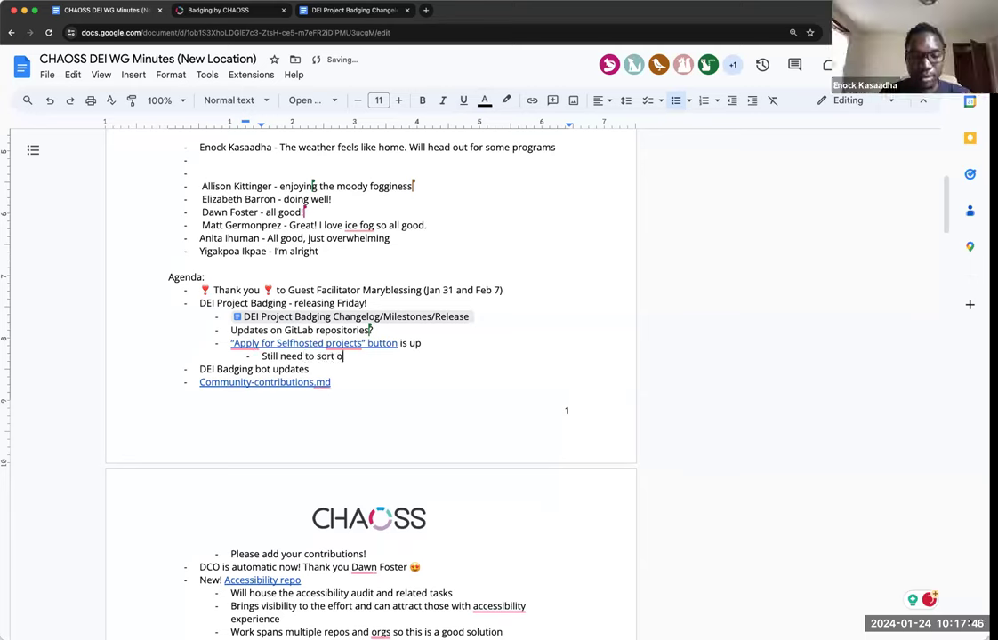
{"action": "type", "text": "ut the"}
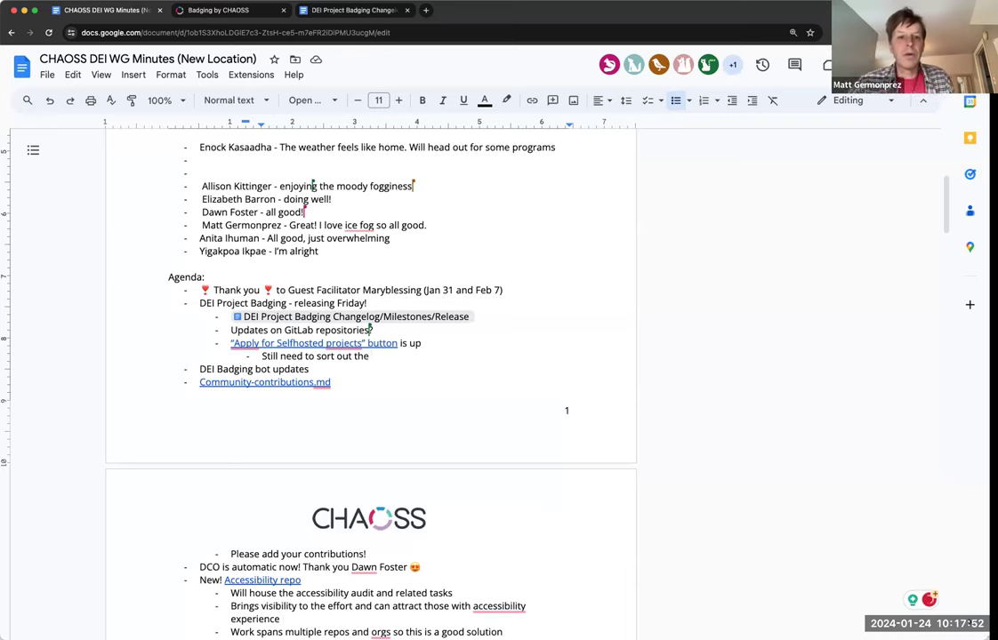
{"action": "type", "text": "badging table of"}
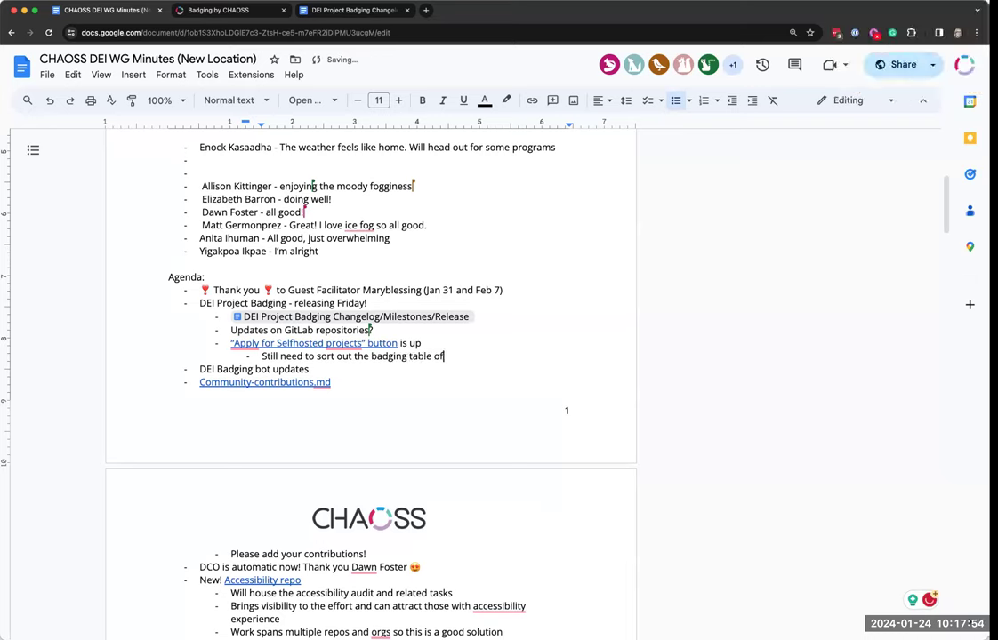
{"action": "type", "text": "projec"}
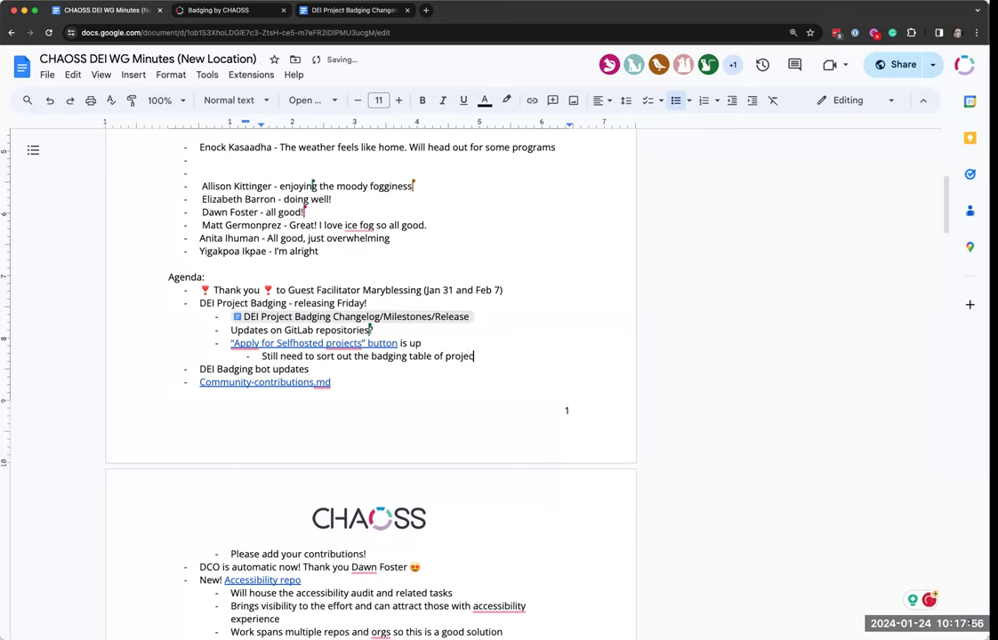
{"action": "type", "text": "(link color and clear out"}
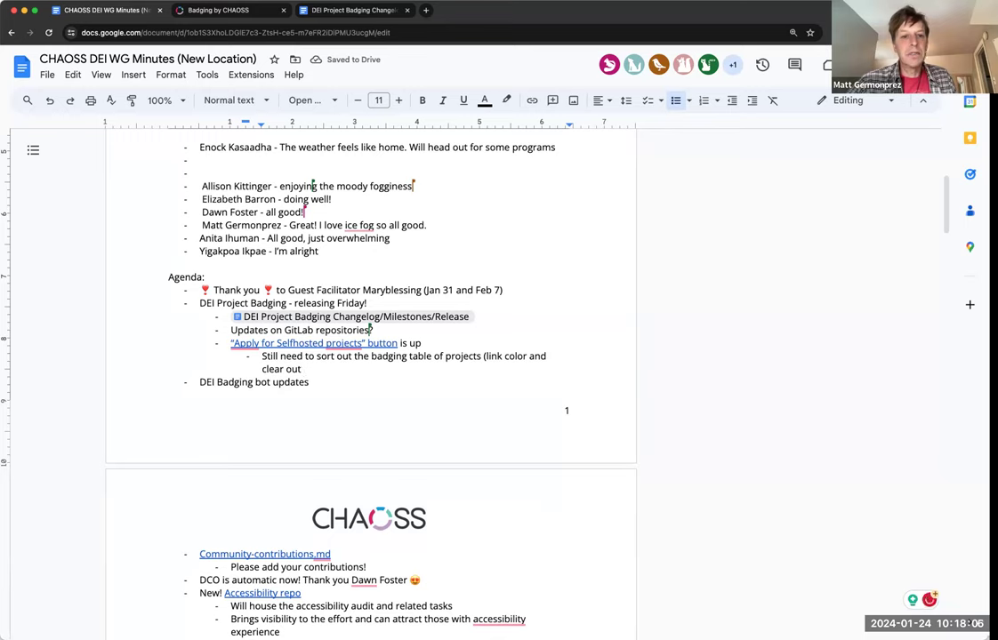
{"action": "type", "text": "/ ren"}
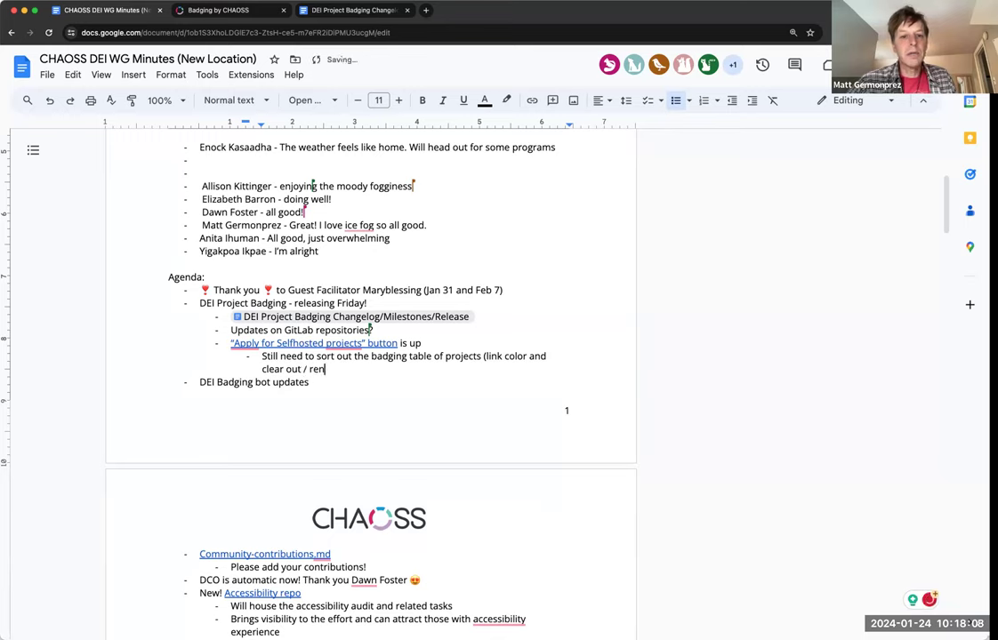
{"action": "type", "text": "umber the"}
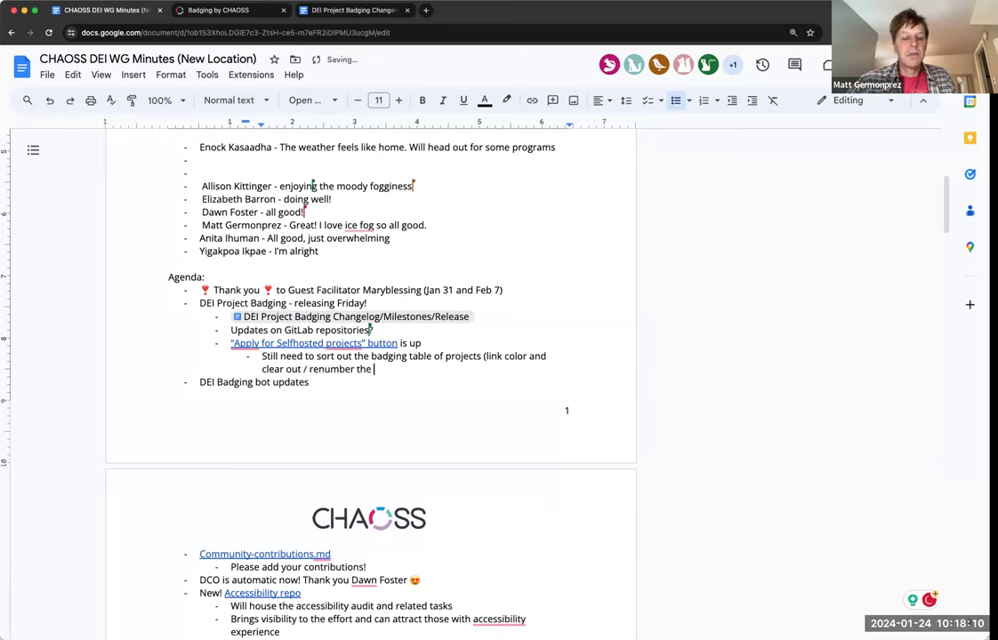
{"action": "type", "text": "projects"}
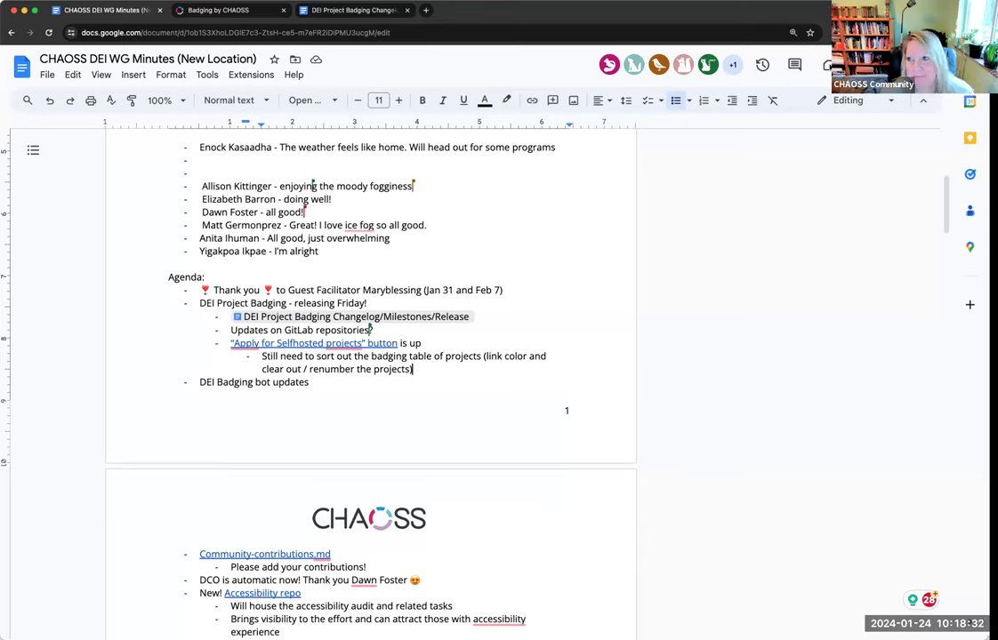
{"action": "mouse_move", "coordinate": [347, 398]}
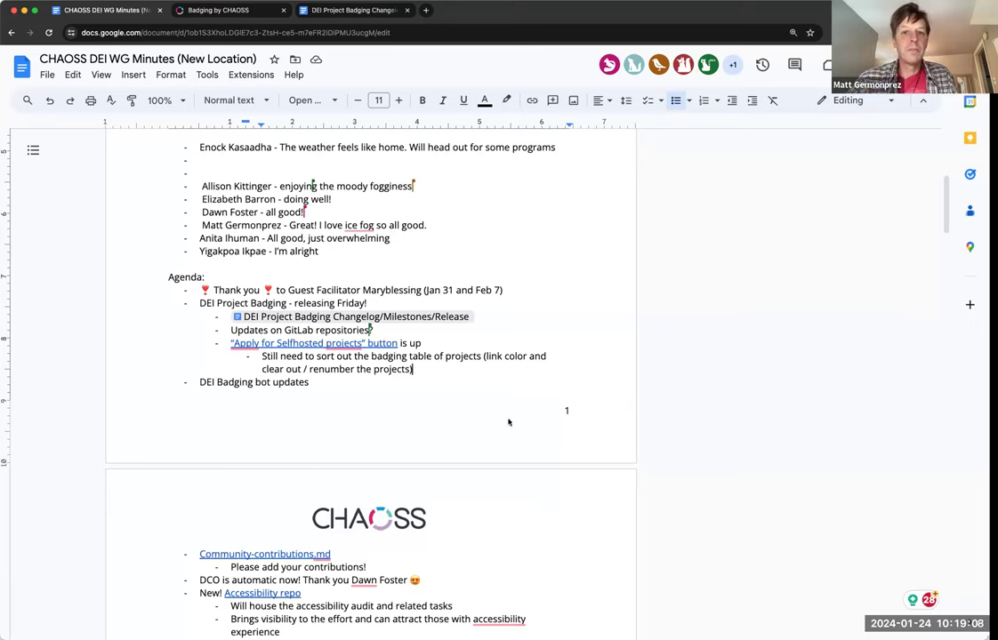
{"action": "mouse_move", "coordinate": [455, 427]}
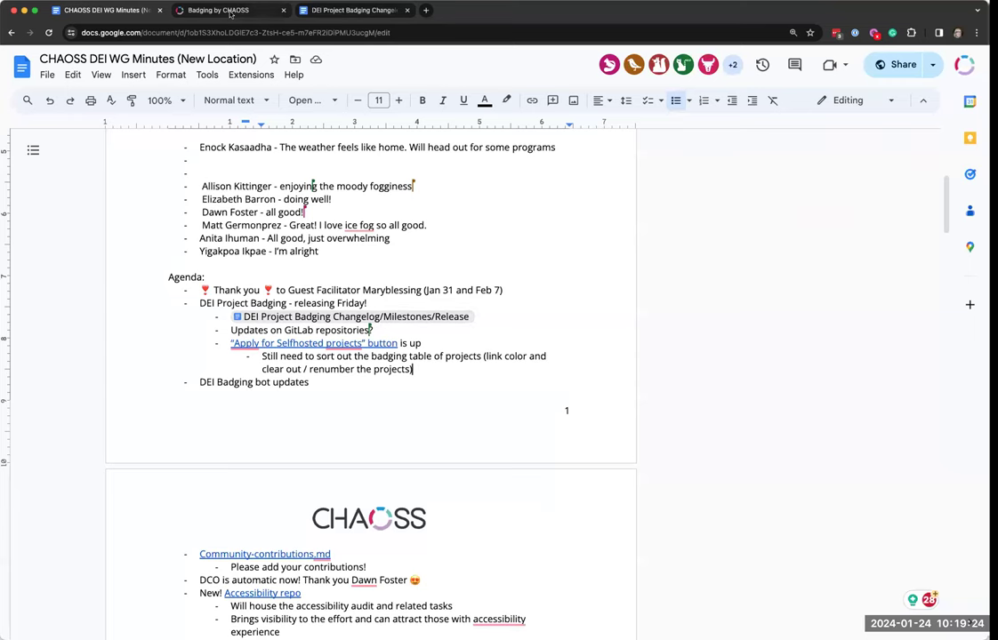
Open the badging site's apply page and self-hosted application form, skim it, then return to the minutes
{"action": "left_click", "coordinate": [217, 10]}
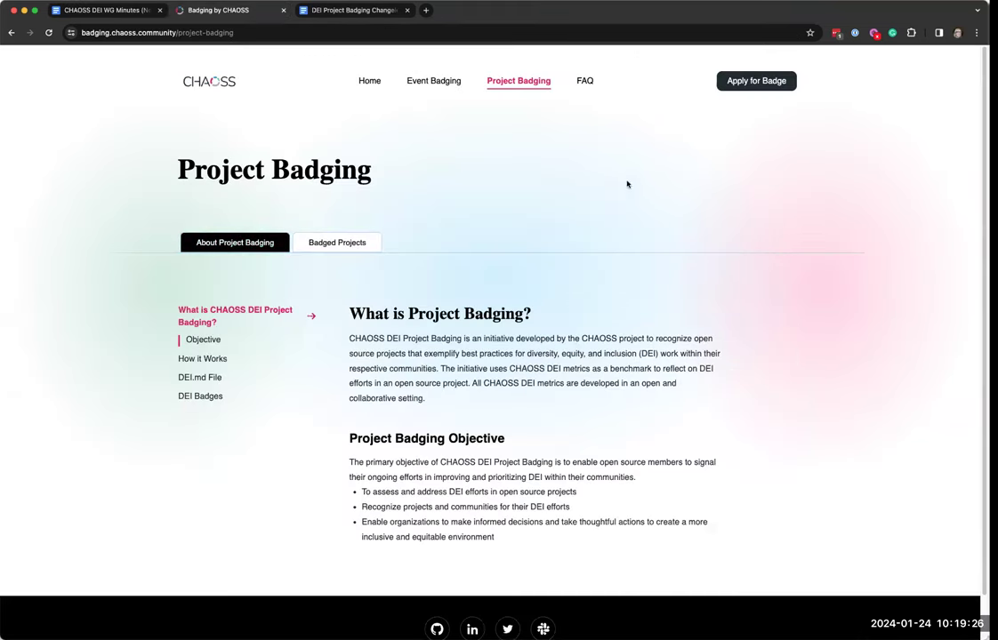
{"action": "left_click", "coordinate": [754, 82]}
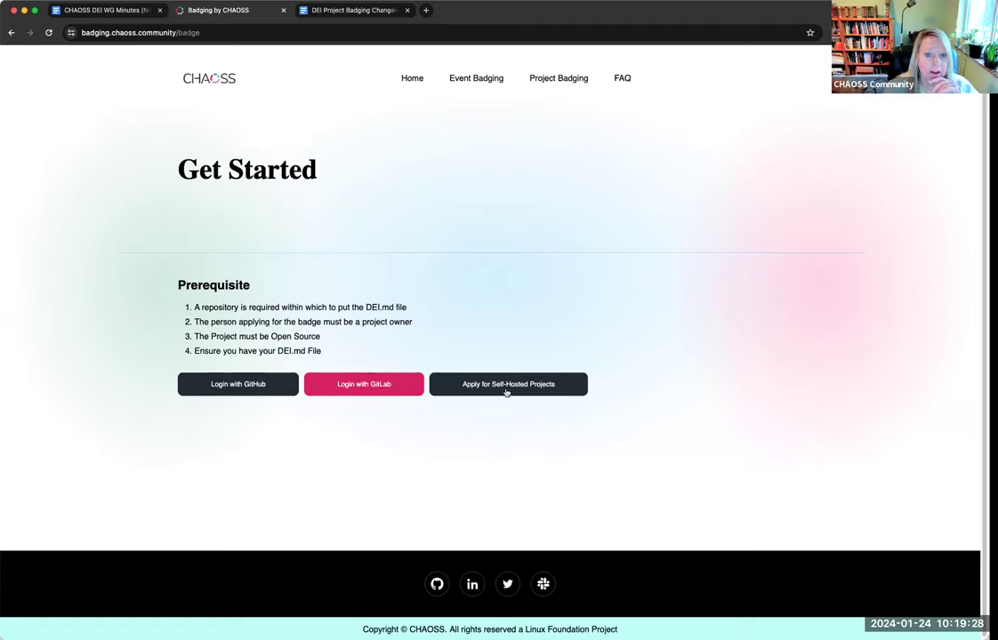
{"action": "mouse_move", "coordinate": [495, 401]}
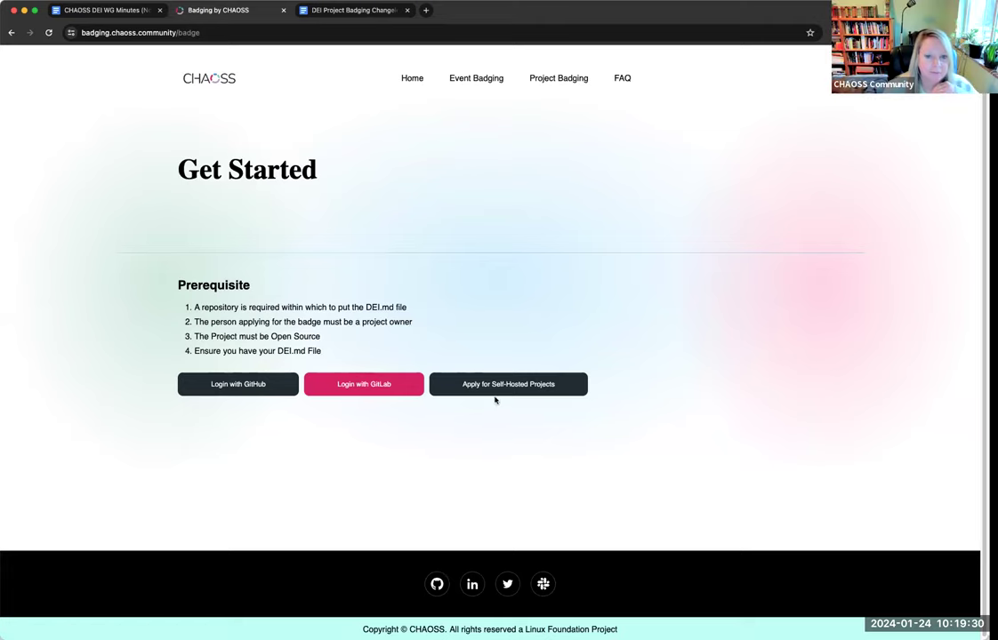
{"action": "left_click", "coordinate": [509, 384]}
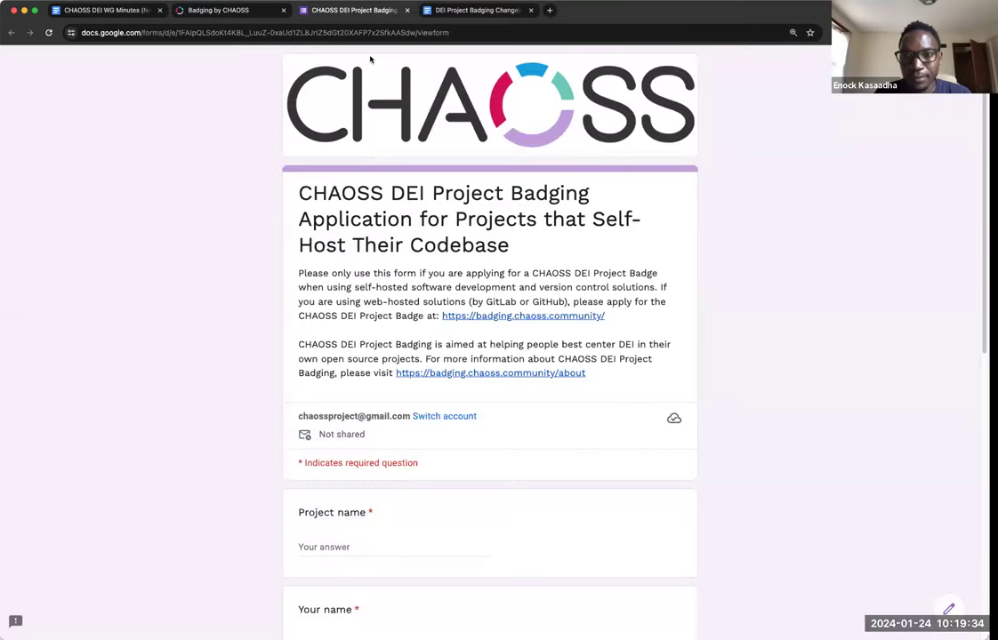
{"action": "scroll", "scroll_direction": "down", "scroll_amount": 3}
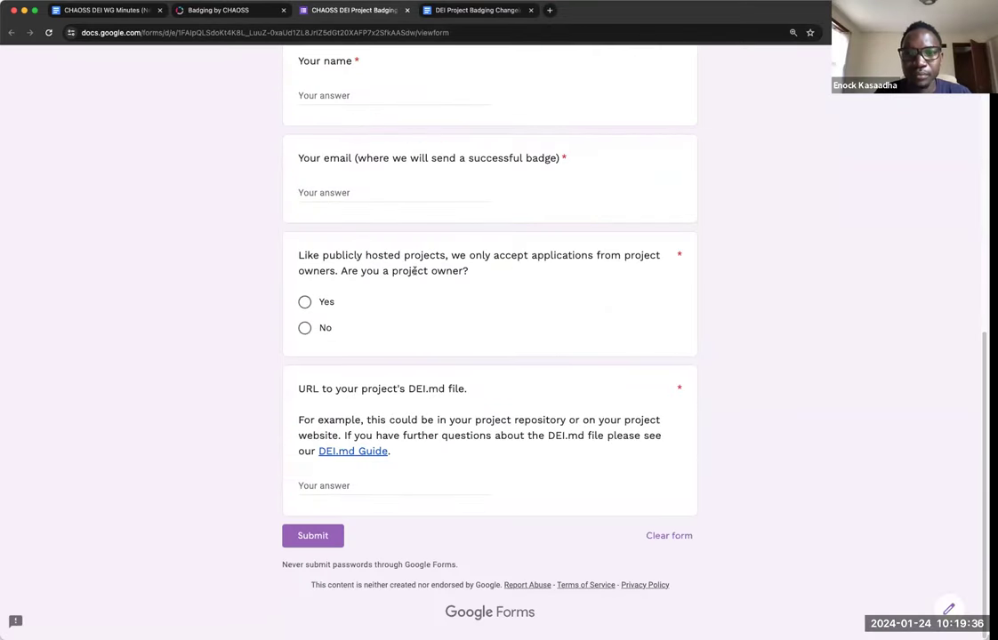
{"action": "scroll", "scroll_direction": "up", "scroll_amount": 3}
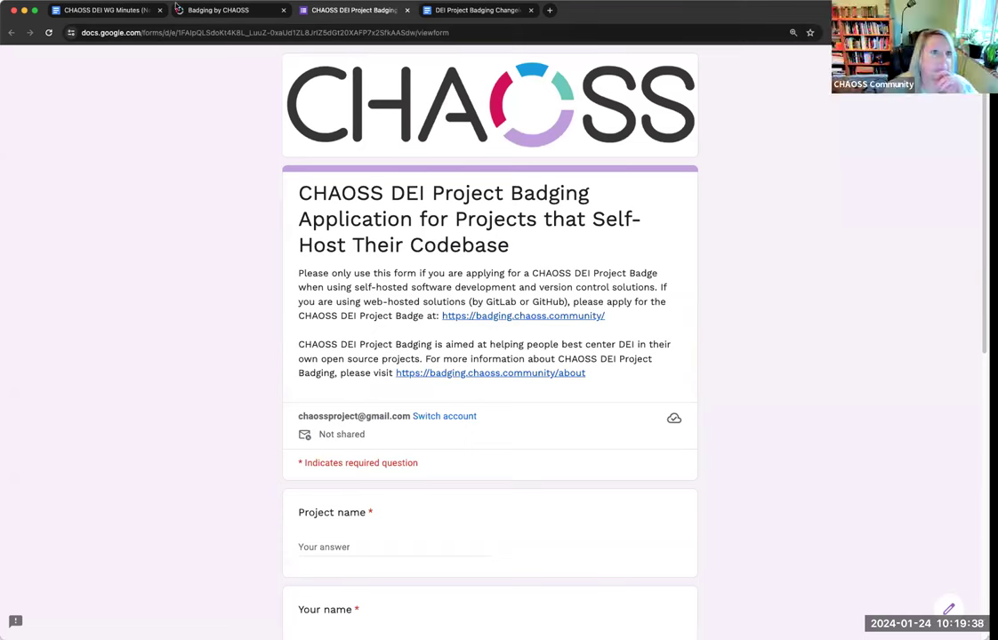
{"action": "left_click", "coordinate": [217, 11]}
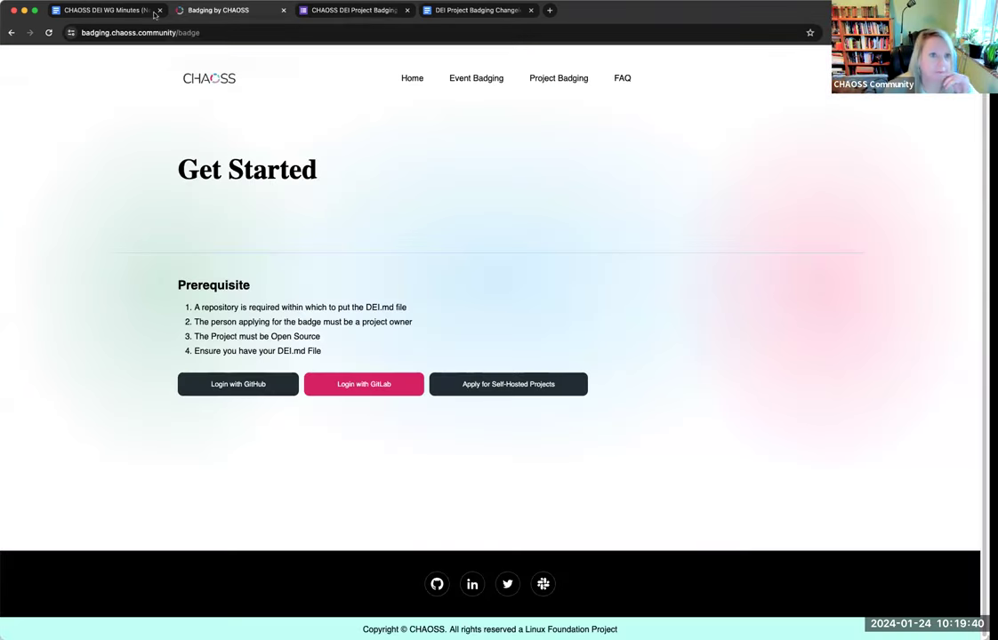
{"action": "left_click", "coordinate": [107, 11]}
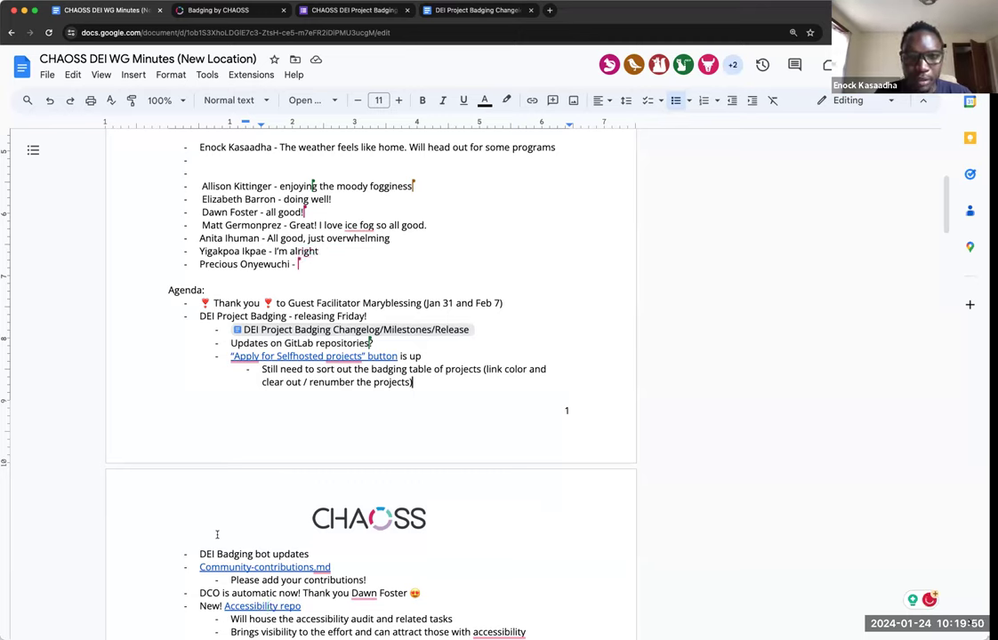
Begin the last attendee's check-in reply with 'I'm'
{"action": "type", "text": "I'm"}
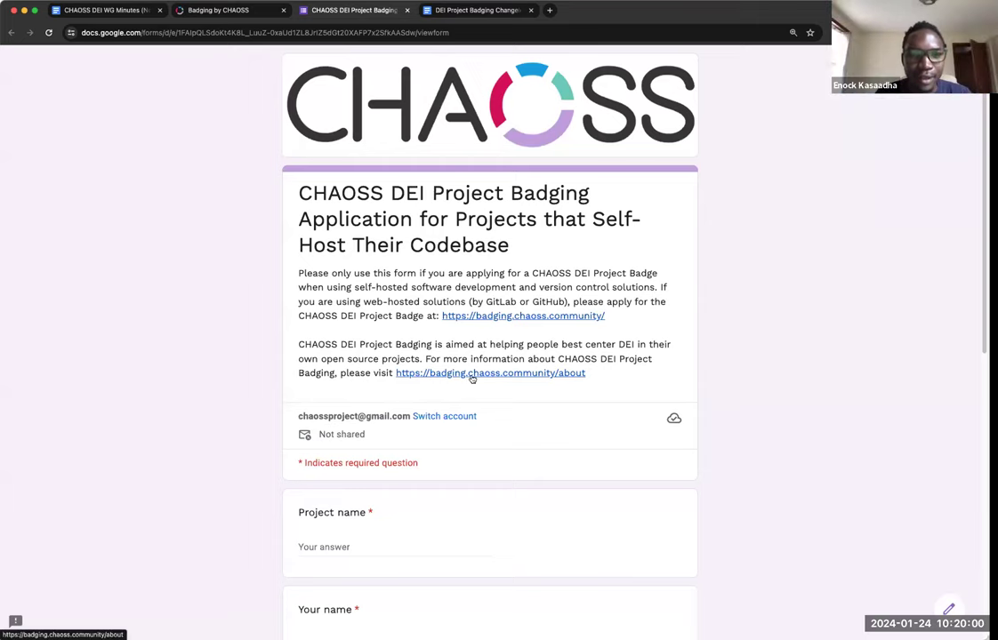
Follow the form's link to the badging site and its Project Badging page, then return to the form
{"action": "left_click", "coordinate": [490, 373]}
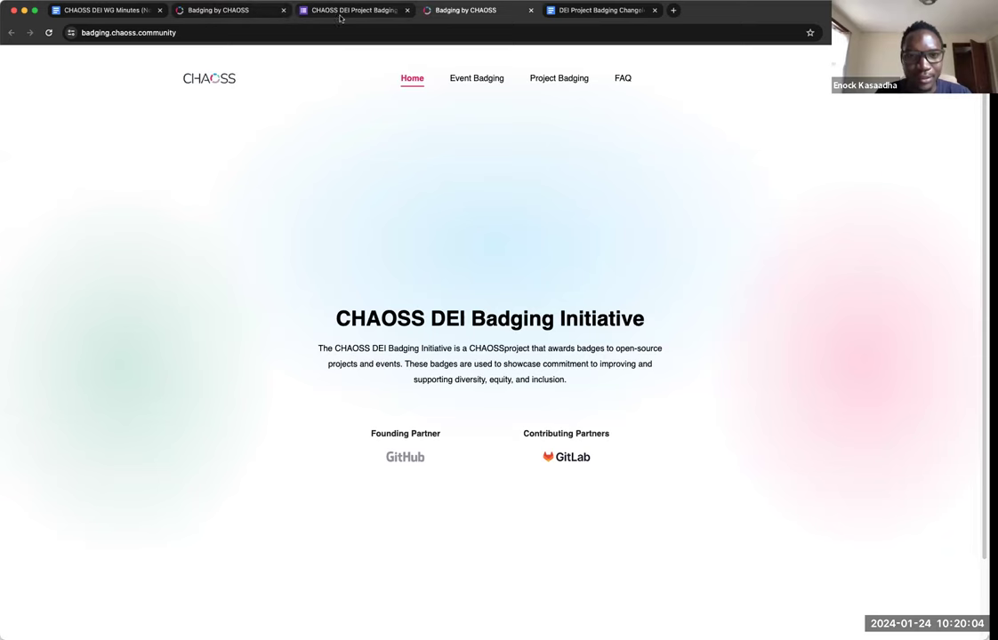
{"action": "left_click", "coordinate": [353, 10]}
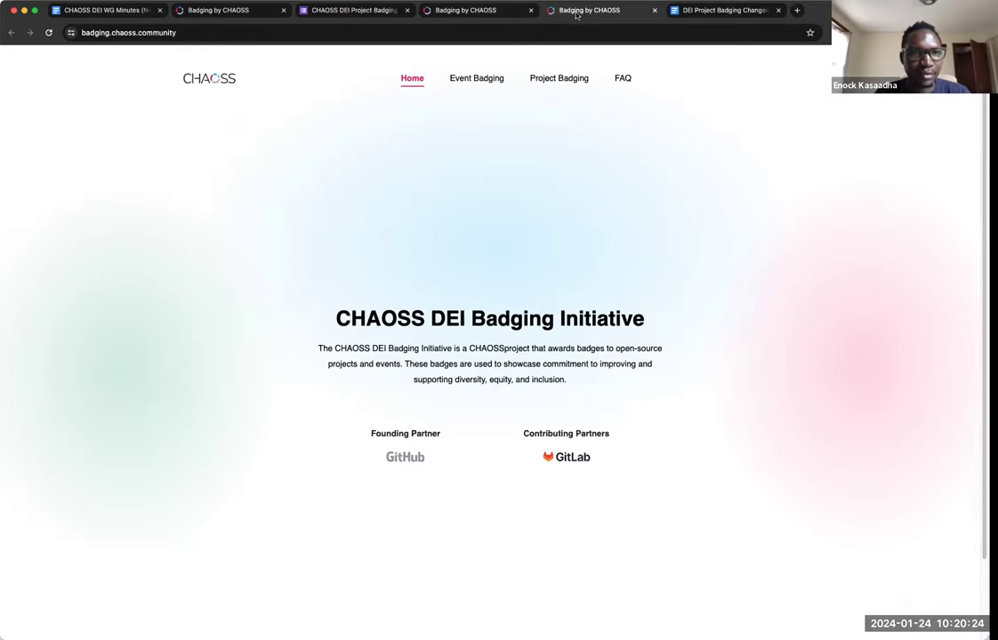
{"action": "left_click", "coordinate": [559, 79]}
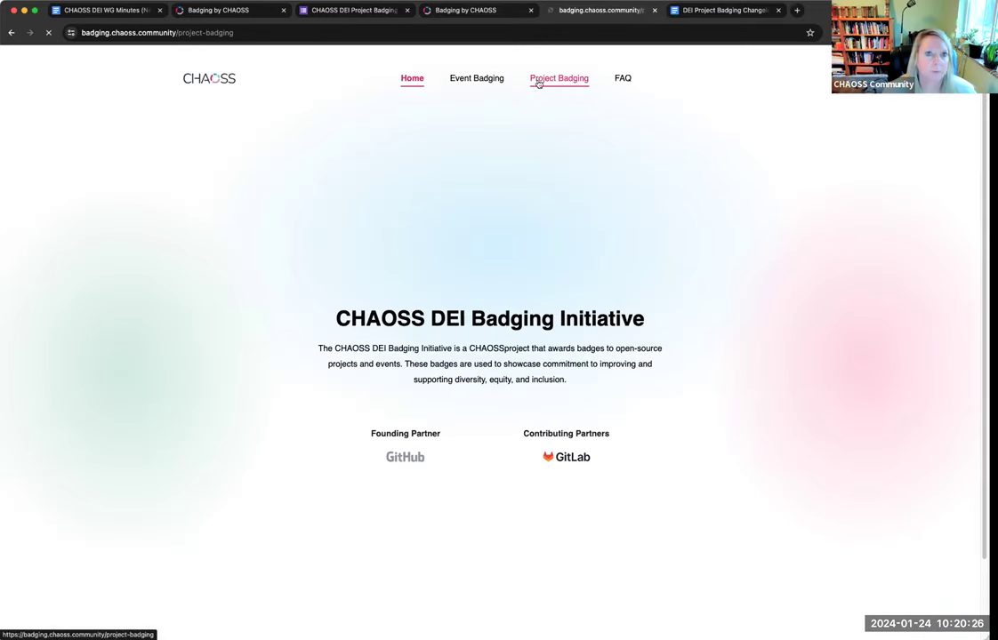
{"action": "left_click", "coordinate": [559, 78]}
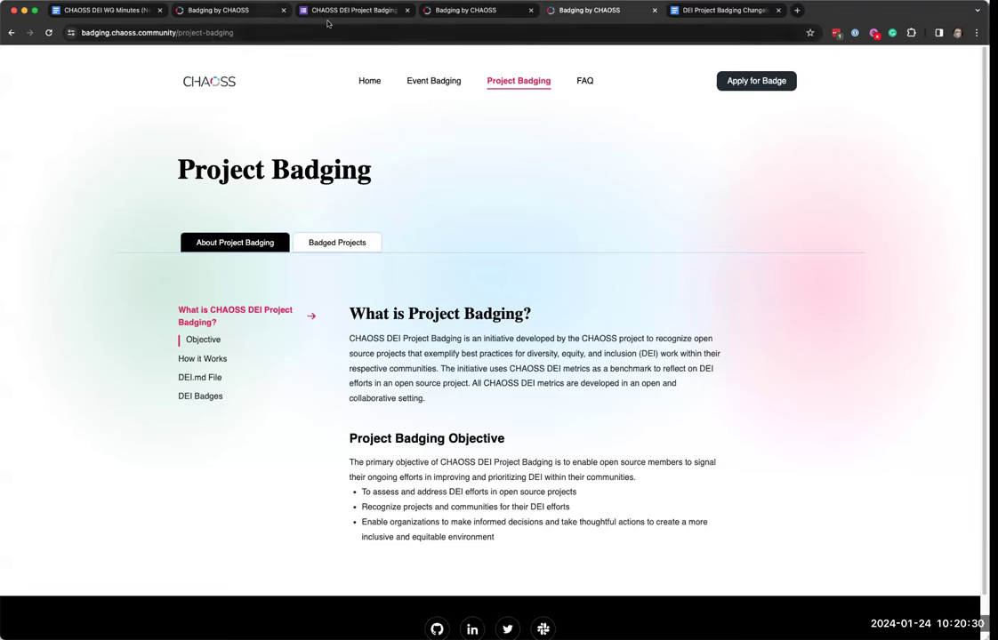
{"action": "mouse_move", "coordinate": [217, 11]}
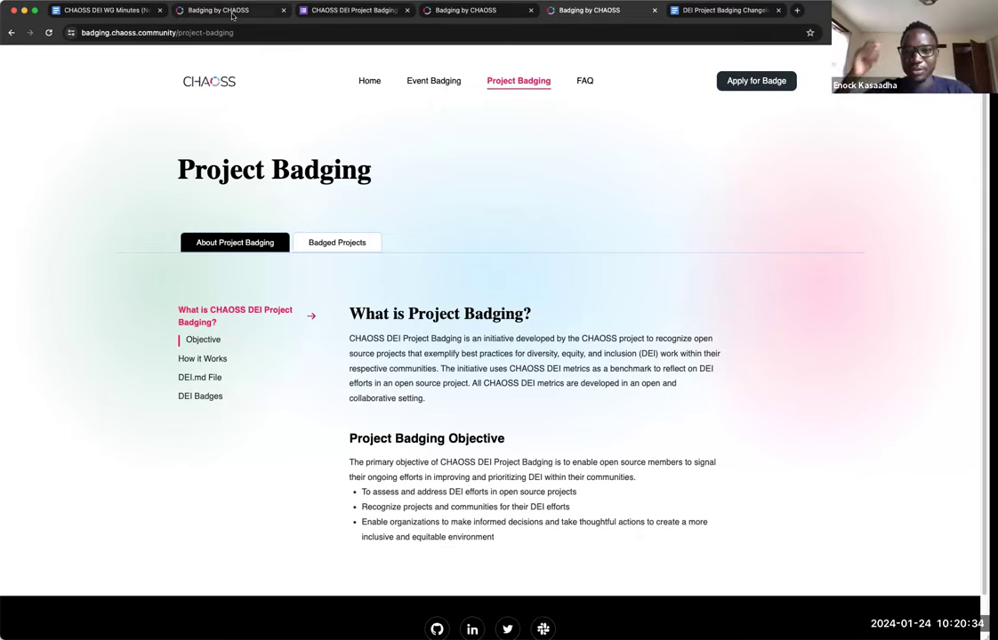
{"action": "left_click", "coordinate": [354, 11]}
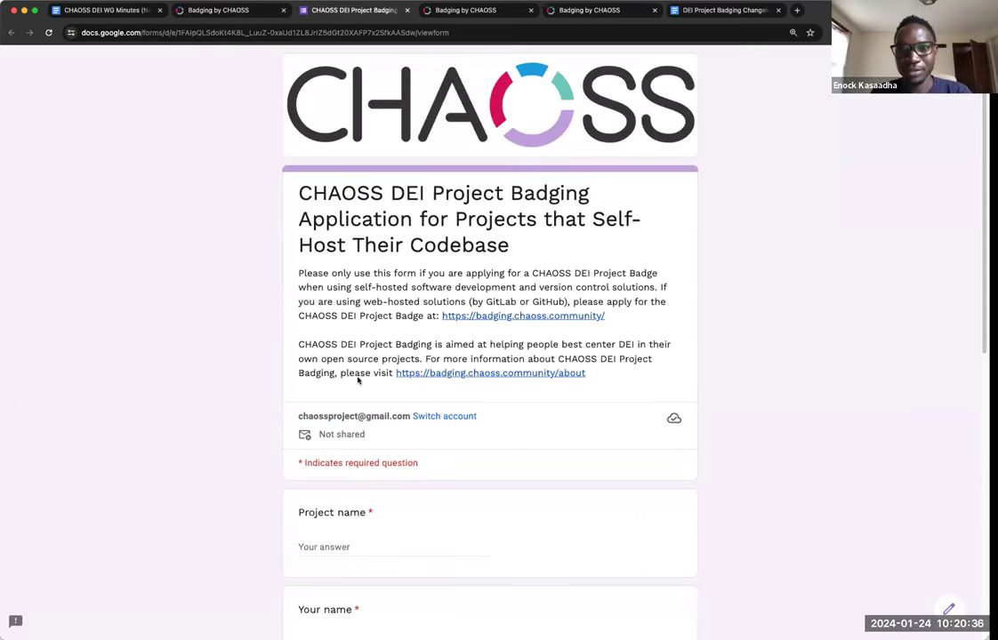
Open the DEI.md guide linked in the form, check the Get Started page, and return to the minutes
{"action": "scroll", "scroll_direction": "down", "scroll_amount": 3}
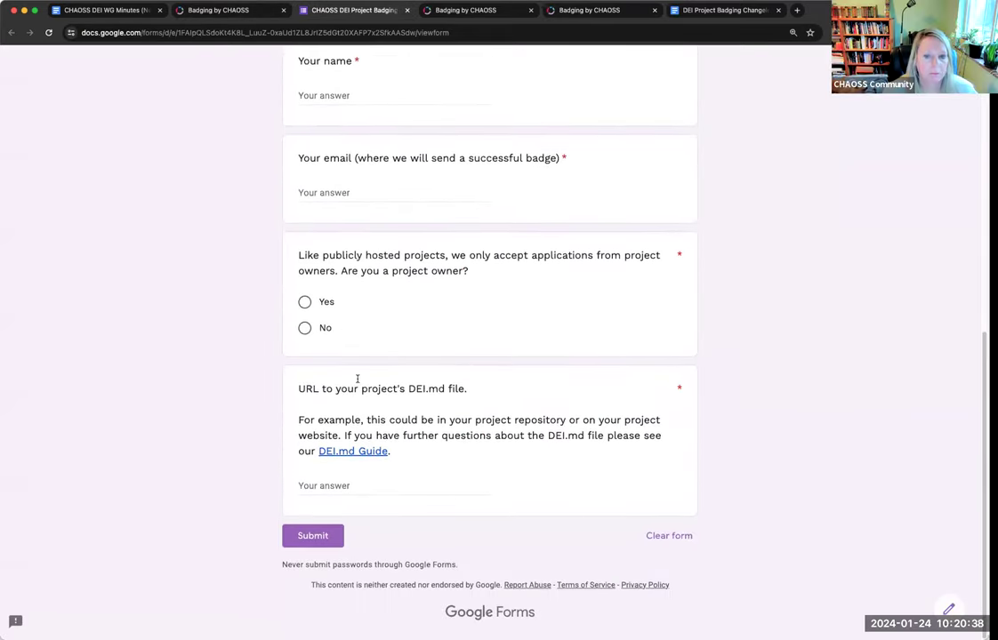
{"action": "left_click", "coordinate": [352, 451]}
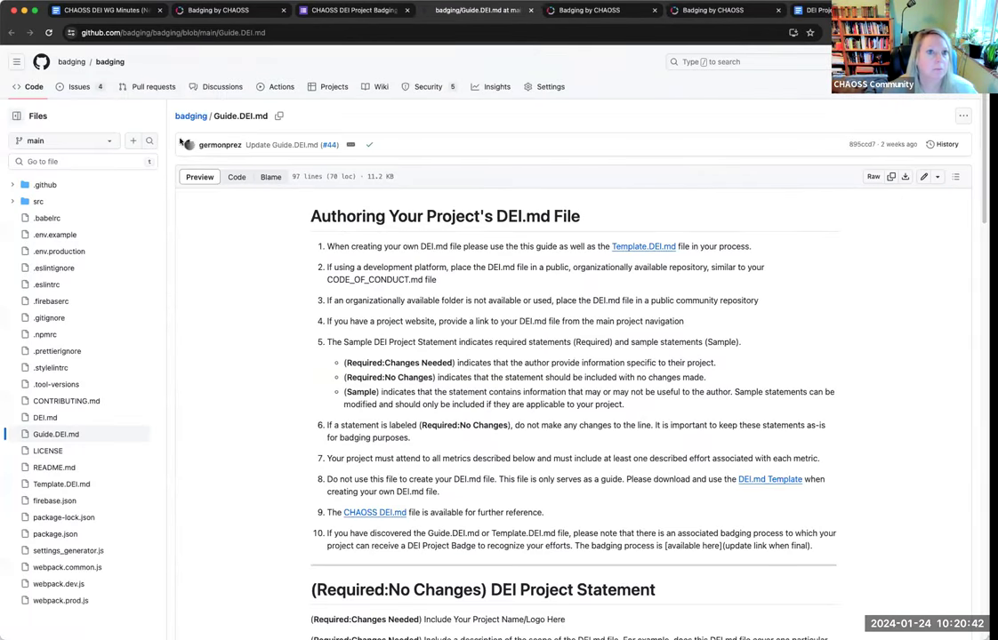
{"action": "left_click", "coordinate": [216, 11]}
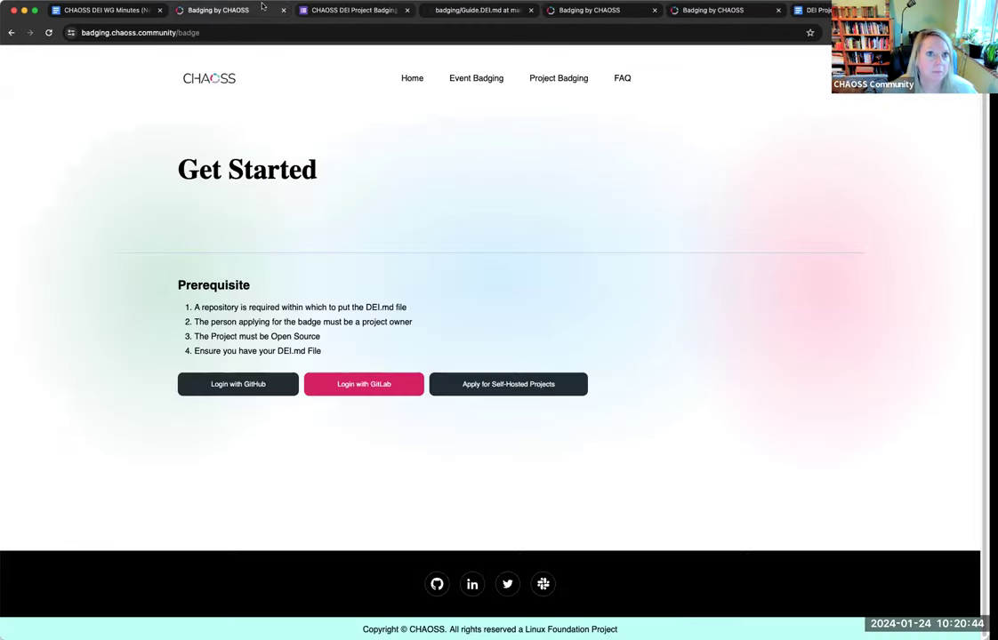
{"action": "left_click", "coordinate": [107, 10]}
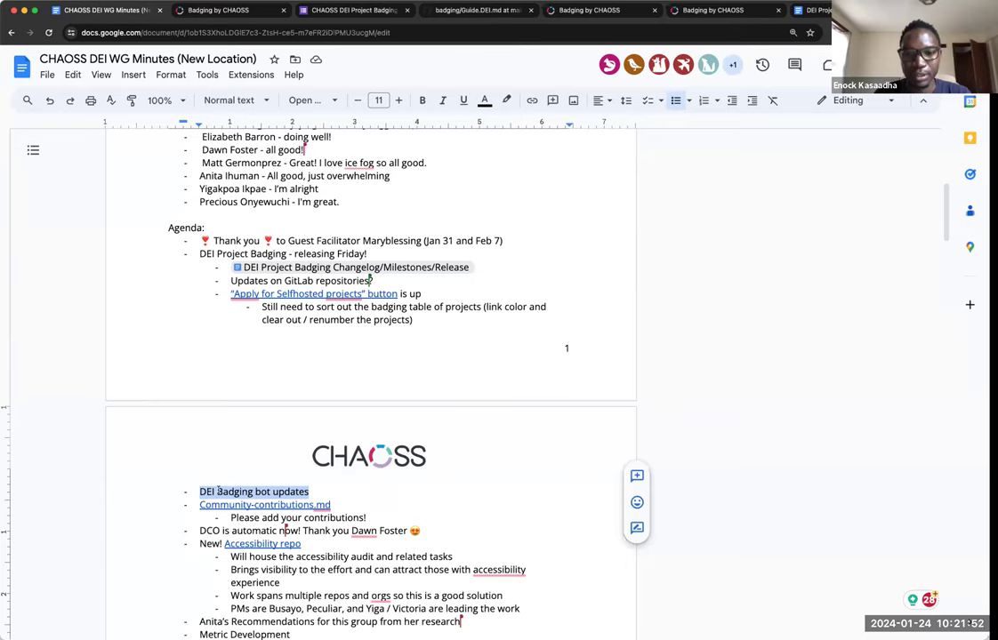
Rename the item to DEI Event Badging bot updates and note Enoch is currently working on it
{"action": "type", "text": "Event"}
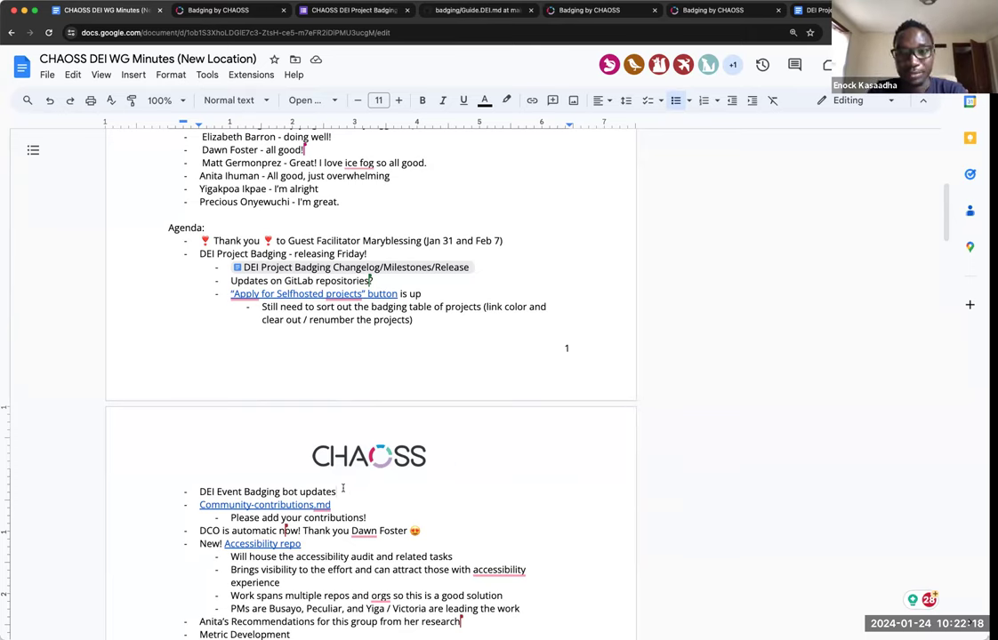
{"action": "type", "text": "currently being worked on"}
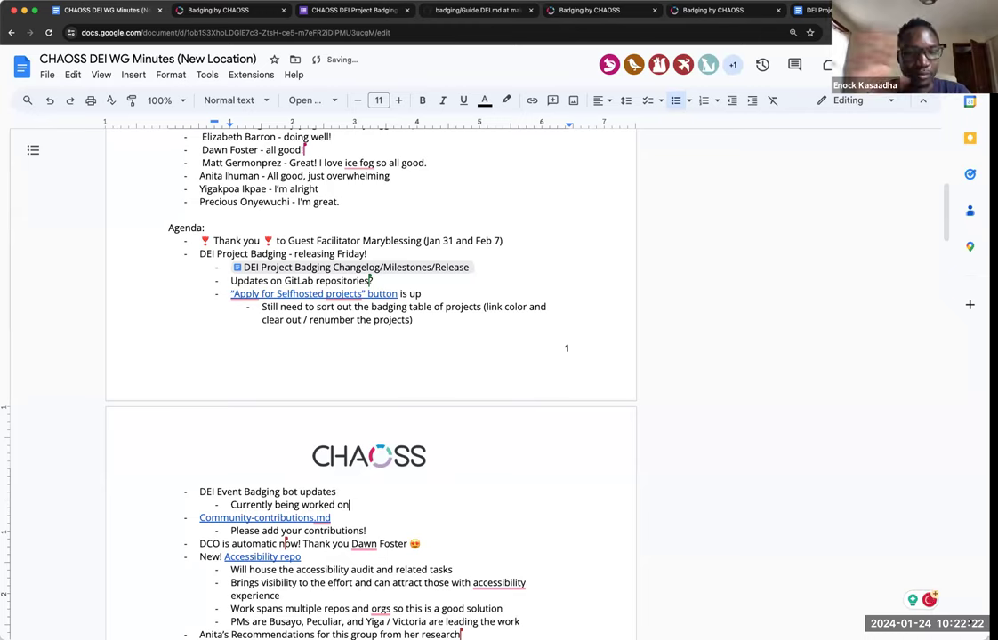
{"action": "type", "text": "by"}
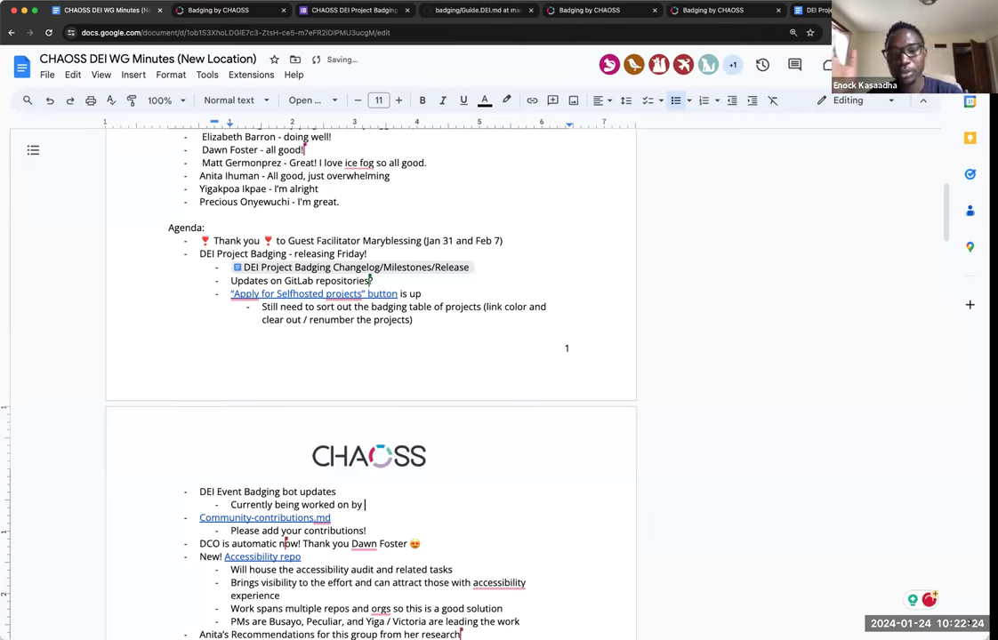
{"action": "type", "text": "Enoch"}
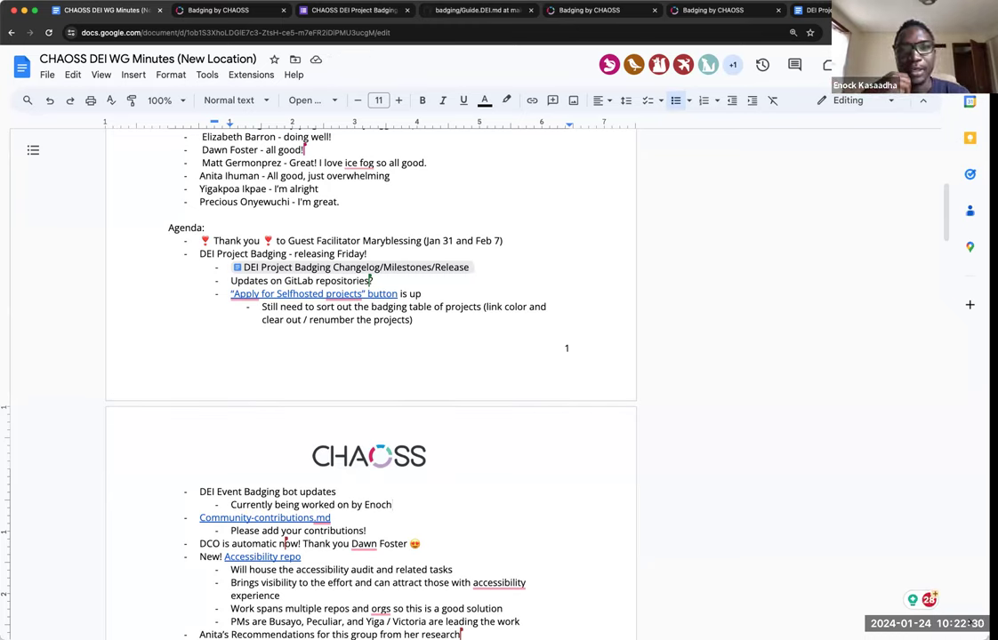
{"action": "type", "text": "related to private key"}
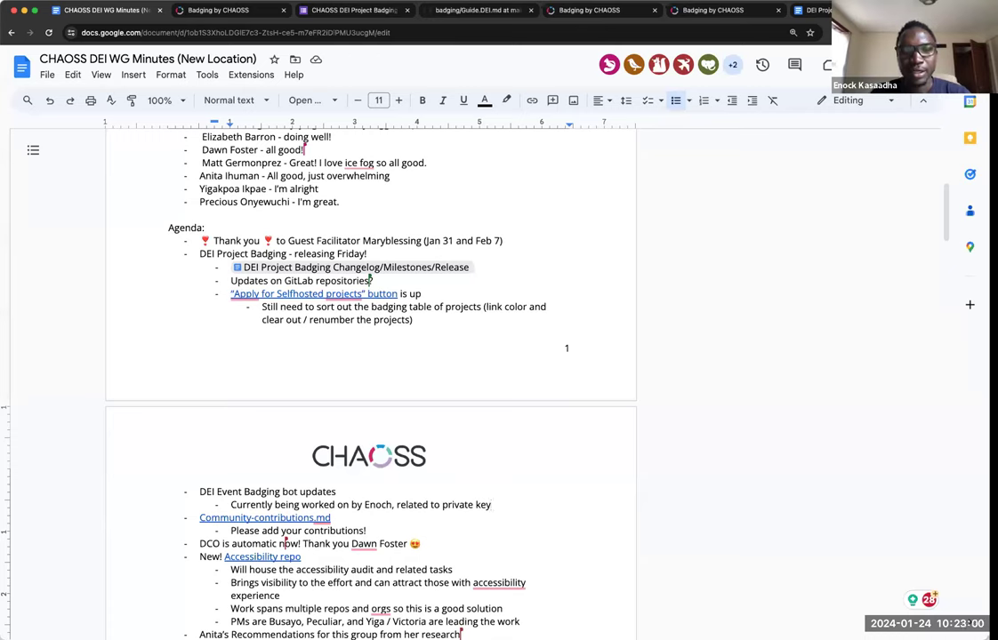
Add that the issue is related to a private key not being translated properly
{"action": "type", "text": "not"}
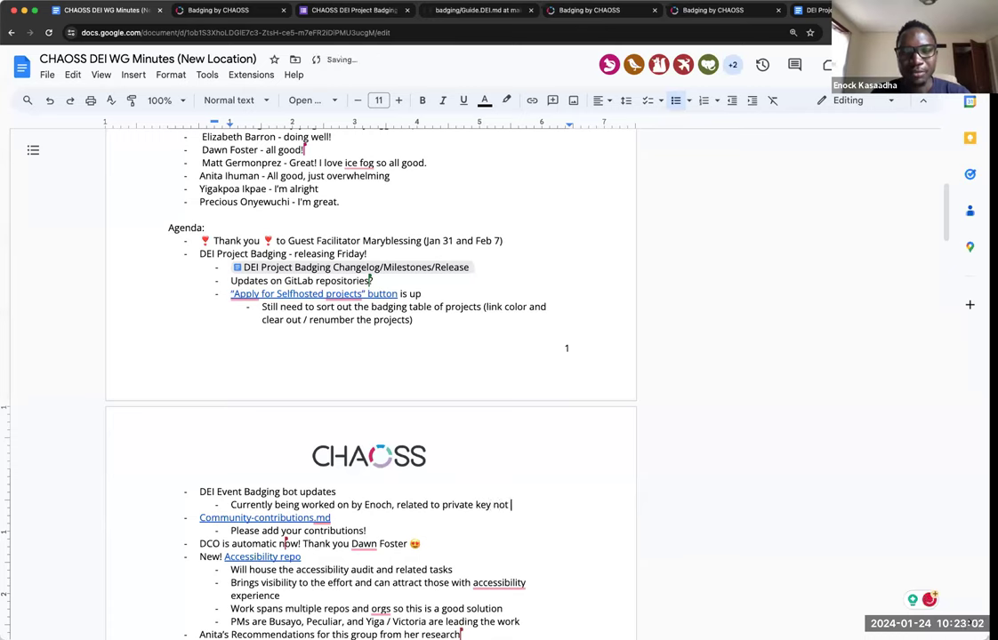
{"action": "type", "text": "being t"}
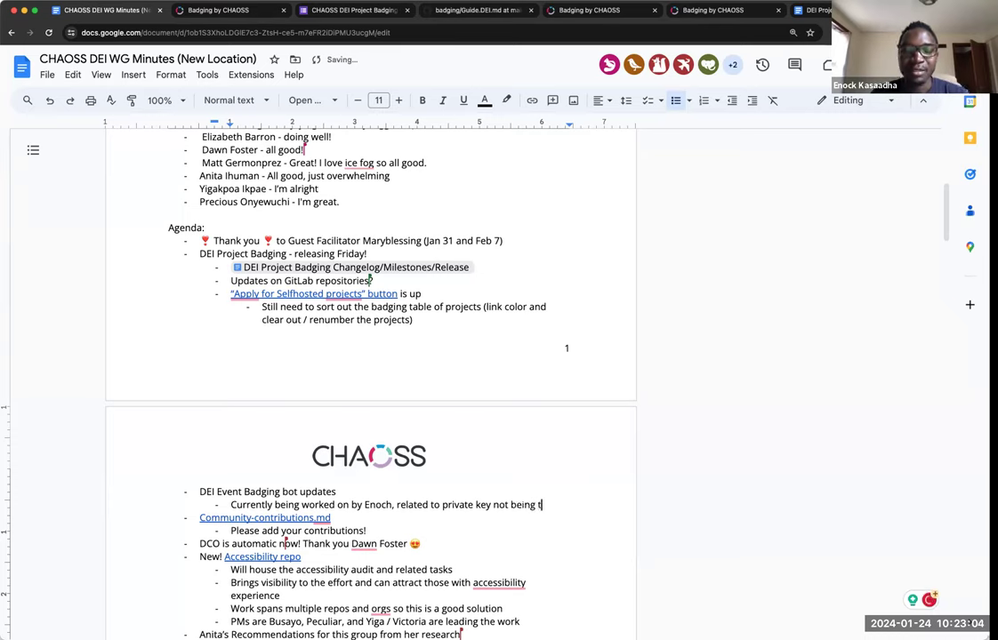
{"action": "type", "text": "ranslated"}
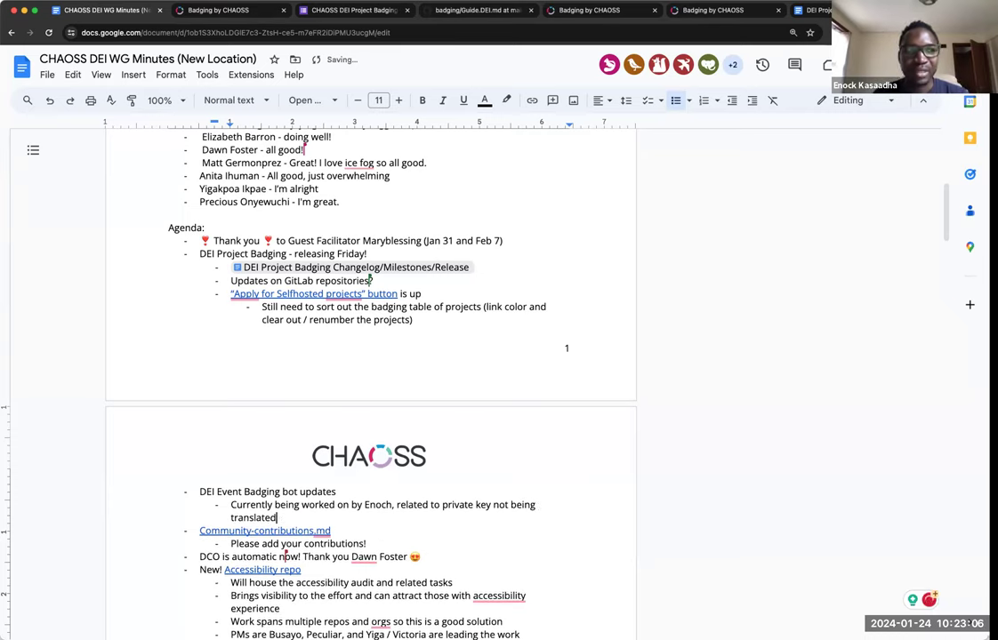
{"action": "type", "text": "proper"}
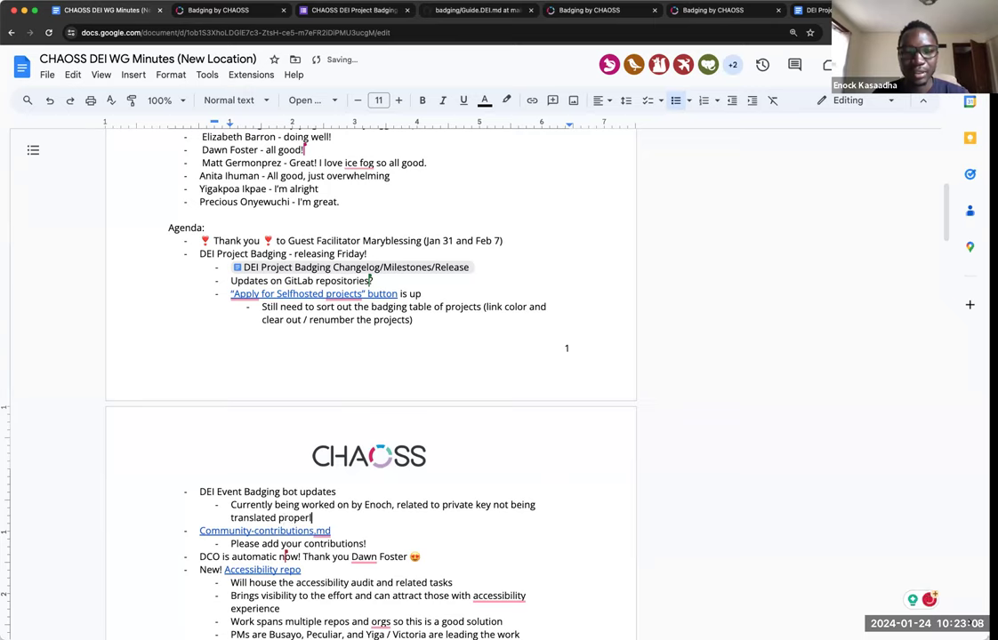
{"action": "type", "text": "ly"}
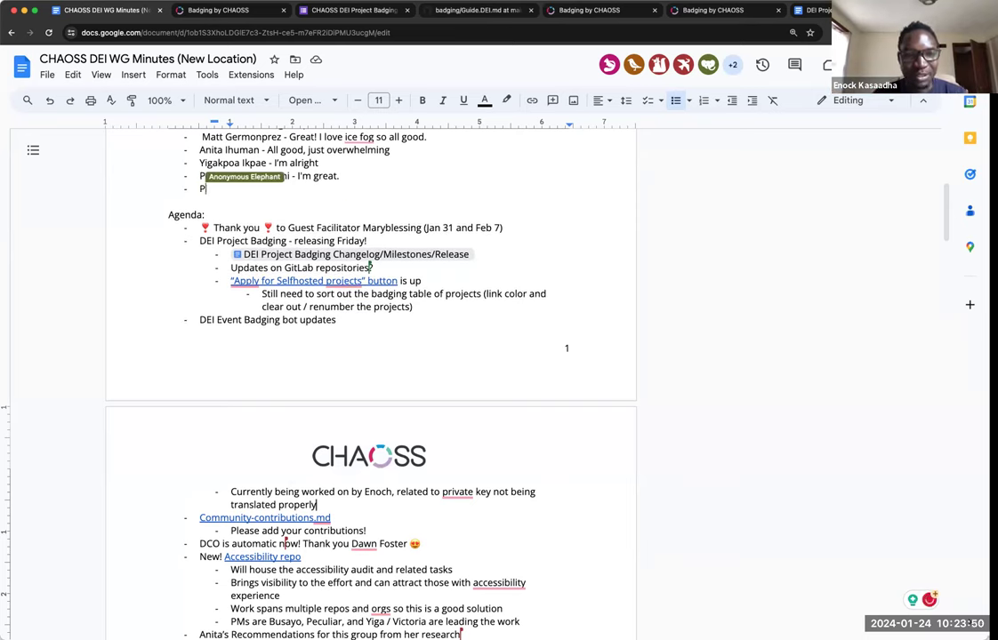
{"action": "type", "text": "Peculiar C"}
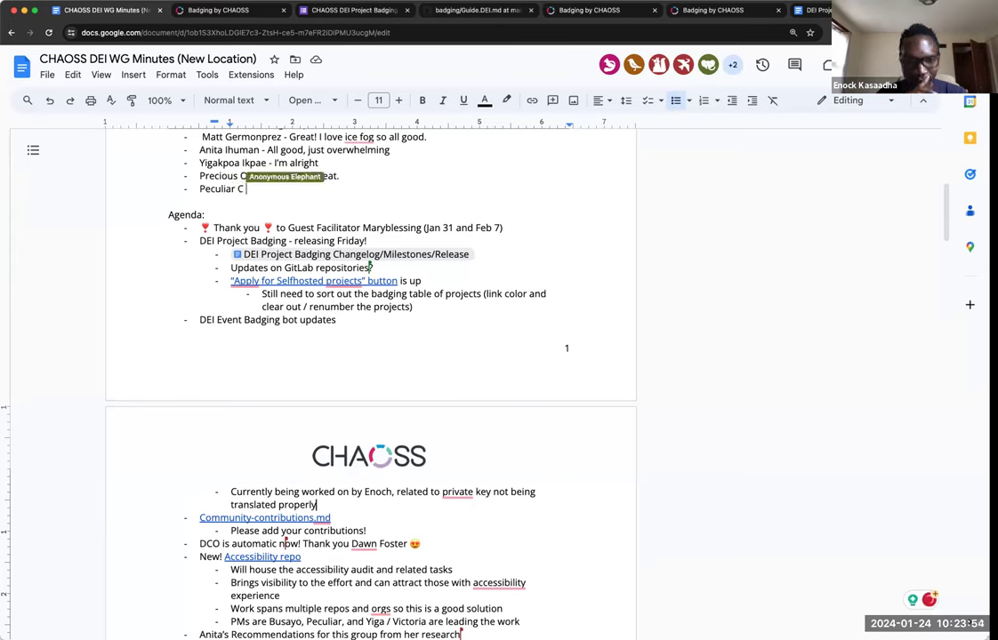
{"action": "type", "text": "Umeh -"}
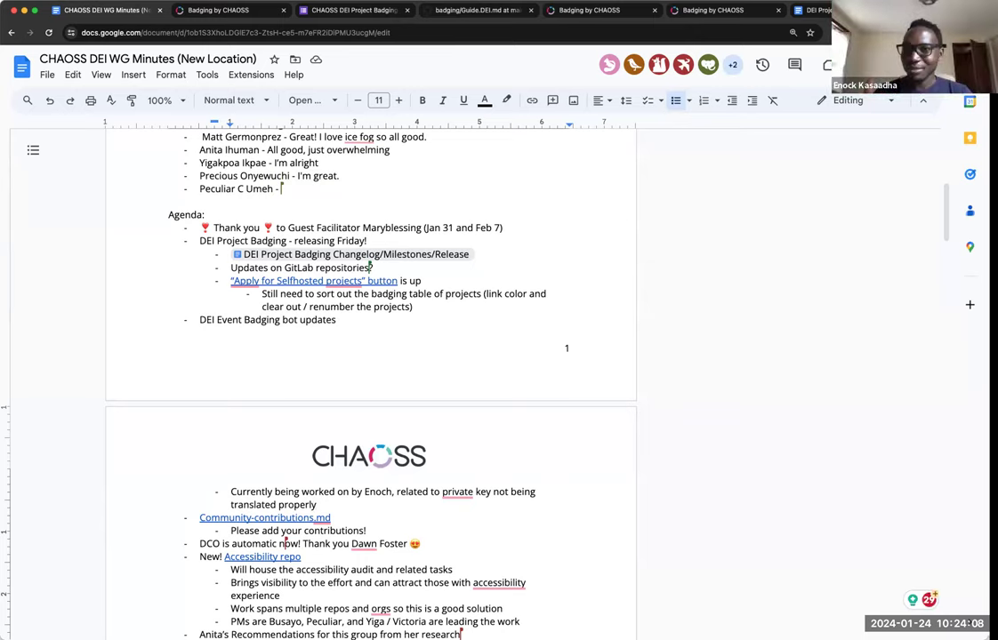
{"action": "type", "text": "d"}
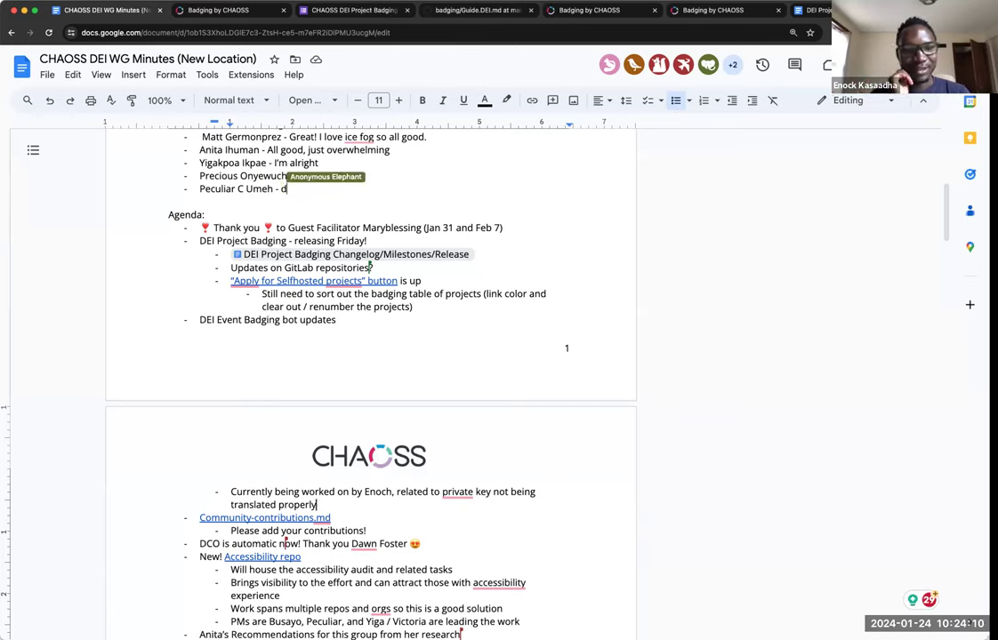
{"action": "type", "text": "doing"}
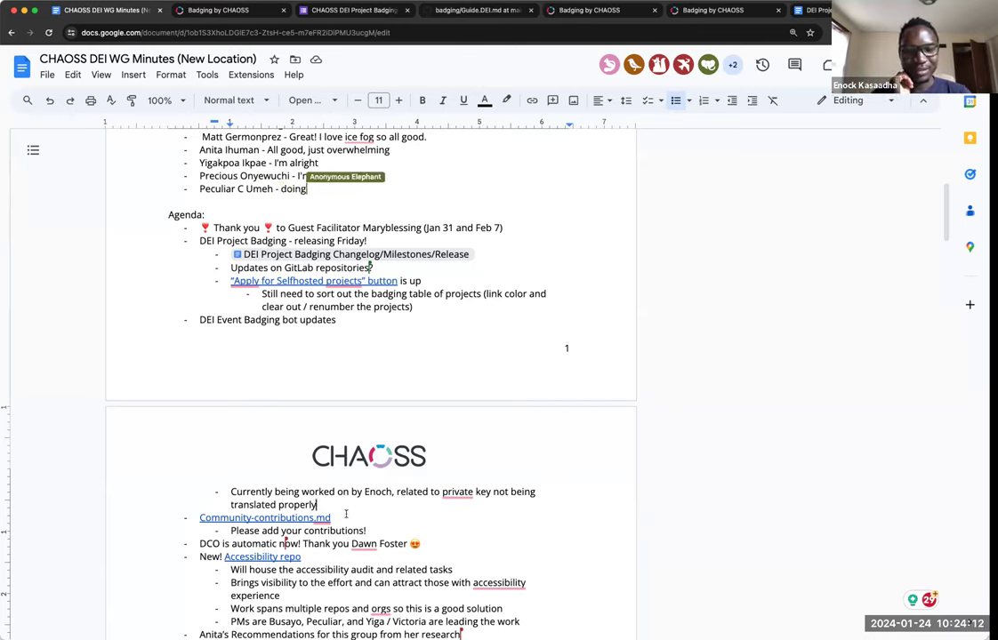
{"action": "type", "text": "well."}
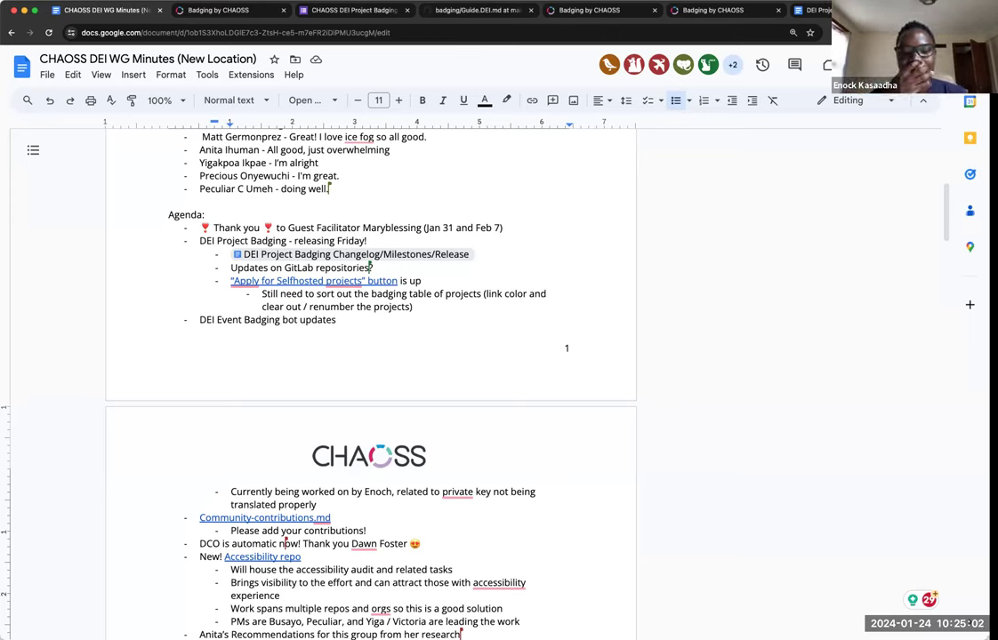
{"action": "mouse_move", "coordinate": [768, 416]}
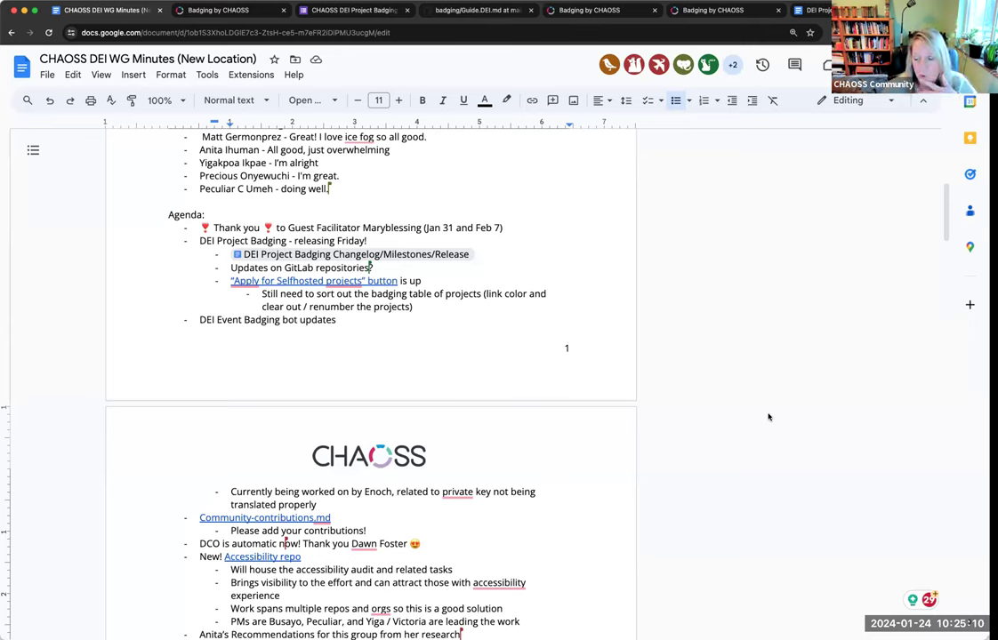
{"action": "mouse_move", "coordinate": [726, 473]}
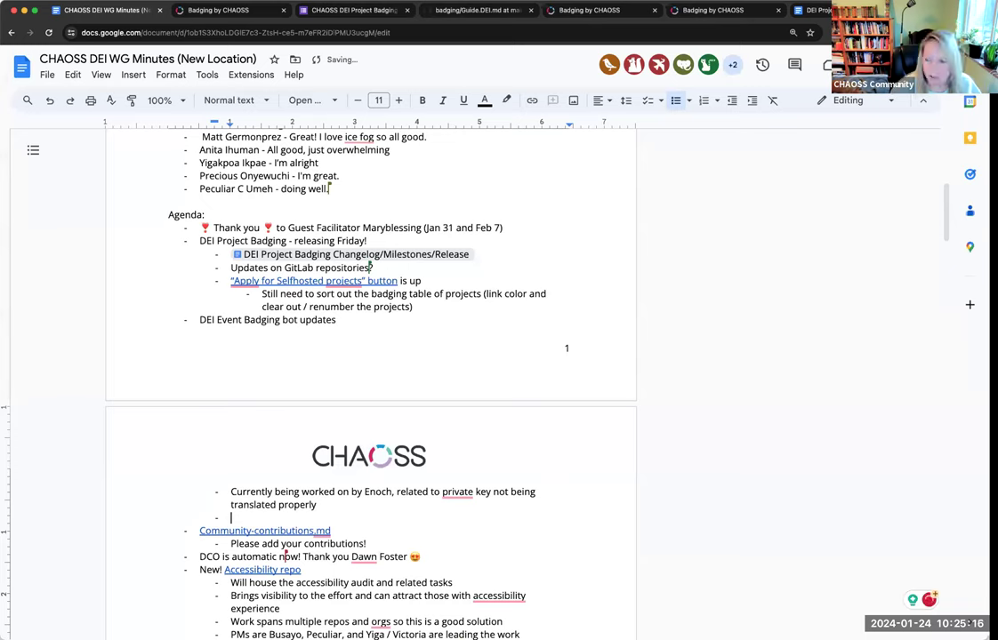
Add an action item to put a note on the badging page that applications are on hold
{"action": "type", "text": "Put"}
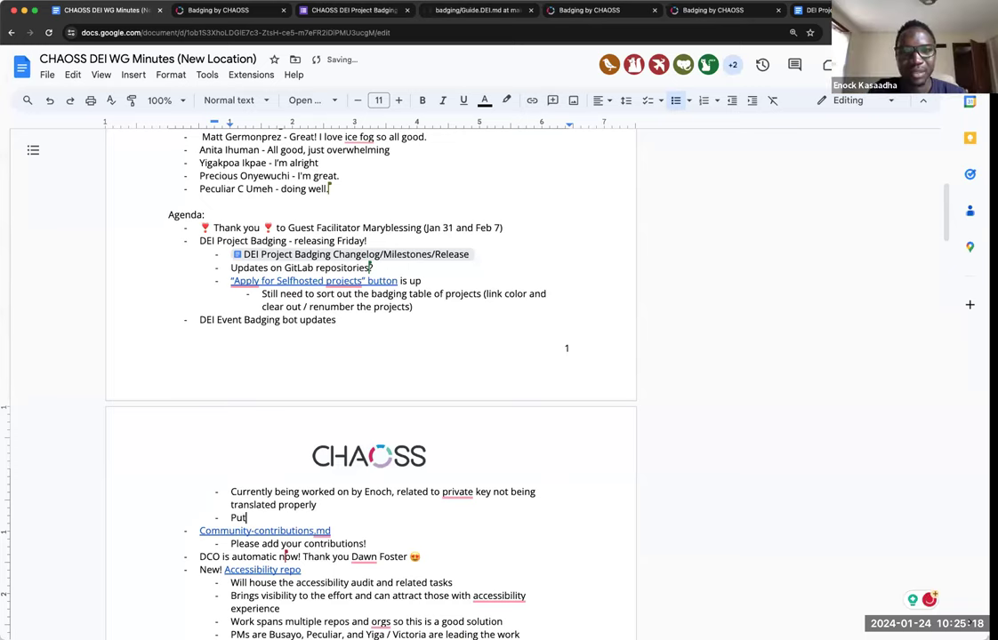
{"action": "type", "text": "a note on the badging page that"}
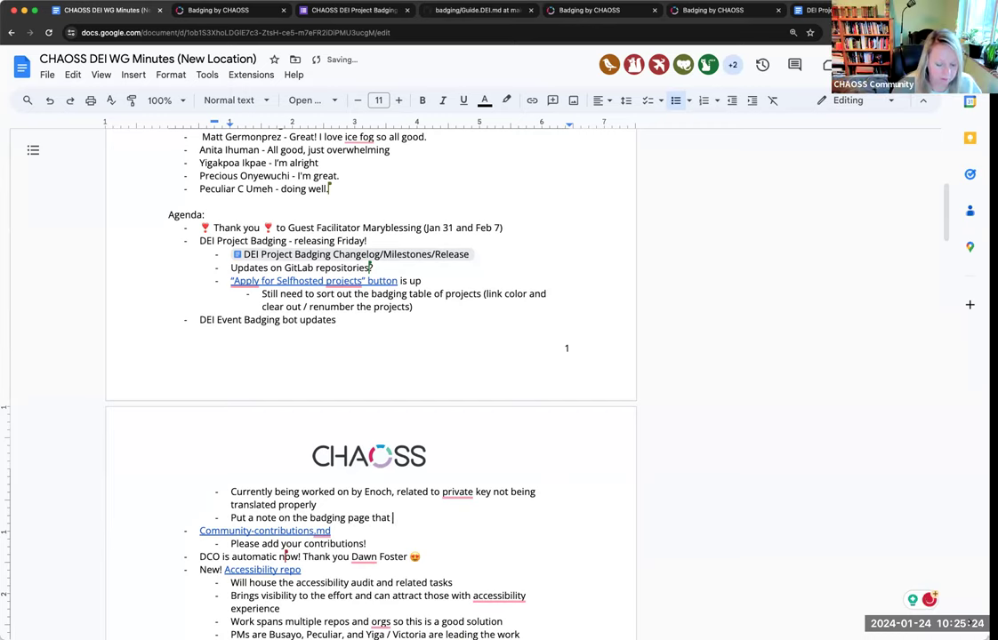
{"action": "type", "text": "applications are temp on"}
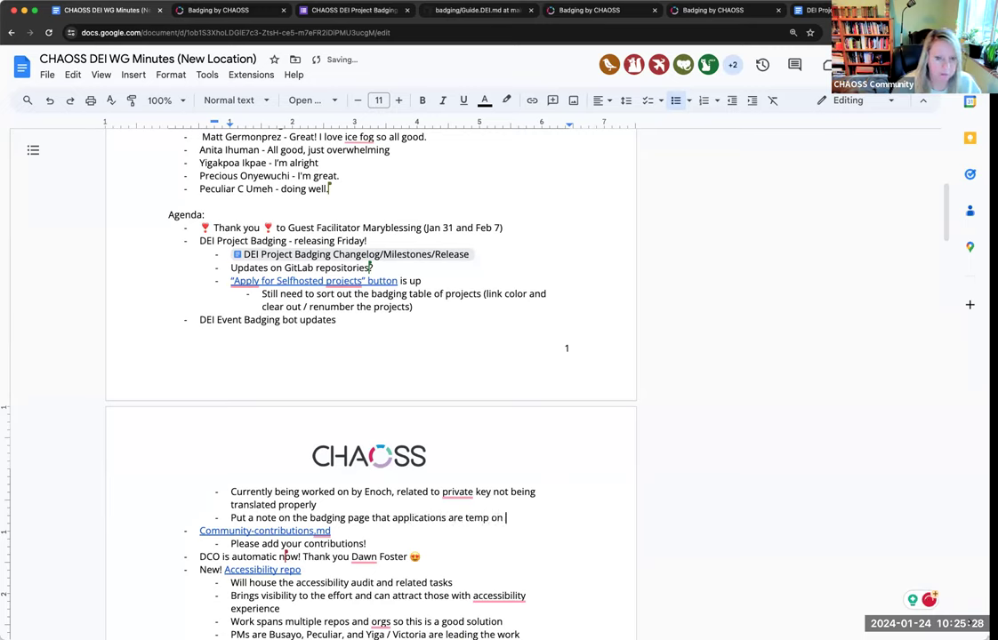
{"action": "type", "text": "hold"}
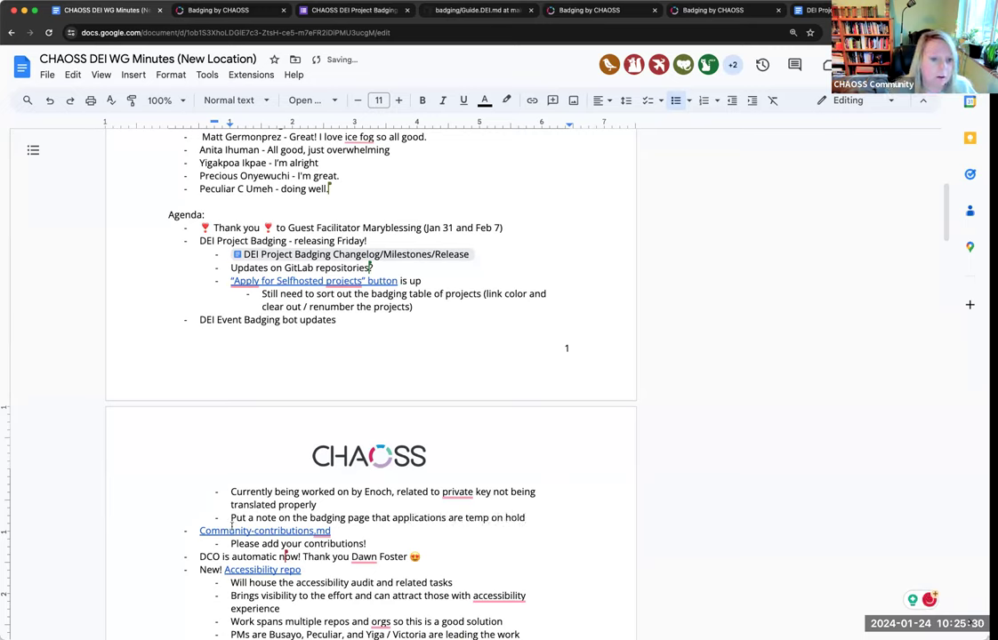
{"action": "type", "text": "AI Elizabeth -"}
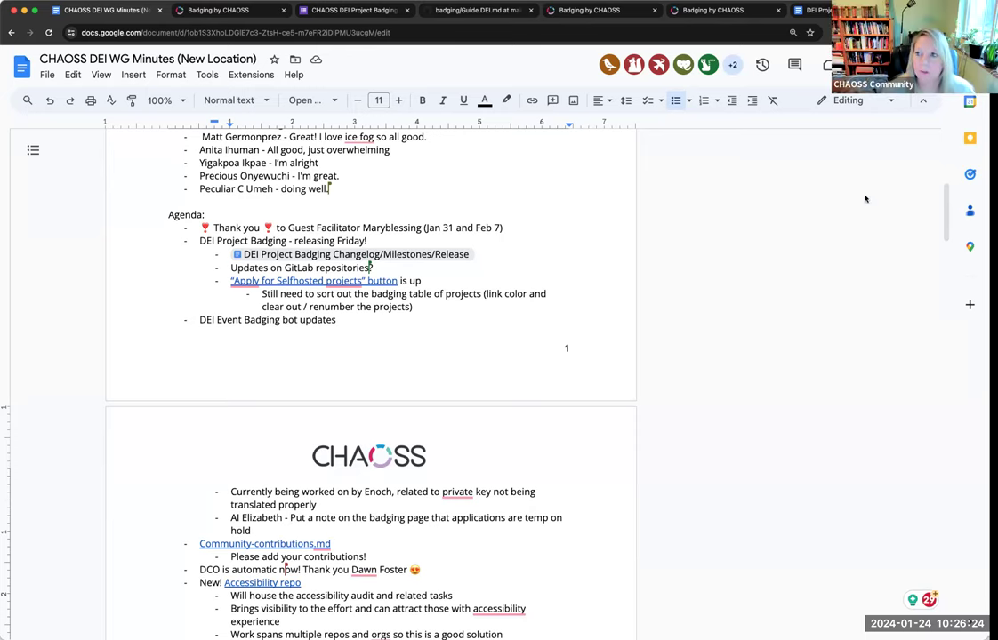
{"action": "mouse_move", "coordinate": [290, 537]}
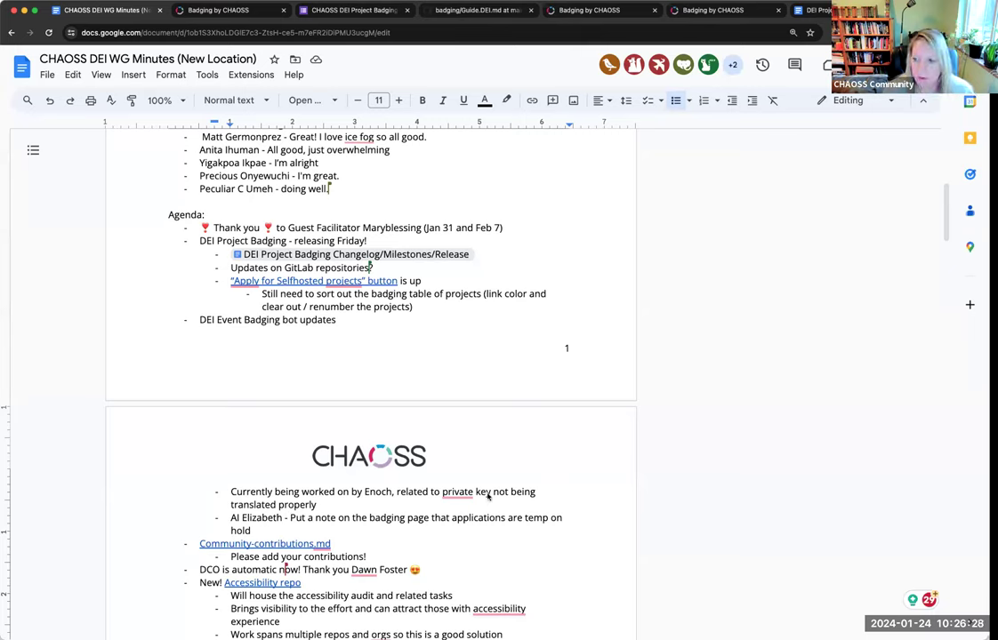
{"action": "mouse_move", "coordinate": [557, 445]}
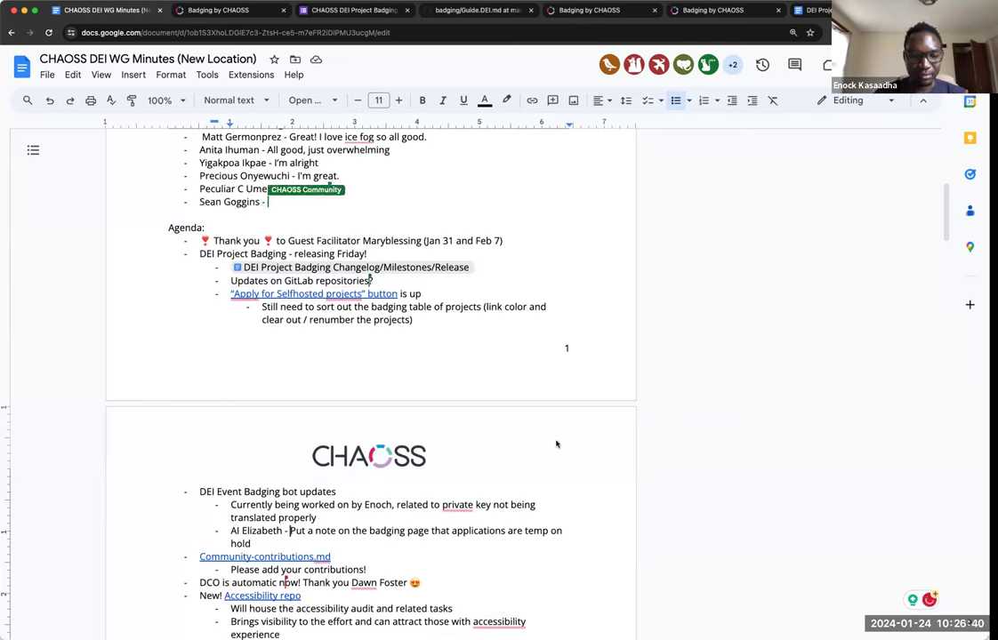
{"action": "type", "text": "Zero"}
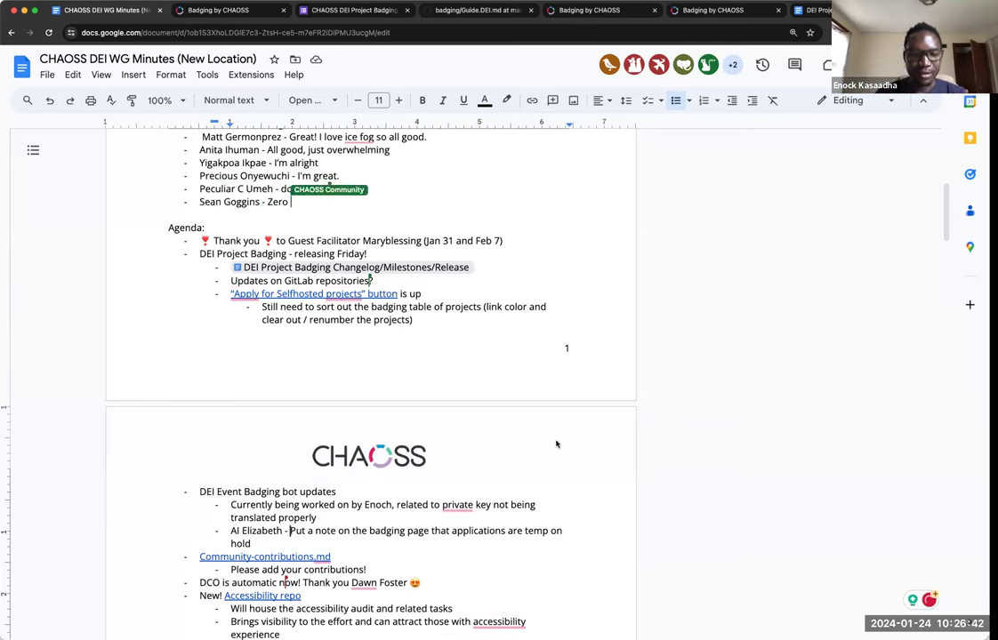
{"action": "type", "text": "Defects!"}
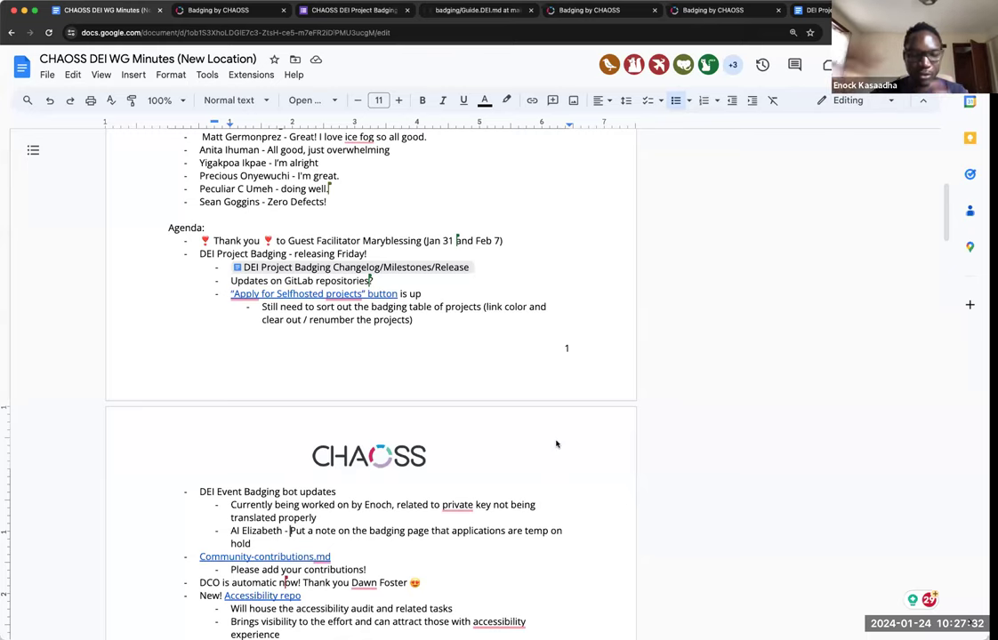
{"action": "type", "text": "Brayan"}
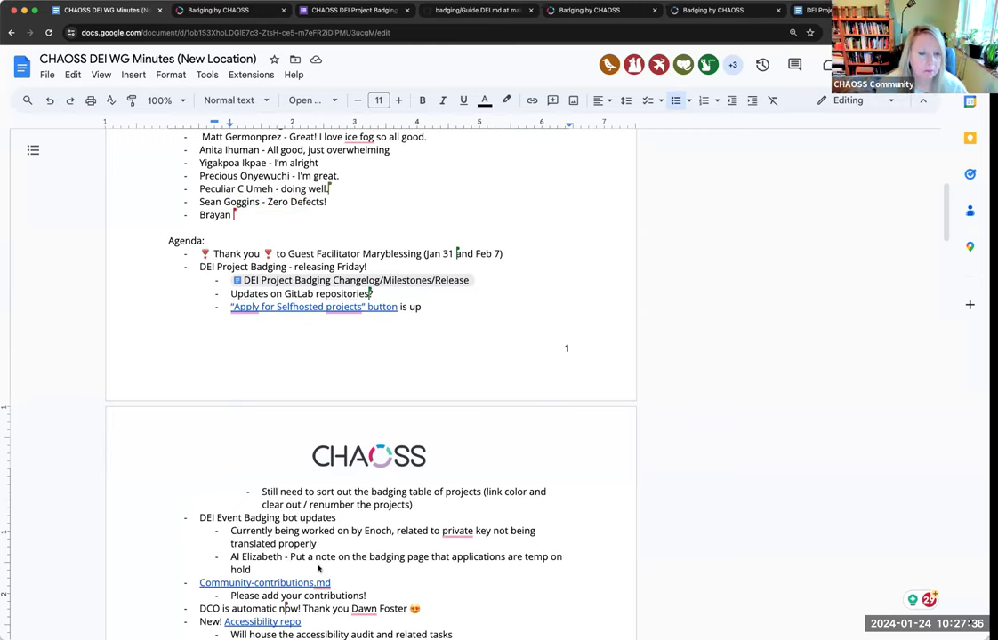
{"action": "type", "text": "Kai - A"}
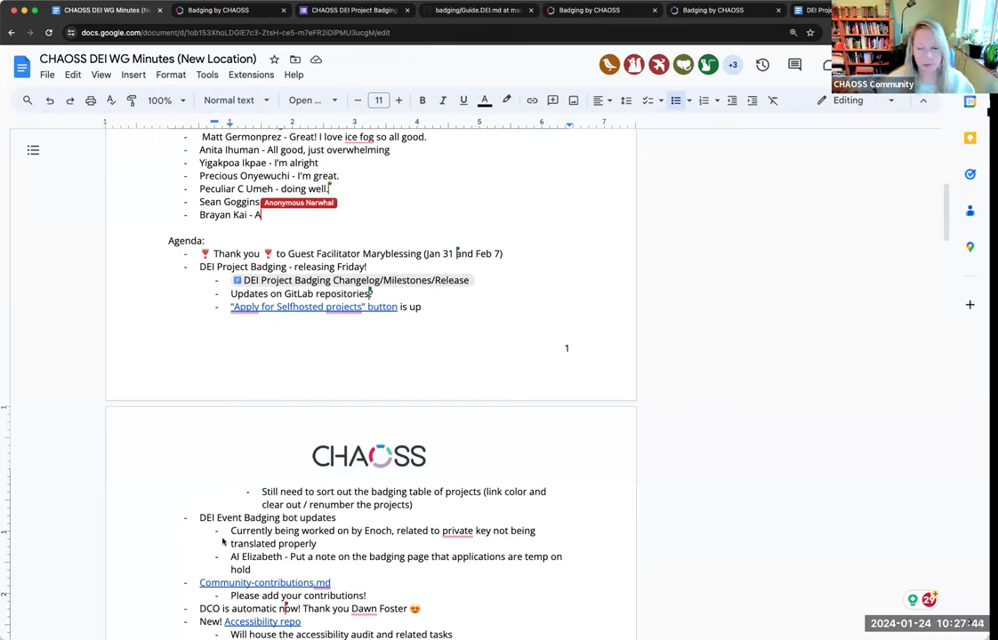
{"action": "type", "text": "Zero Defects!"}
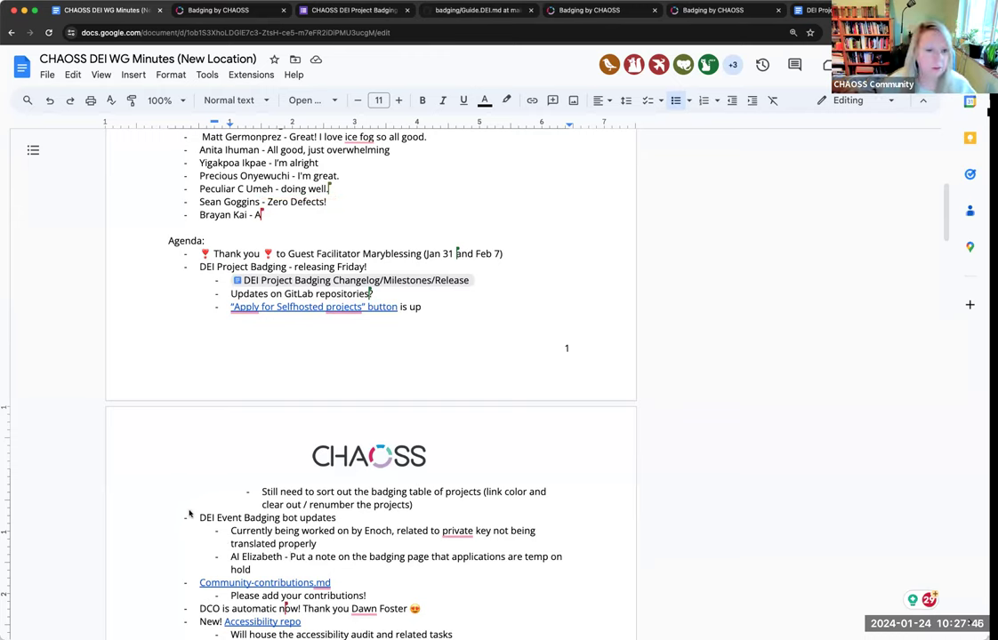
{"action": "type", "text": "I'm doing a"}
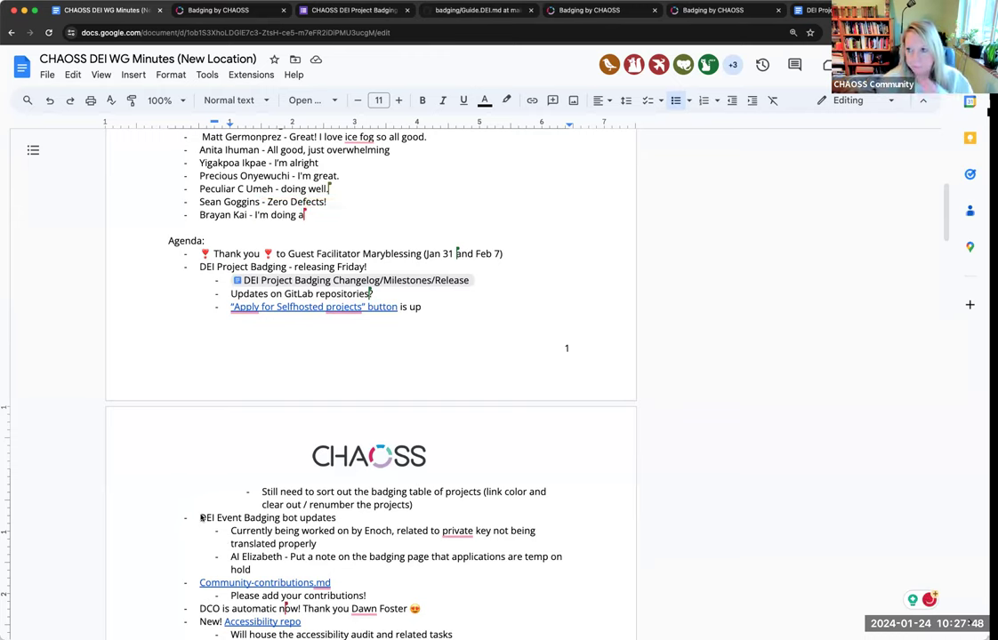
{"action": "type", "text": "mazing"}
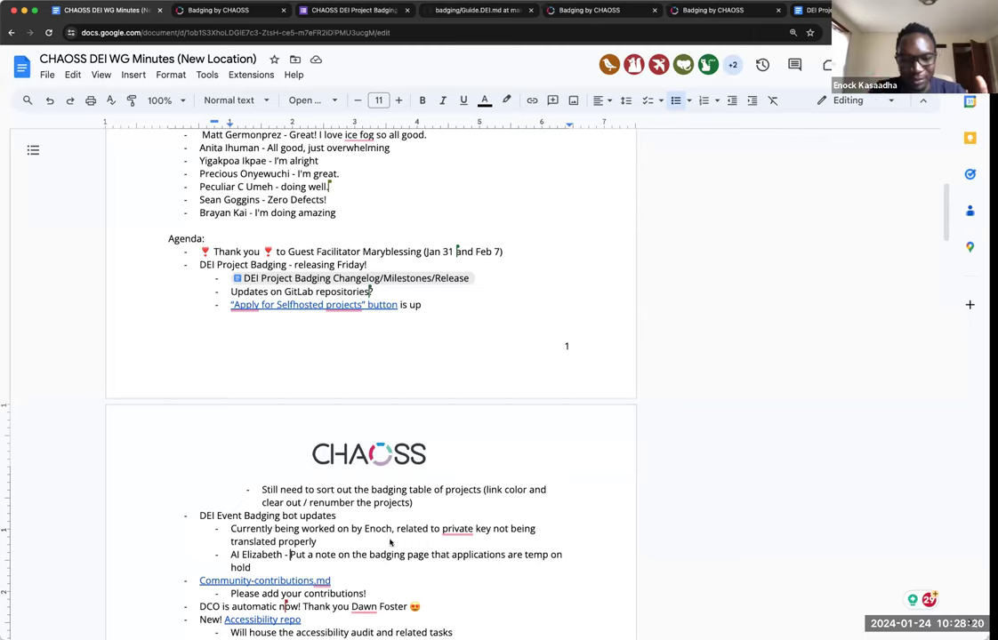
{"action": "mouse_move", "coordinate": [282, 569]}
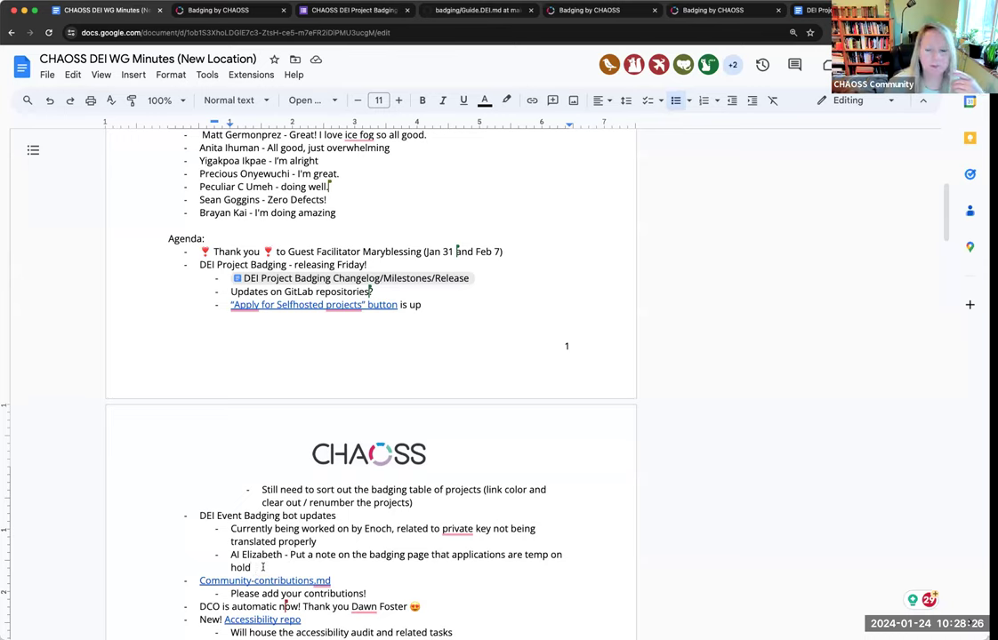
{"action": "key", "text": "enter"}
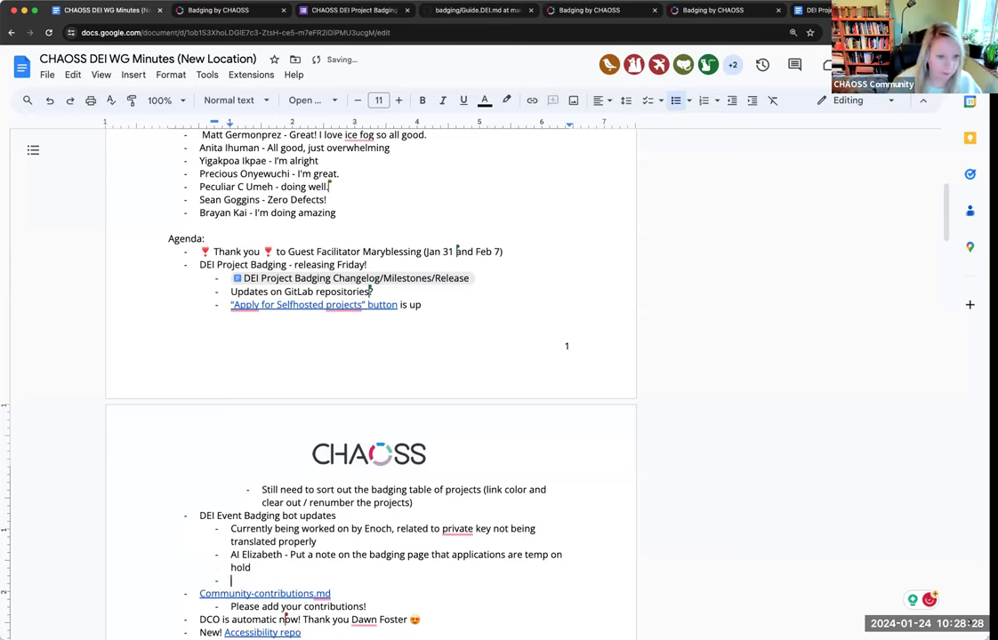
{"action": "type", "text": "Al Elizabeth"}
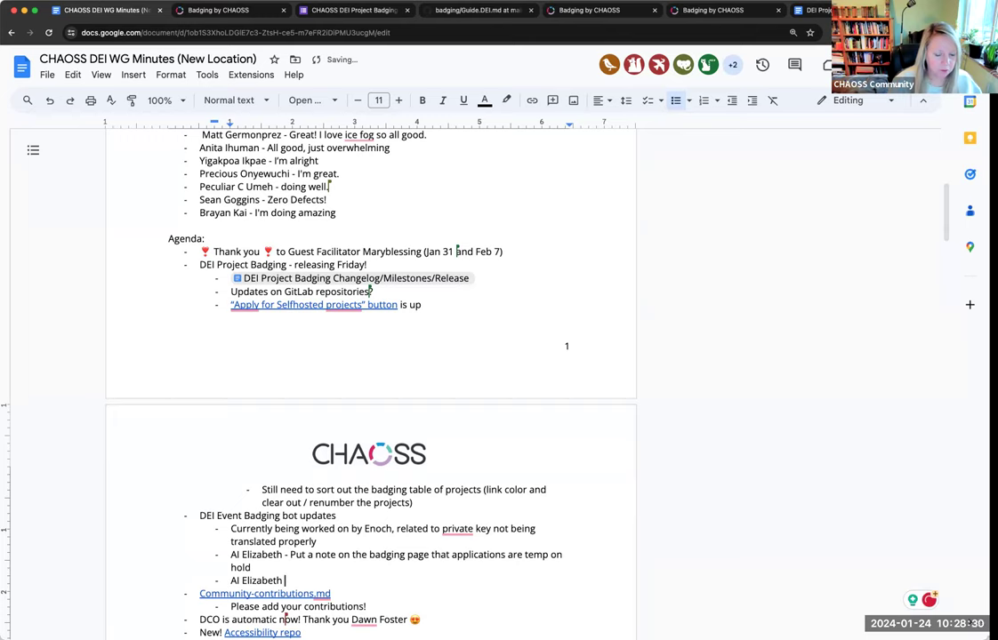
{"action": "type", "text": "-"}
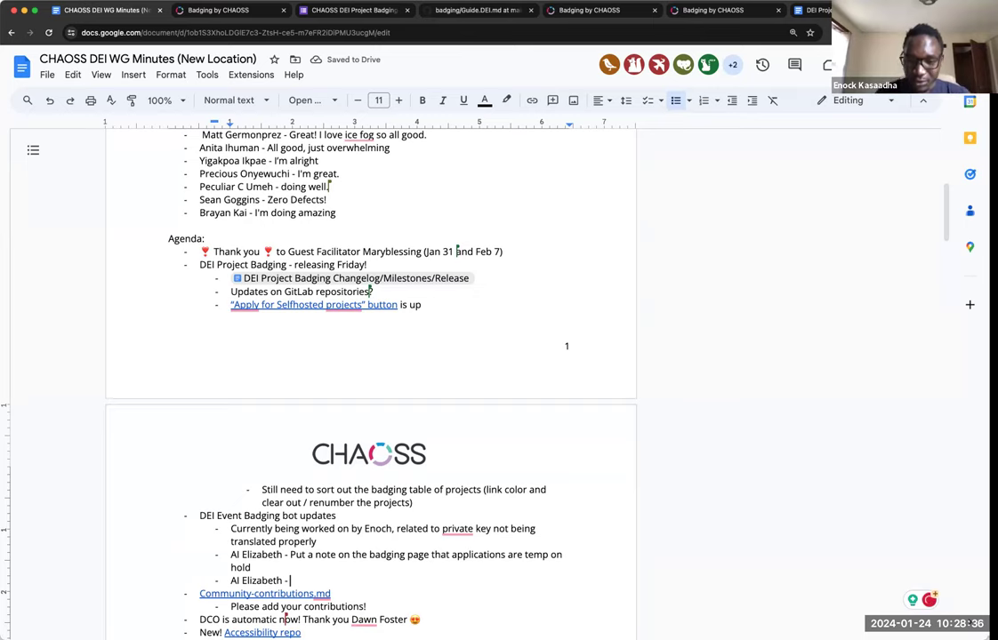
{"action": "type", "text": "check d"}
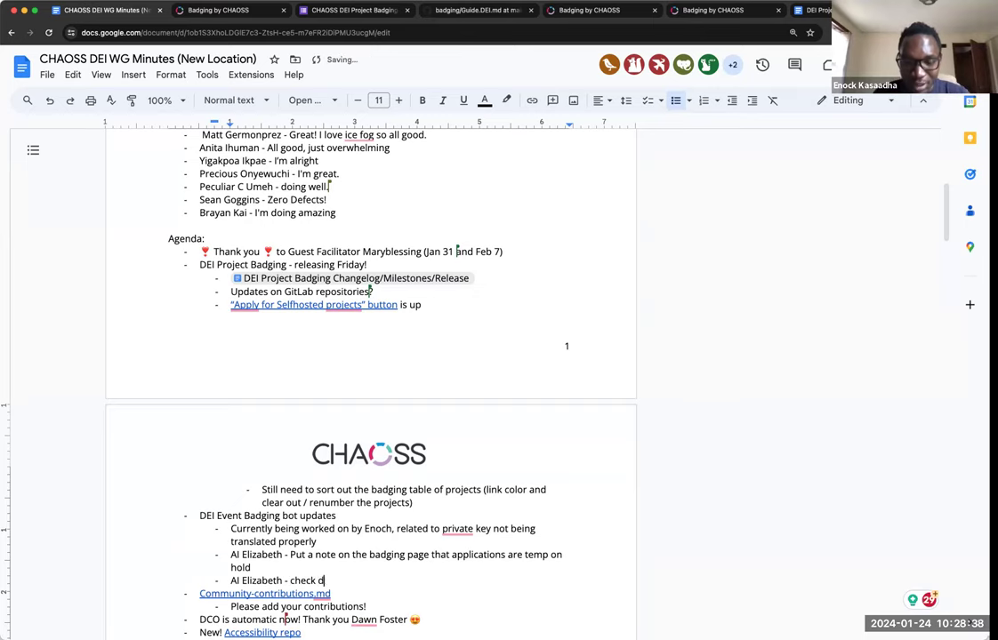
{"action": "type", "text": "ates of the 2"}
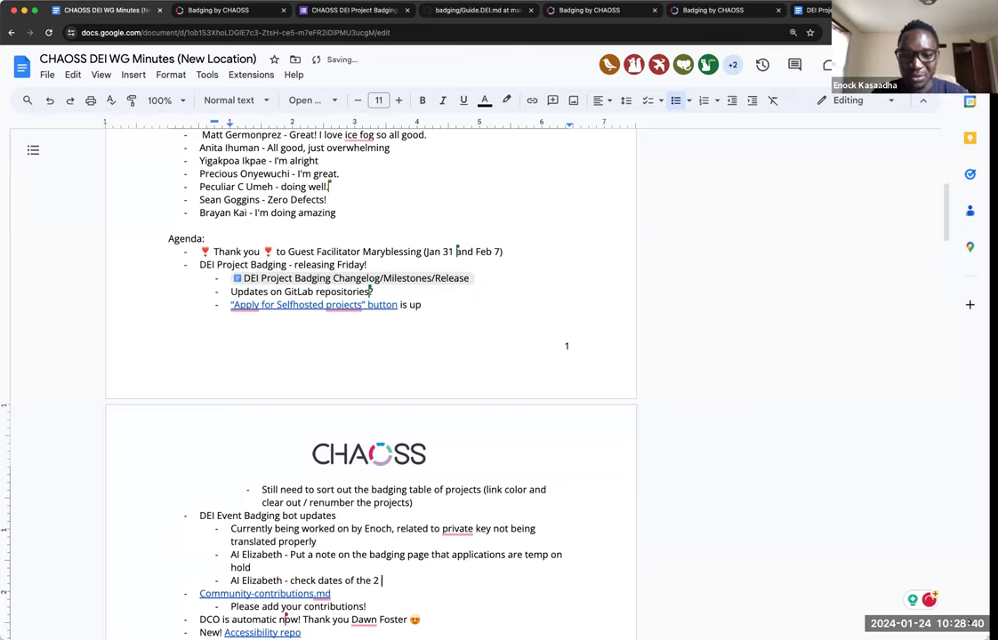
{"action": "type", "text": "open applicationsn"}
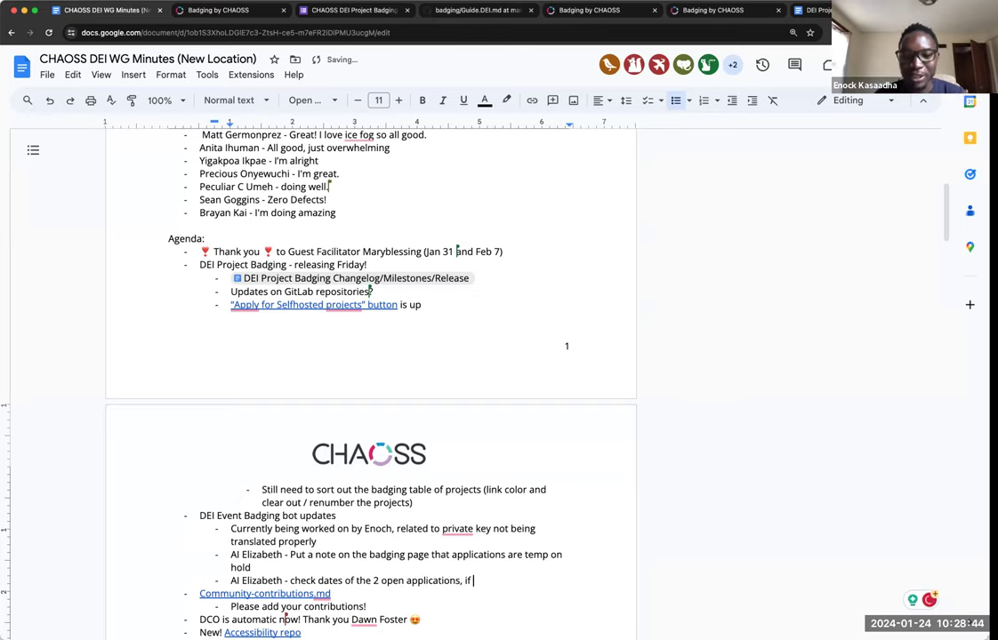
{"action": "type", "text": "it's soon we a"}
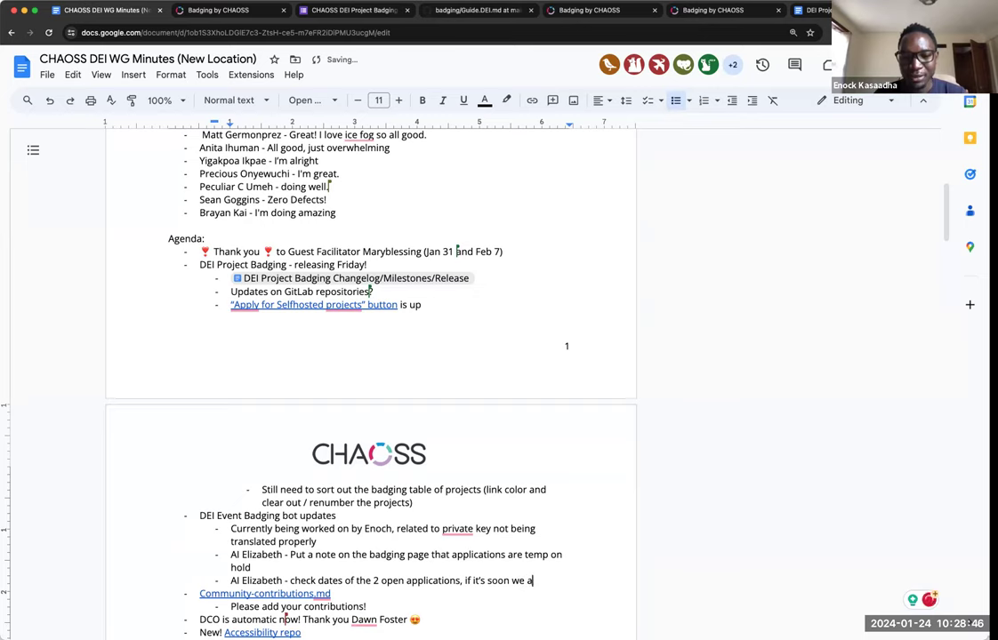
{"action": "type", "text": "can manually push"}
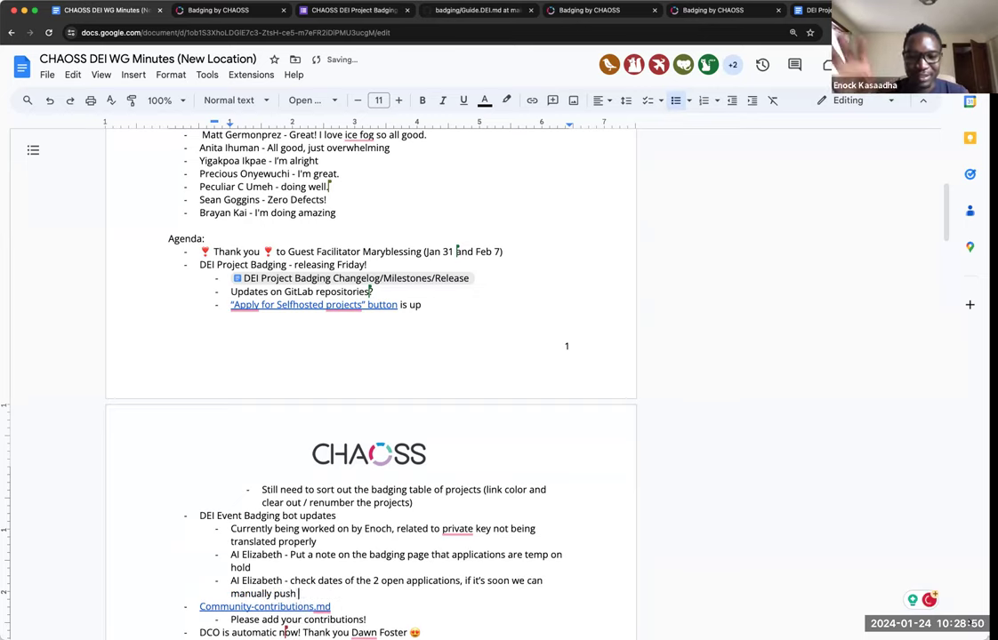
{"action": "type", "text": "through"}
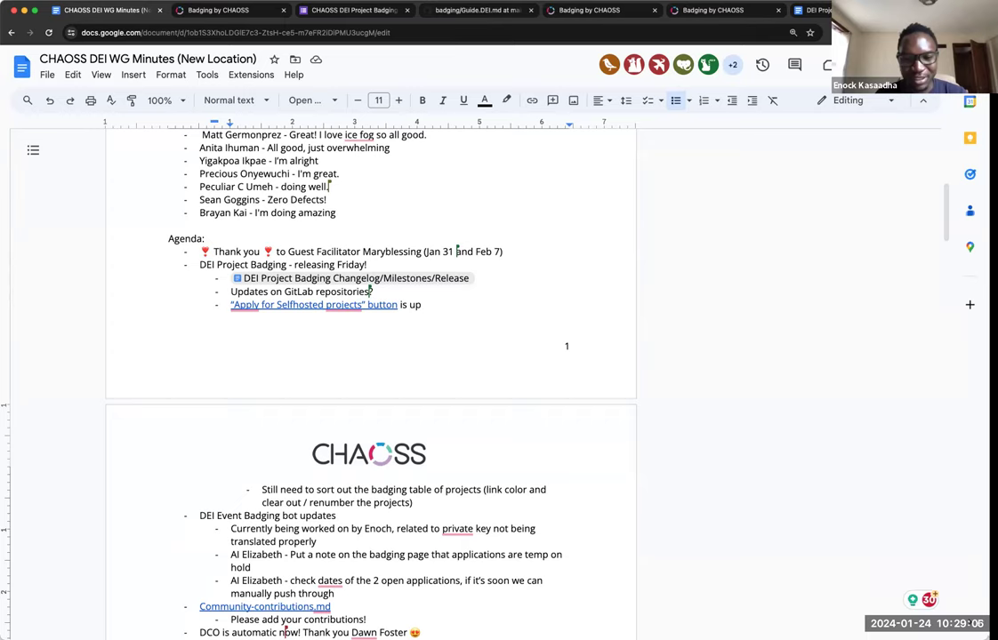
{"action": "mouse_move", "coordinate": [477, 626]}
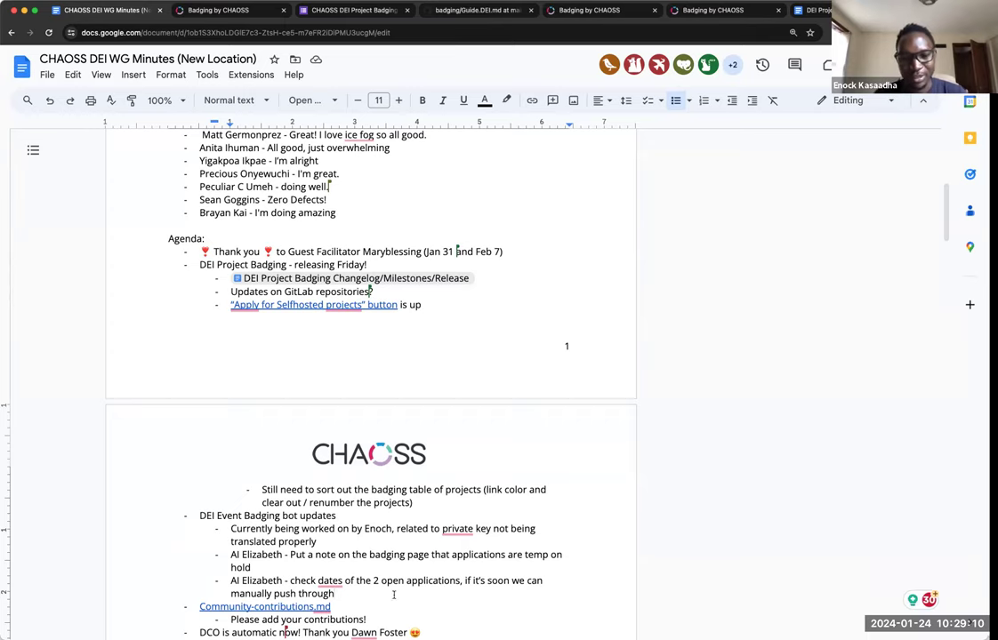
Scroll down the minutes and open the linked community contributions page
{"action": "scroll", "scroll_direction": "down", "scroll_amount": 3}
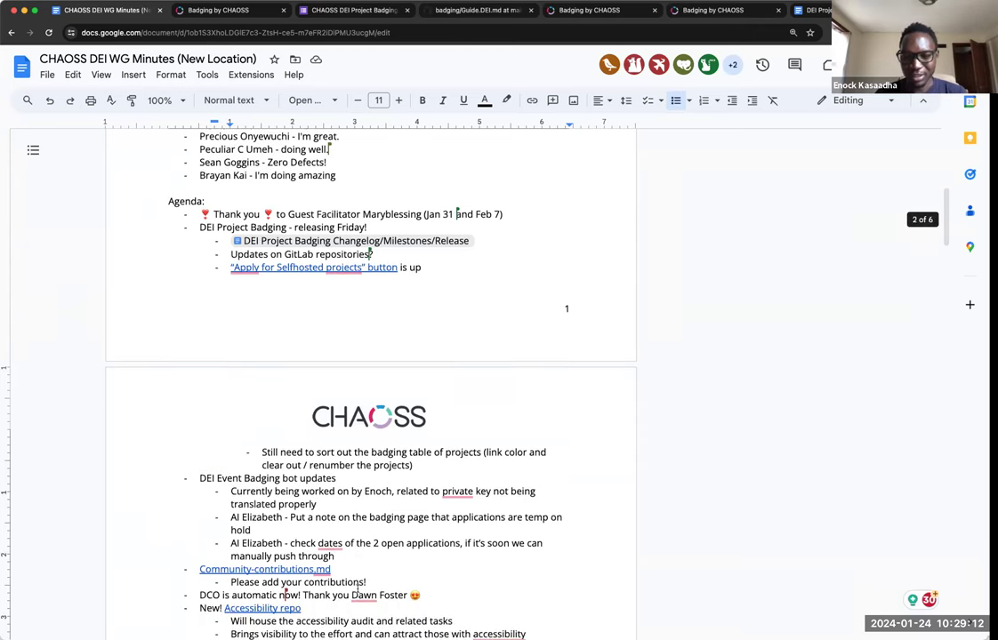
{"action": "scroll", "scroll_direction": "down", "scroll_amount": 3}
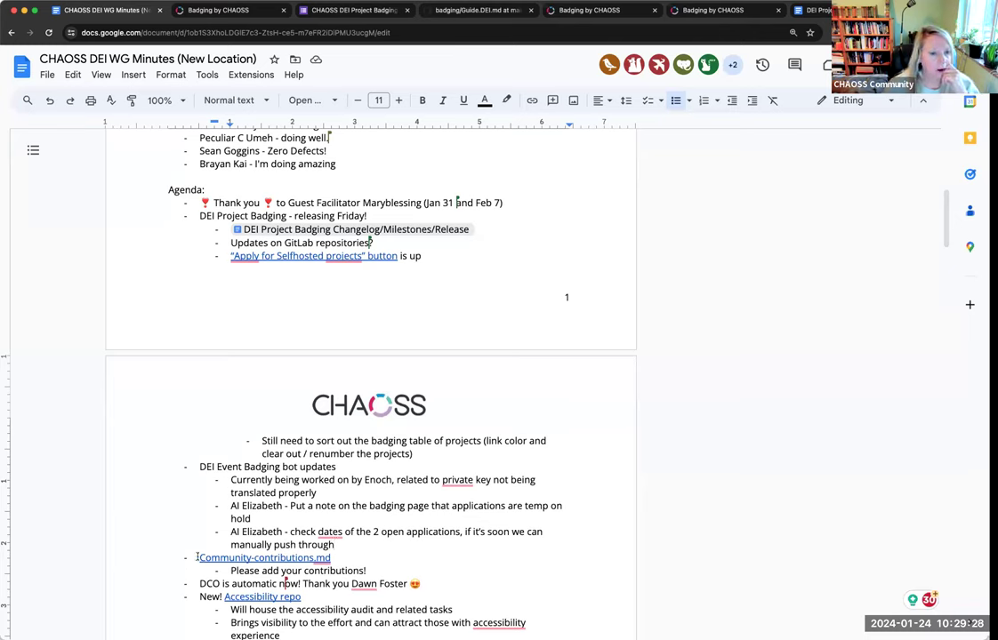
{"action": "left_click_drag", "start_coordinate": [196, 559], "coordinate": [370, 569]}
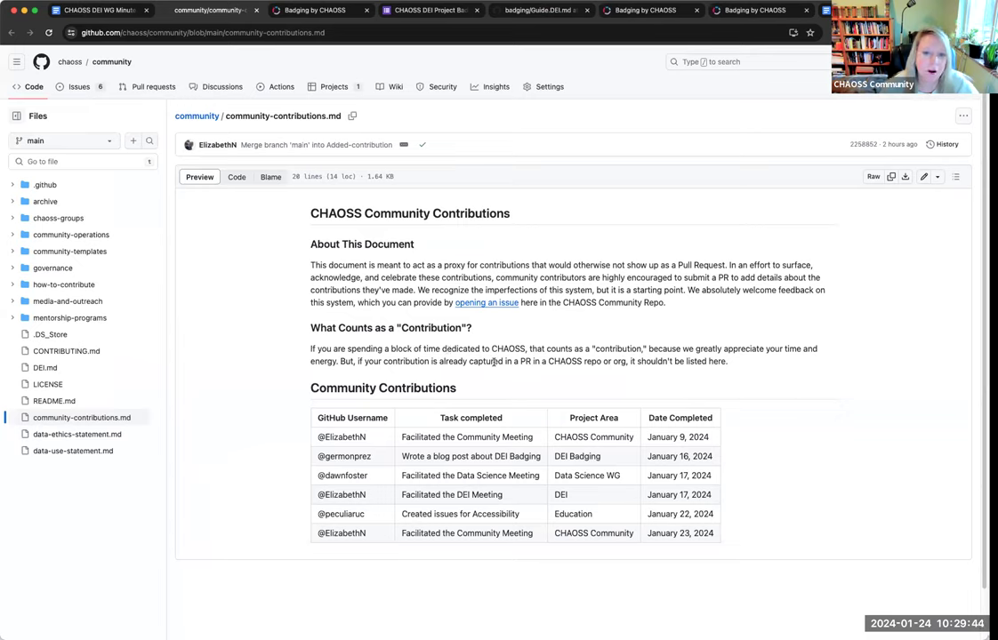
{"action": "mouse_move", "coordinate": [619, 380]}
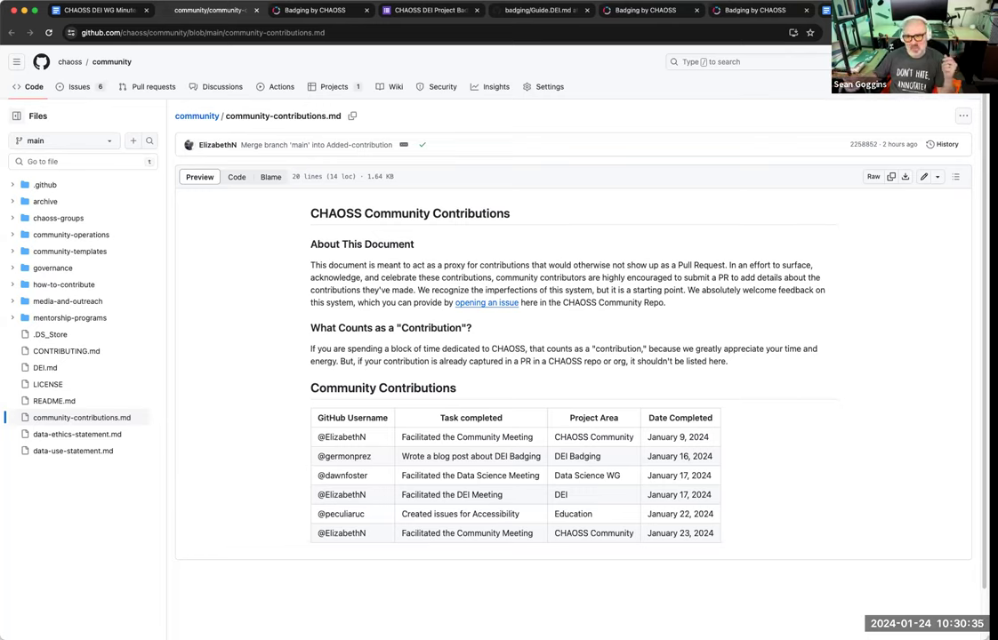
{"action": "mouse_move", "coordinate": [688, 190]}
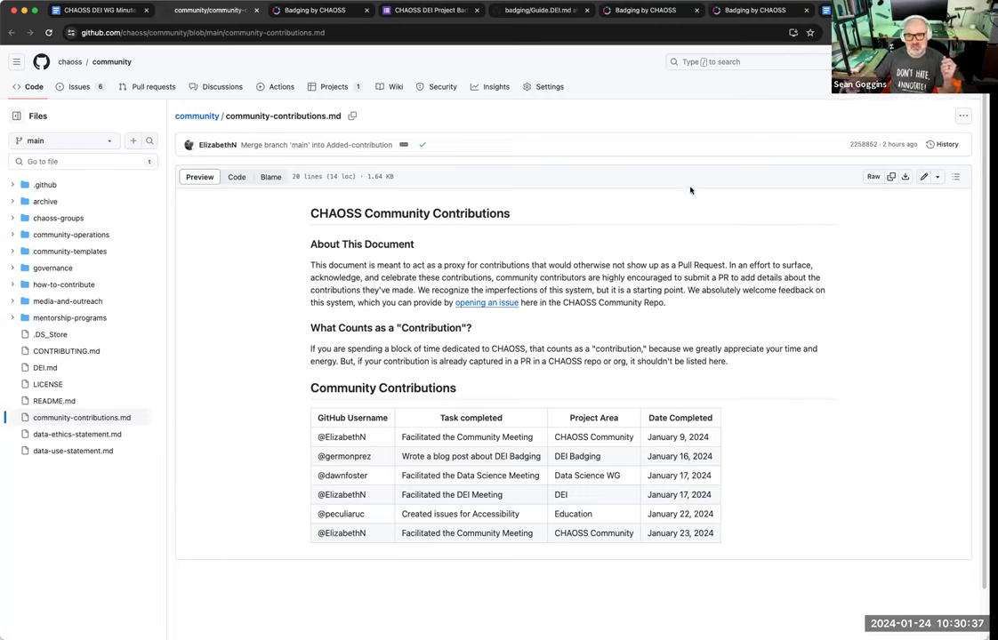
{"action": "mouse_move", "coordinate": [697, 508]}
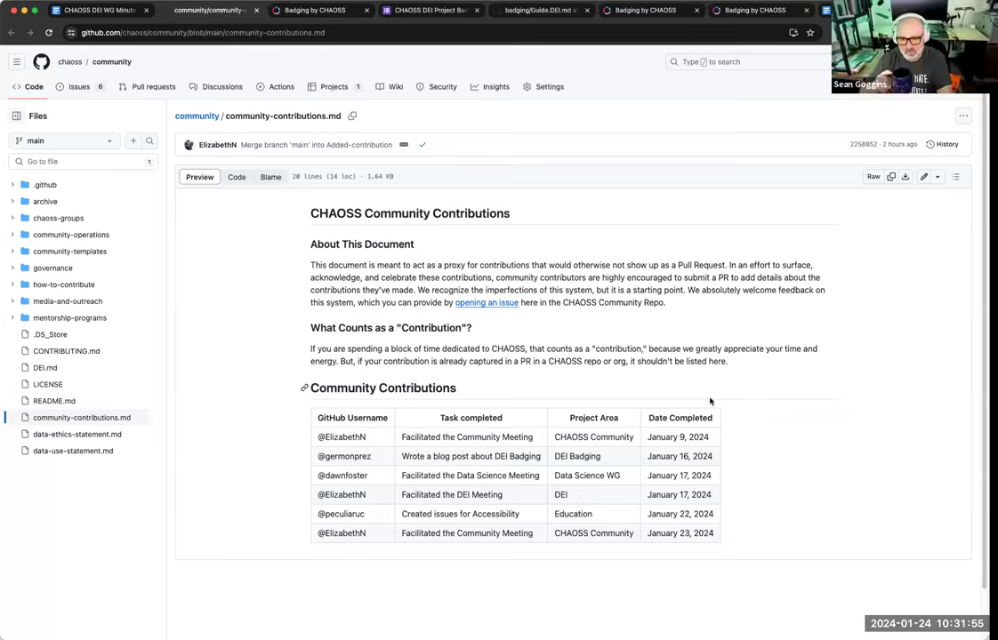
{"action": "mouse_move", "coordinate": [361, 249]}
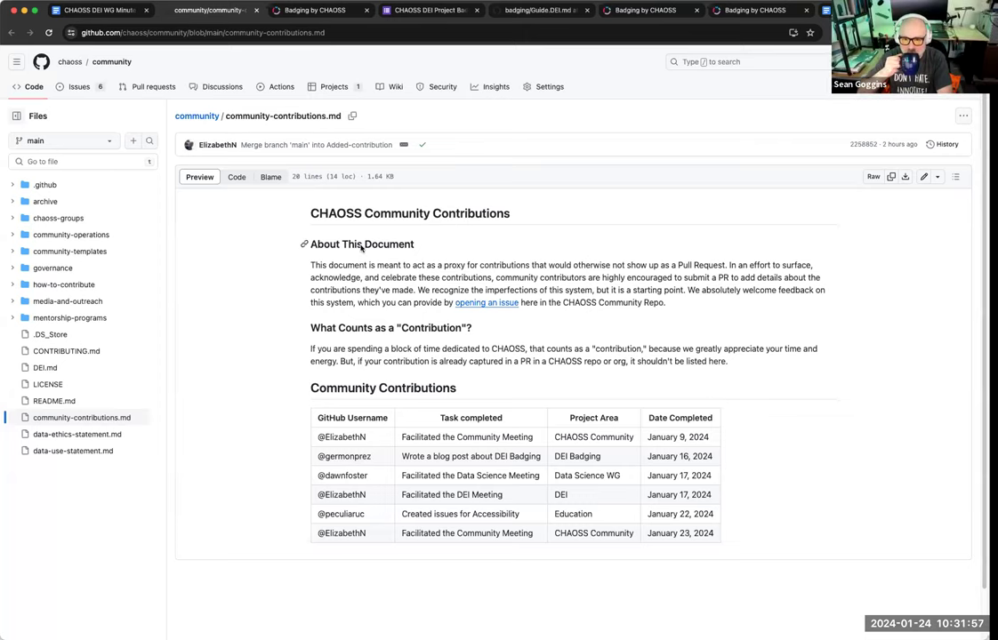
{"action": "mouse_move", "coordinate": [98, 10]}
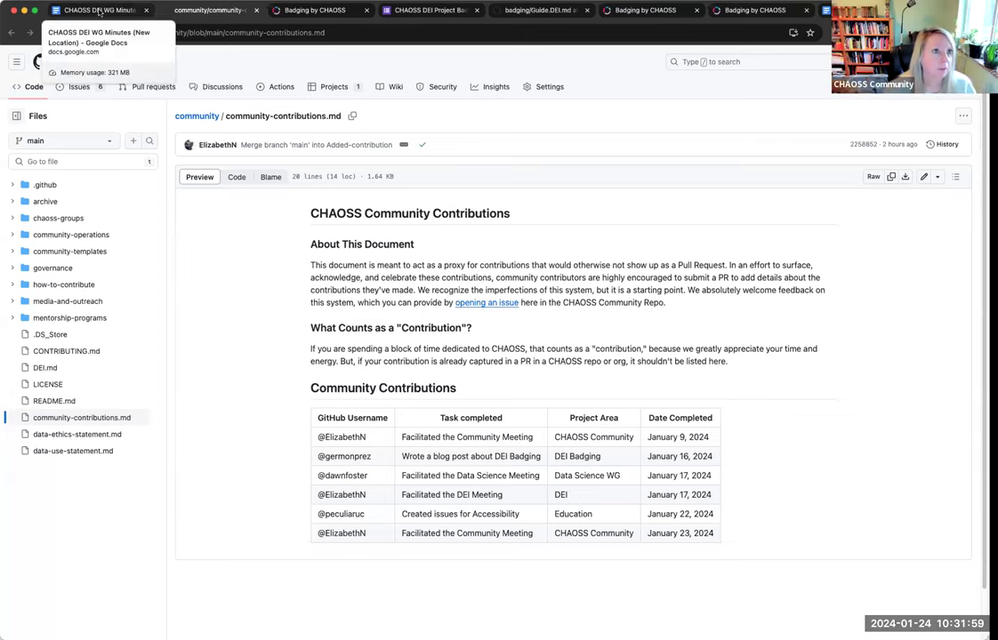
Return to the minutes and edit the DCO line to read "DCO is automatic for website now!"
{"action": "left_click", "coordinate": [98, 11]}
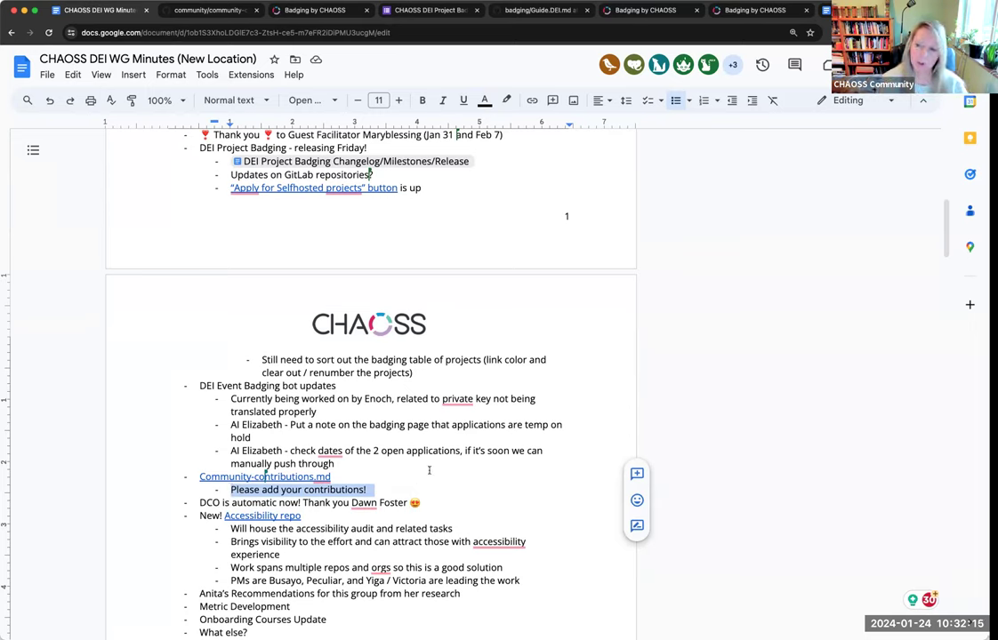
{"action": "mouse_move", "coordinate": [357, 465]}
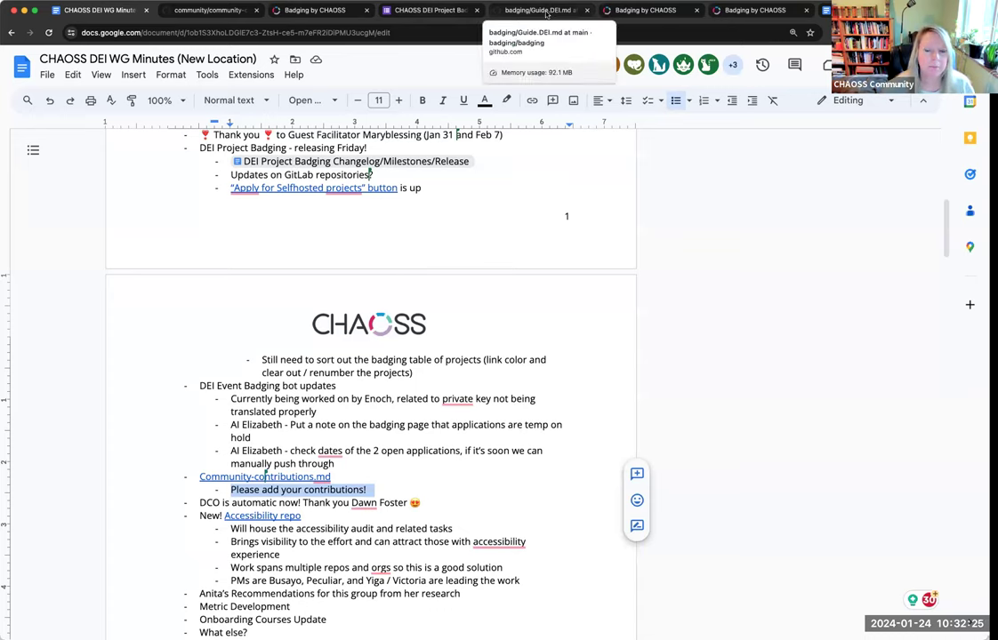
{"action": "mouse_move", "coordinate": [210, 11]}
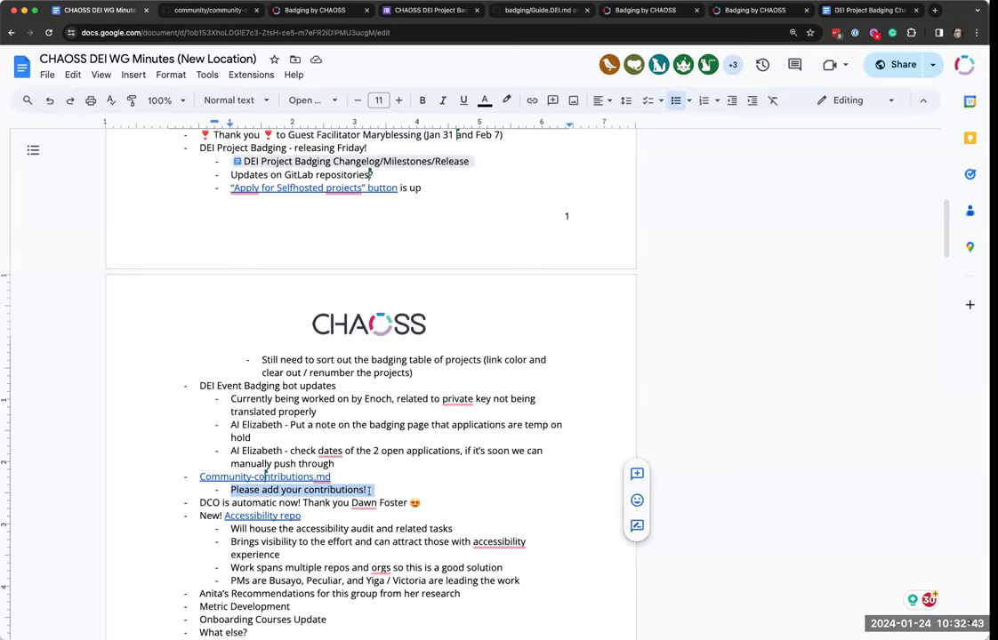
{"action": "mouse_move", "coordinate": [277, 313]}
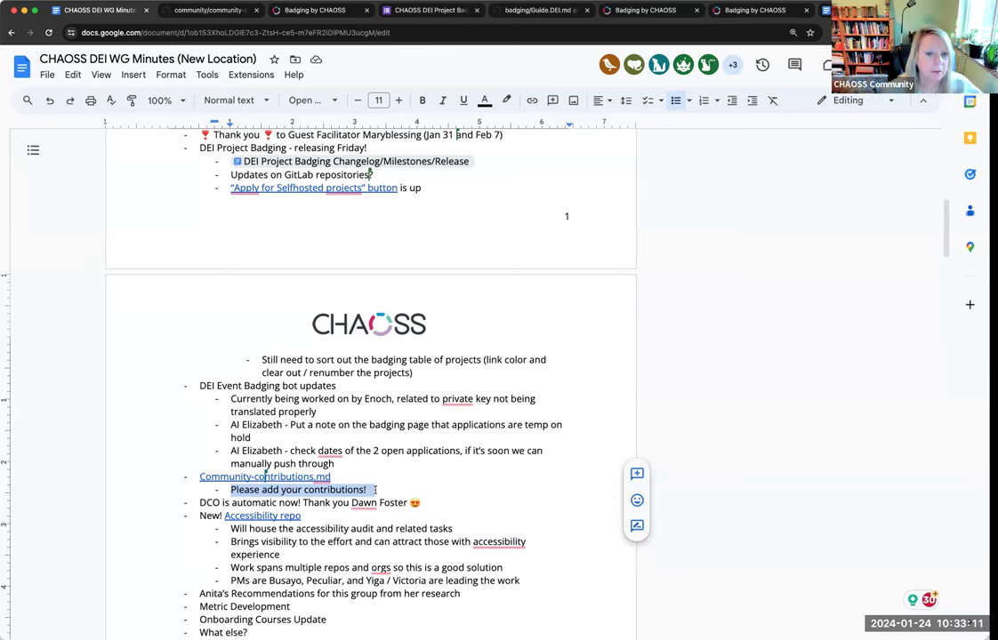
{"action": "double_click", "coordinate": [264, 476]}
{"action": "type", "text": " for websit"}
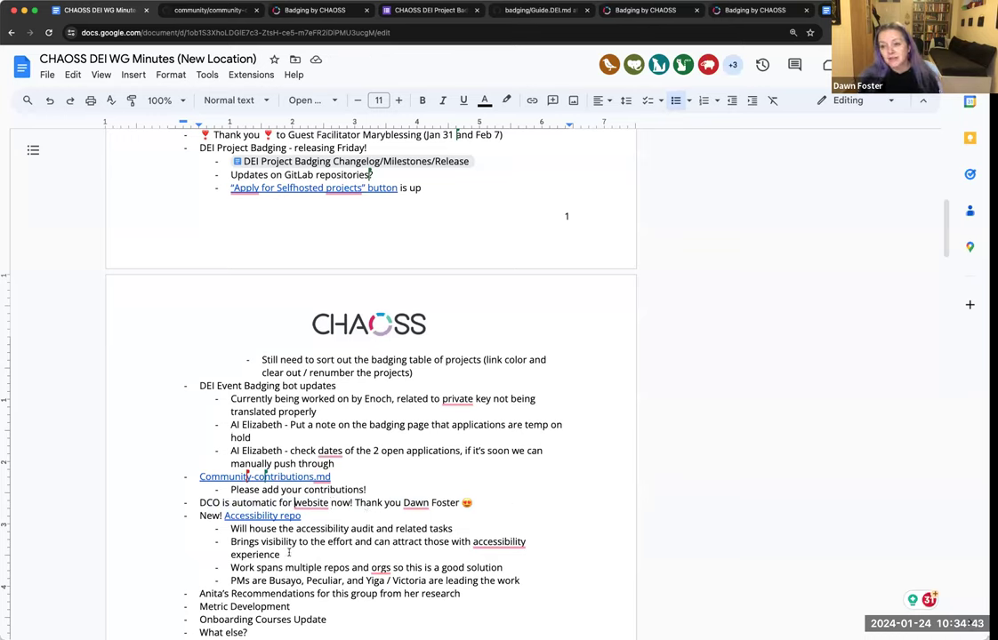
Add the sub-point "Org level setting" under the DCO item
{"action": "type", "text": "edits made on"}
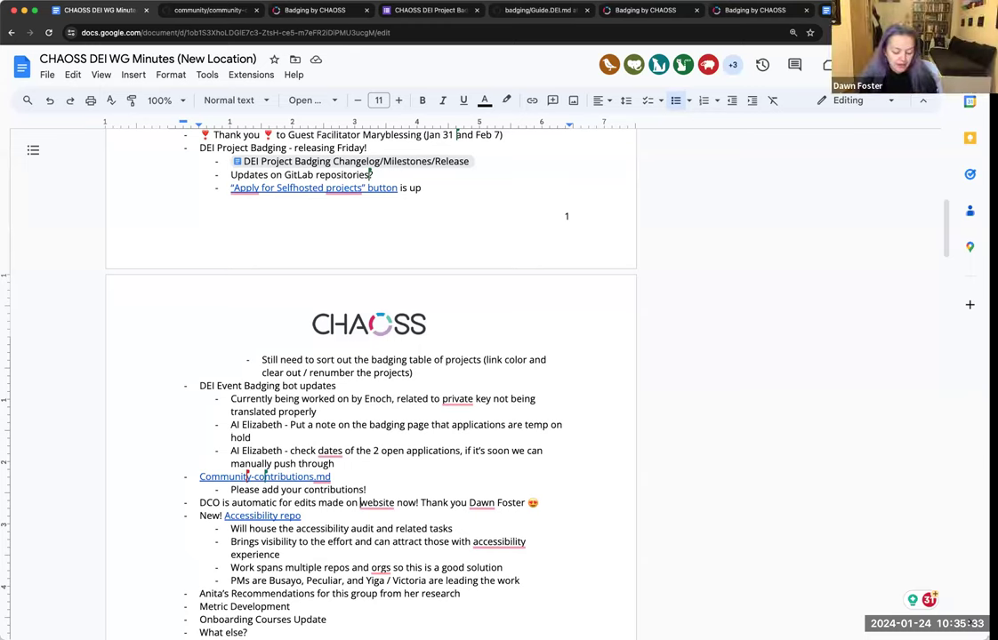
{"action": "mouse_move", "coordinate": [736, 434]}
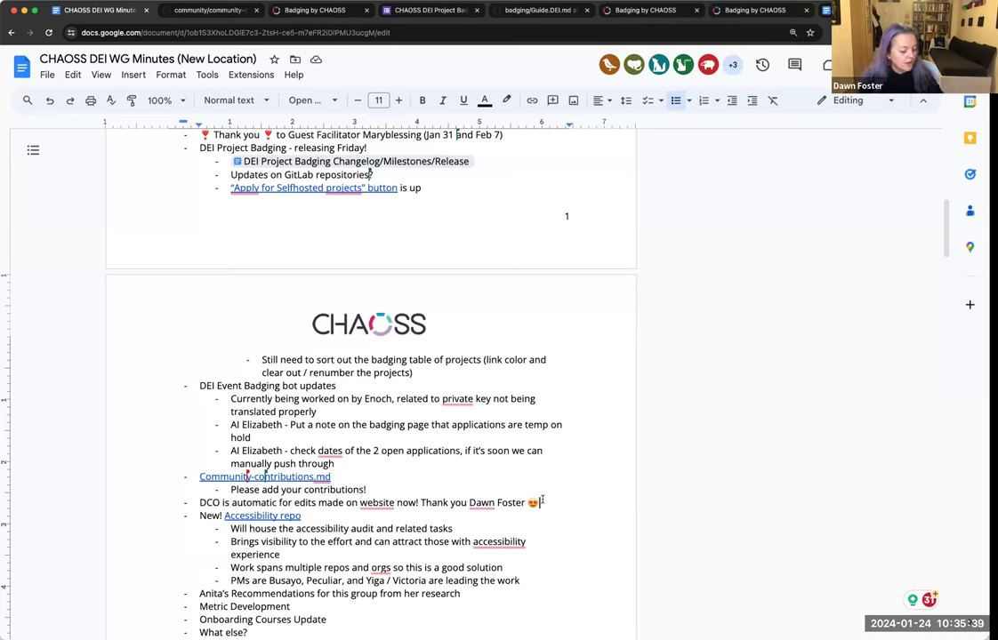
{"action": "type", "text": "Org level"}
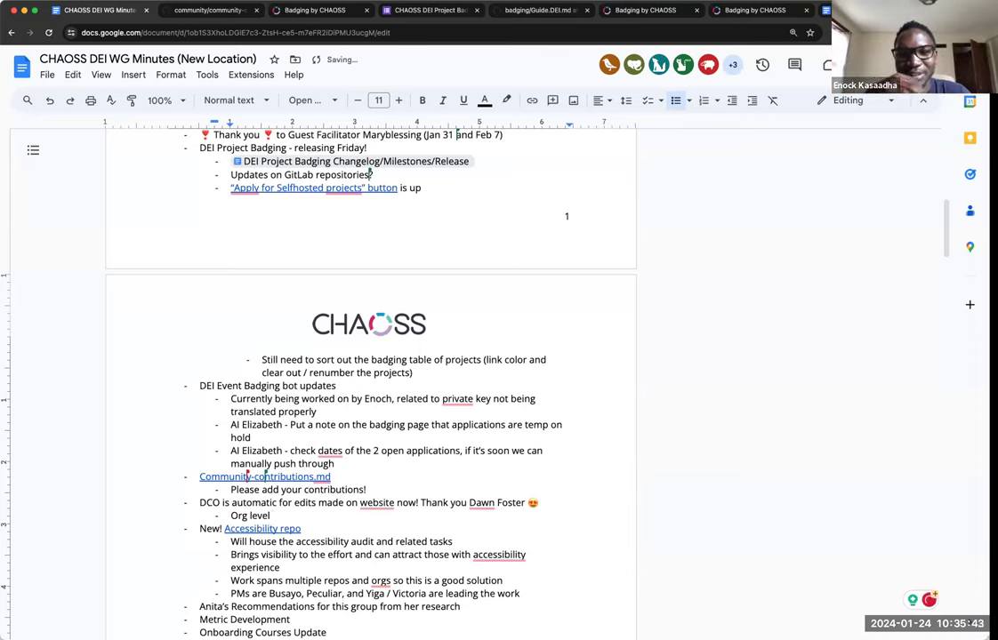
{"action": "type", "text": "se"}
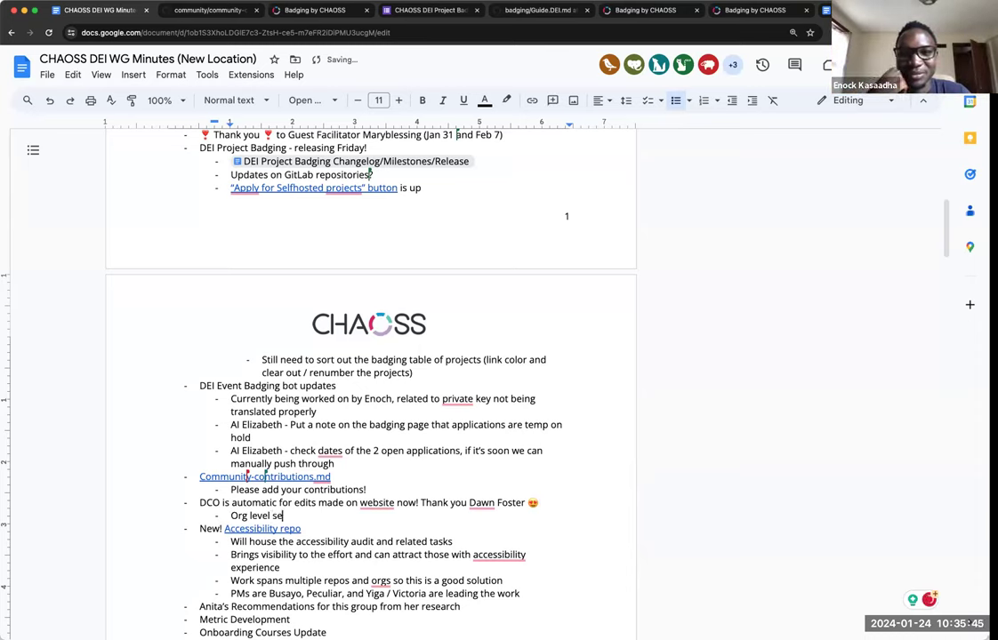
{"action": "type", "text": "tting"}
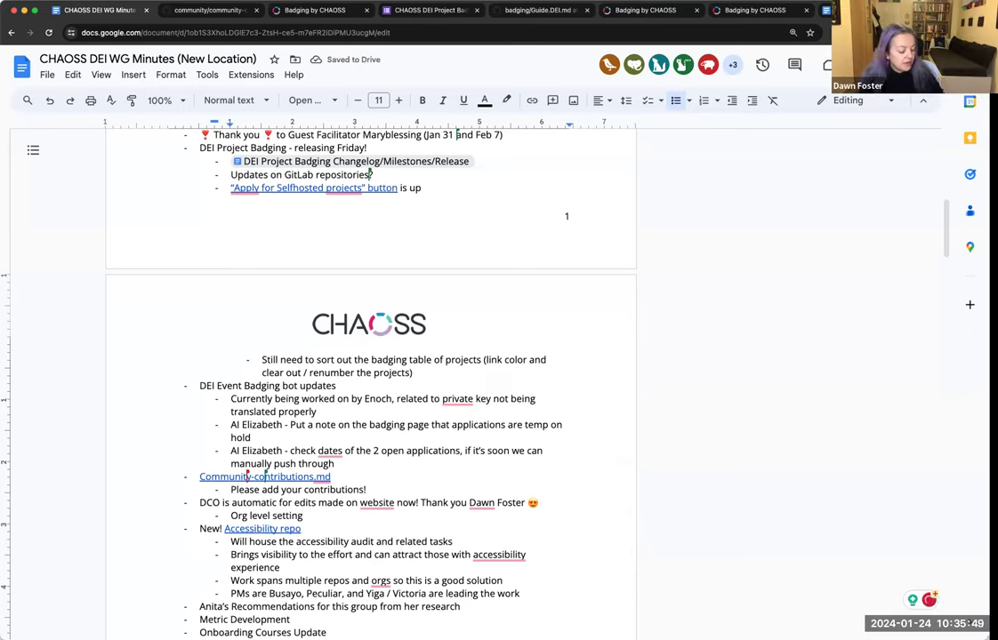
Add the sub-point "We can do it for Badging Org also (we can add Dawn)"
{"action": "type", "text": "We c an do it for B"}
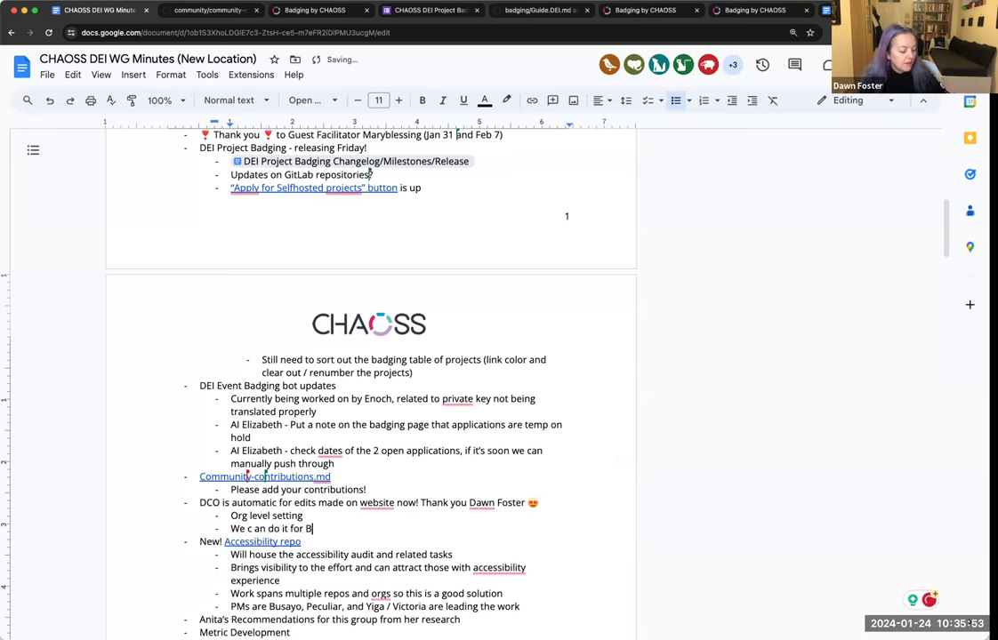
{"action": "type", "text": "adging Org also"}
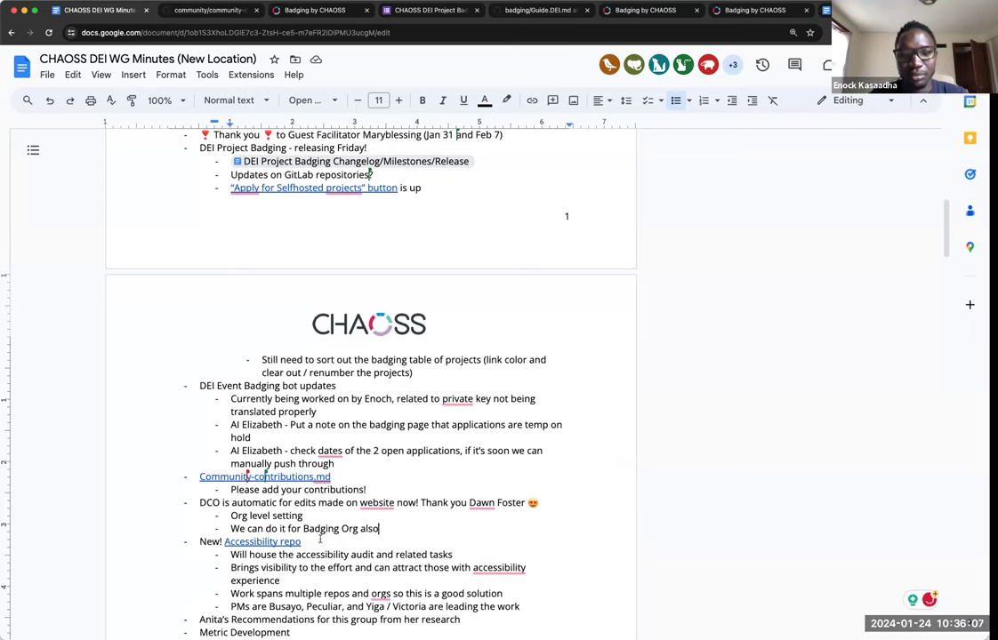
{"action": "type", "text": "("}
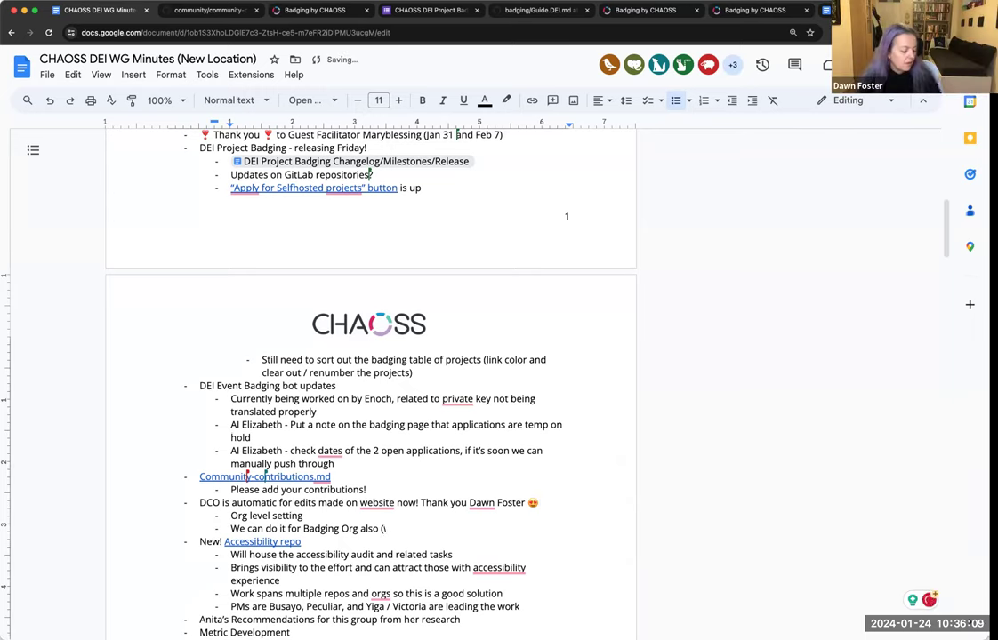
{"action": "type", "text": "(we can add Day=w"}
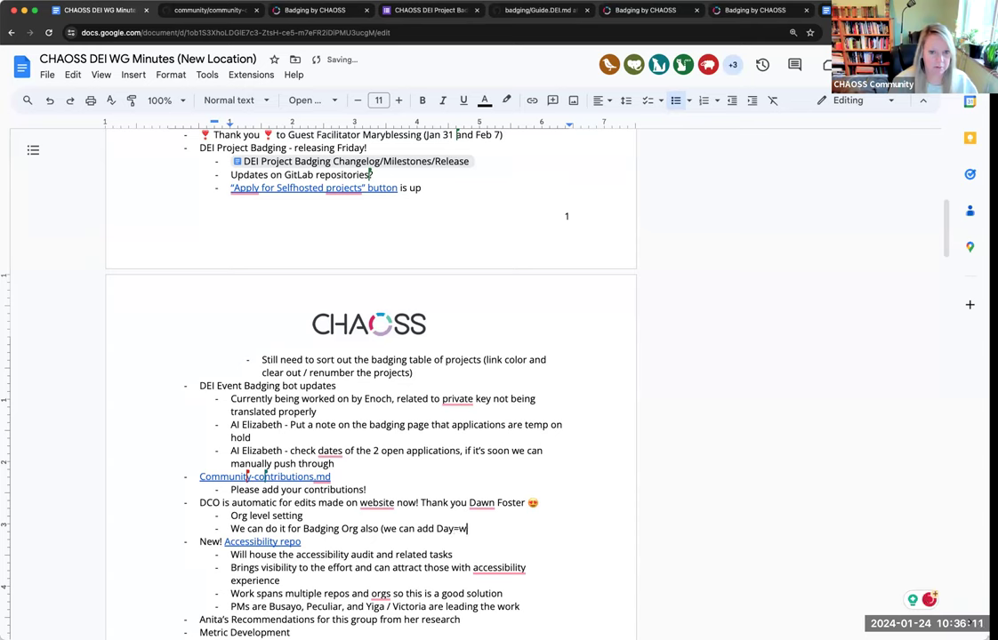
{"action": "type", "text": "Dawn)"}
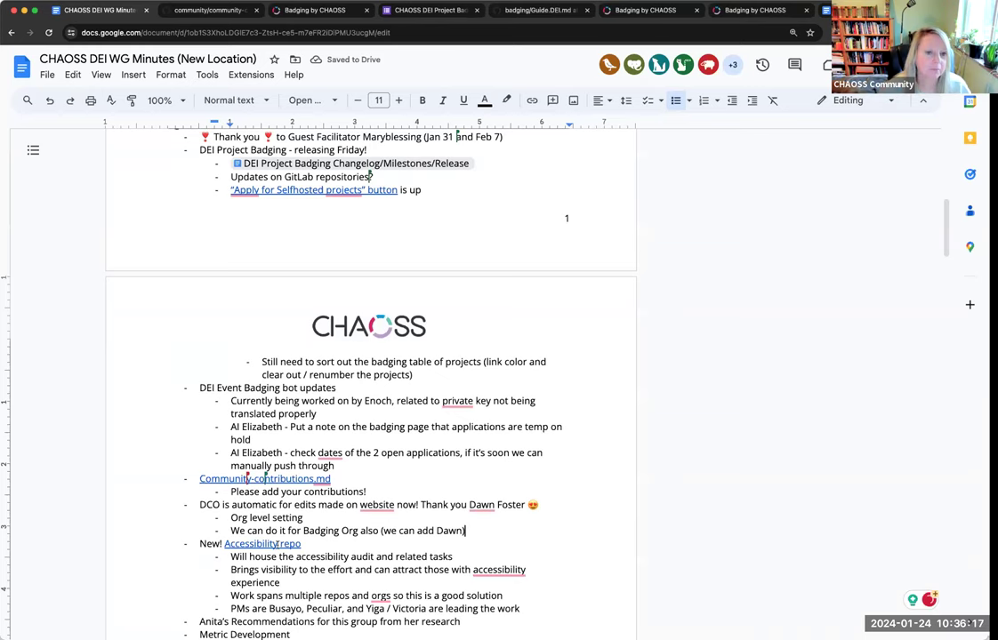
Scroll through the chaoss/Accessibility repository README on accessibility testing
{"action": "scroll", "scroll_direction": "down", "scroll_amount": 3}
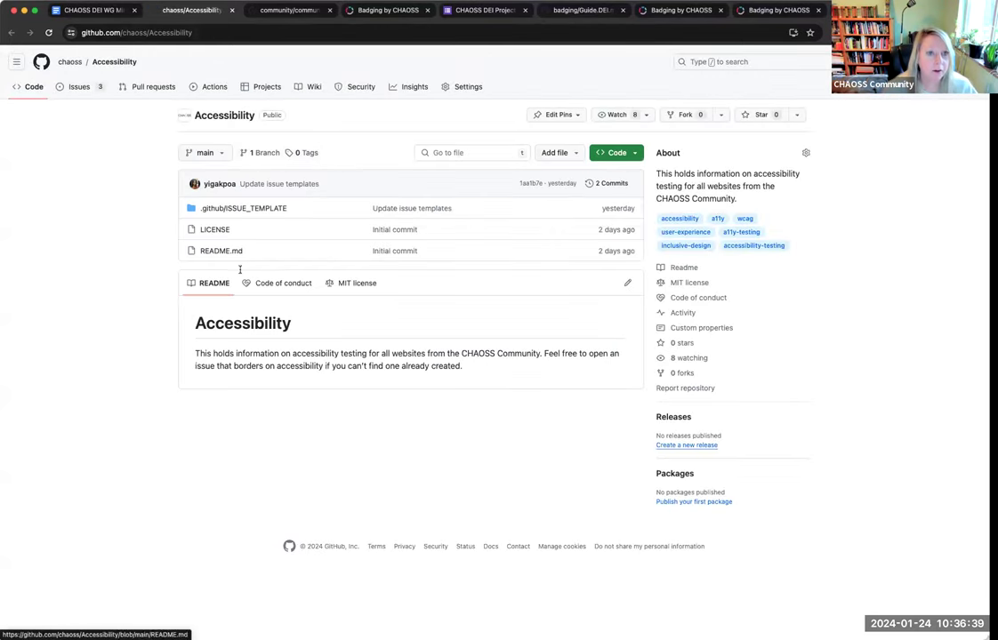
{"action": "mouse_move", "coordinate": [313, 380]}
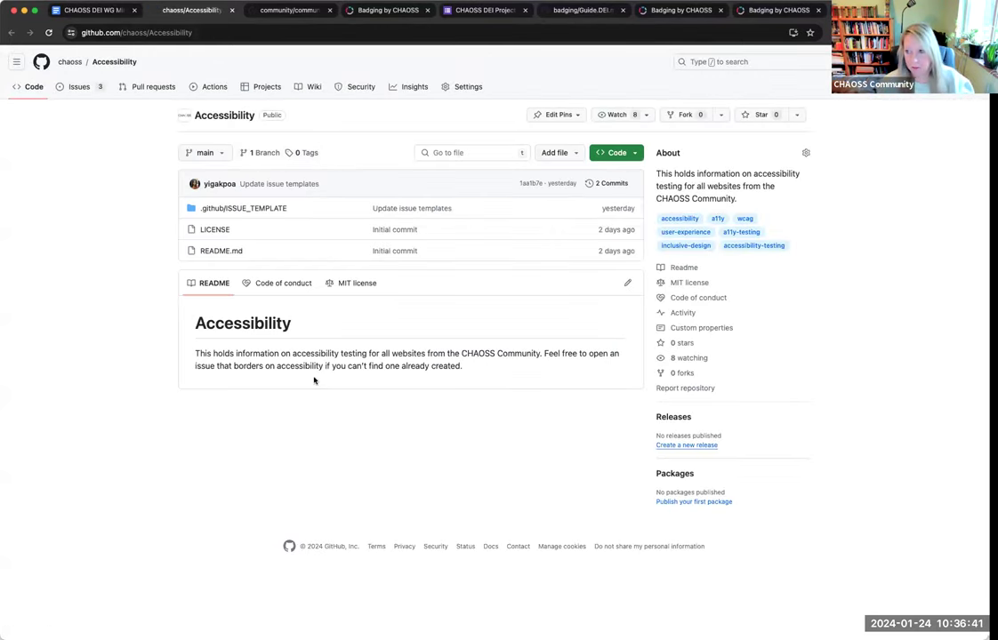
{"action": "mouse_move", "coordinate": [297, 376]}
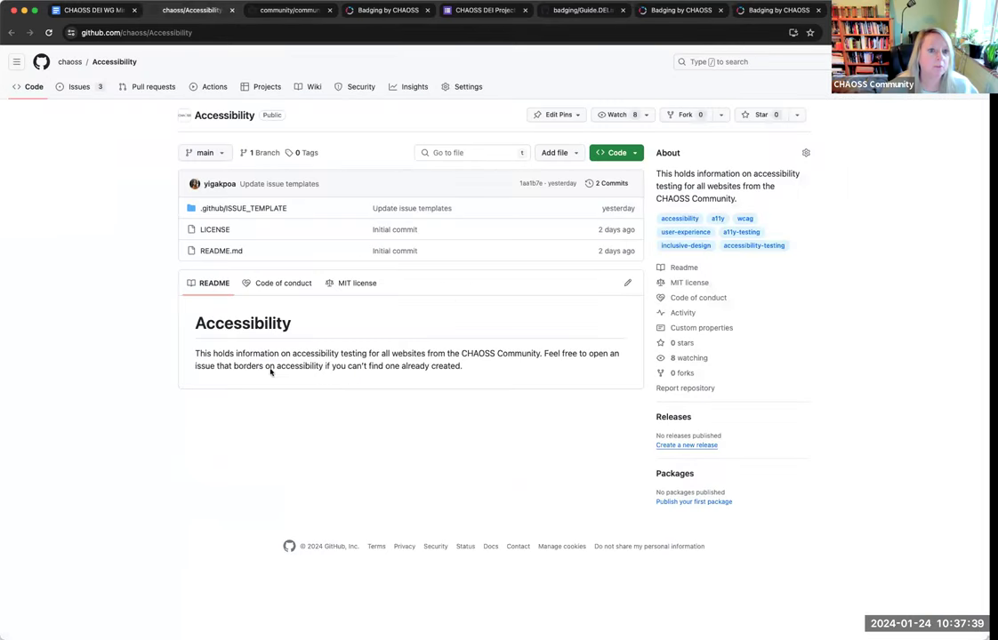
{"action": "mouse_move", "coordinate": [306, 356]}
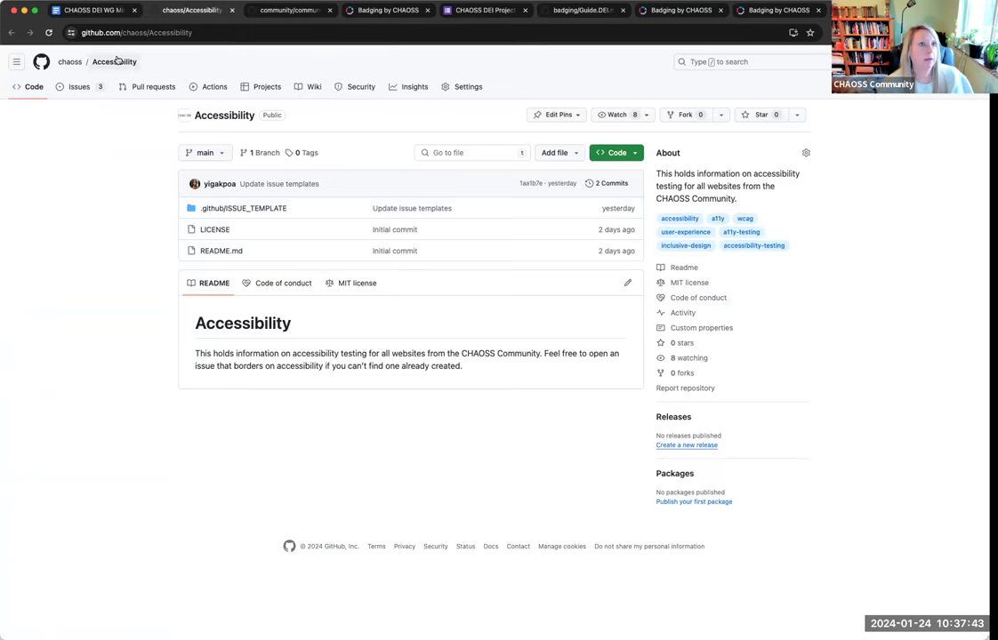
Return to the minutes and select the research recommendations line to add the research doc link
{"action": "left_click", "coordinate": [92, 11]}
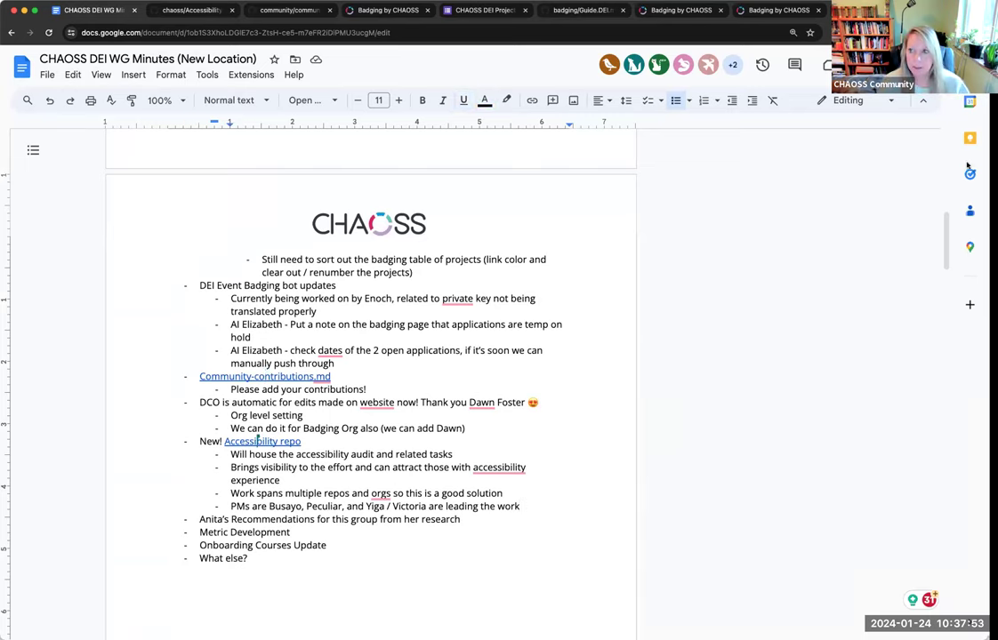
{"action": "left_click", "coordinate": [498, 466]}
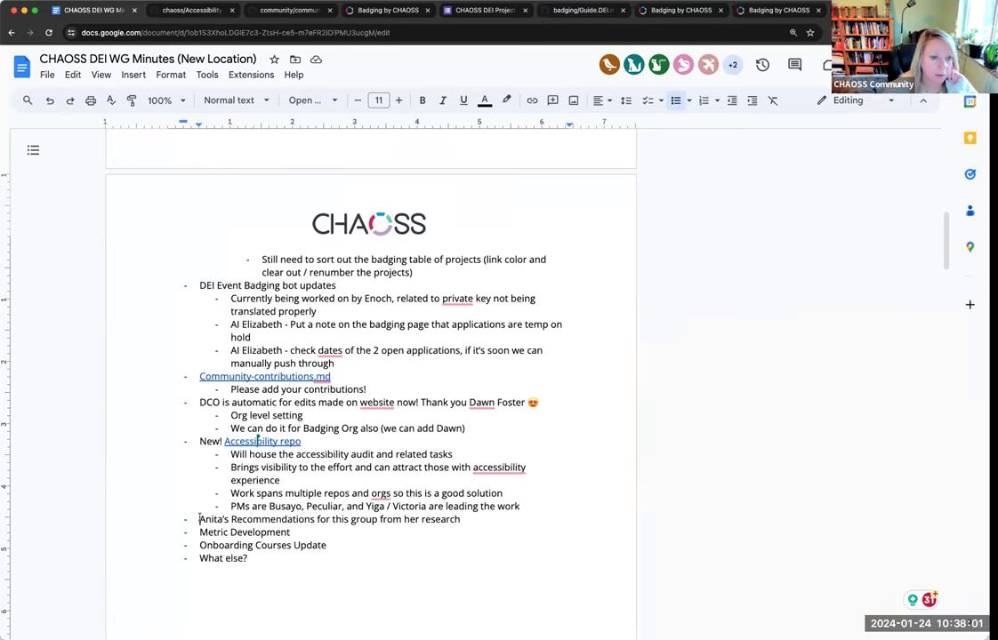
{"action": "triple_click", "coordinate": [329, 519]}
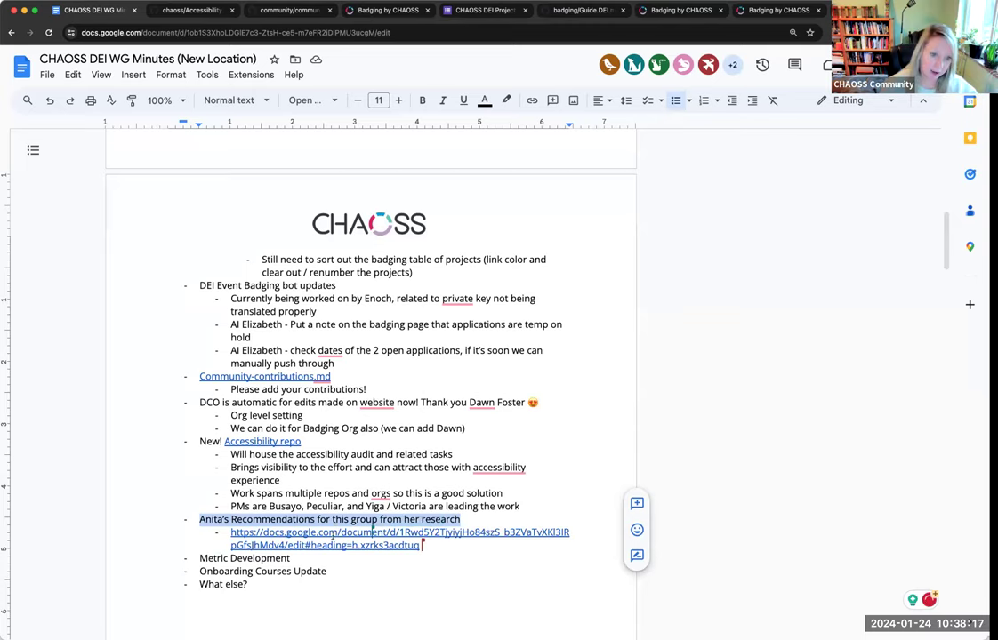
Open the linked Research Interview Outcome document, dismiss the account notice, and read the New Metrics section
{"action": "left_click", "coordinate": [400, 532]}
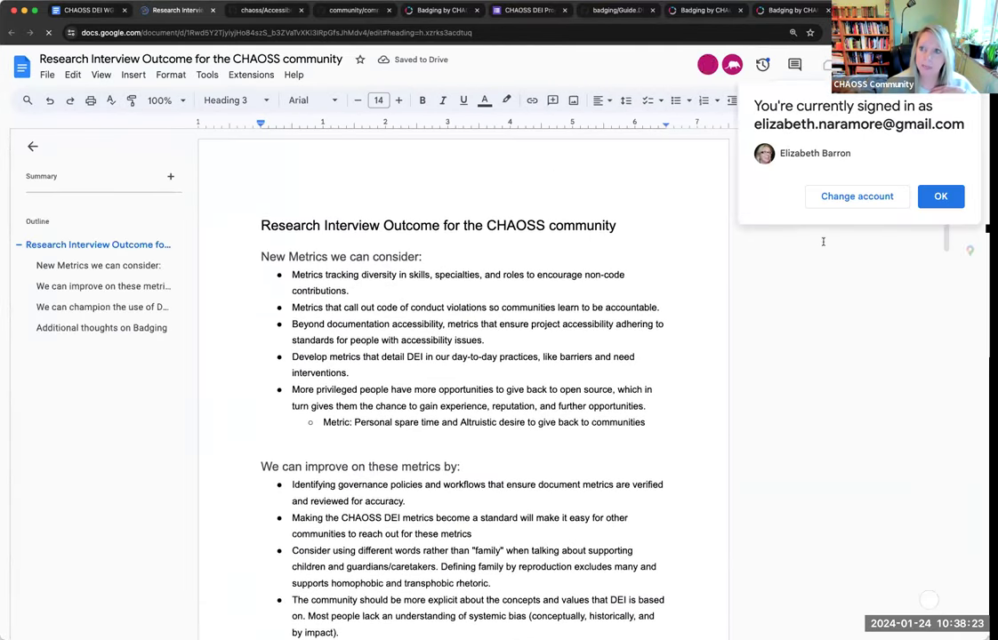
{"action": "left_click", "coordinate": [939, 196]}
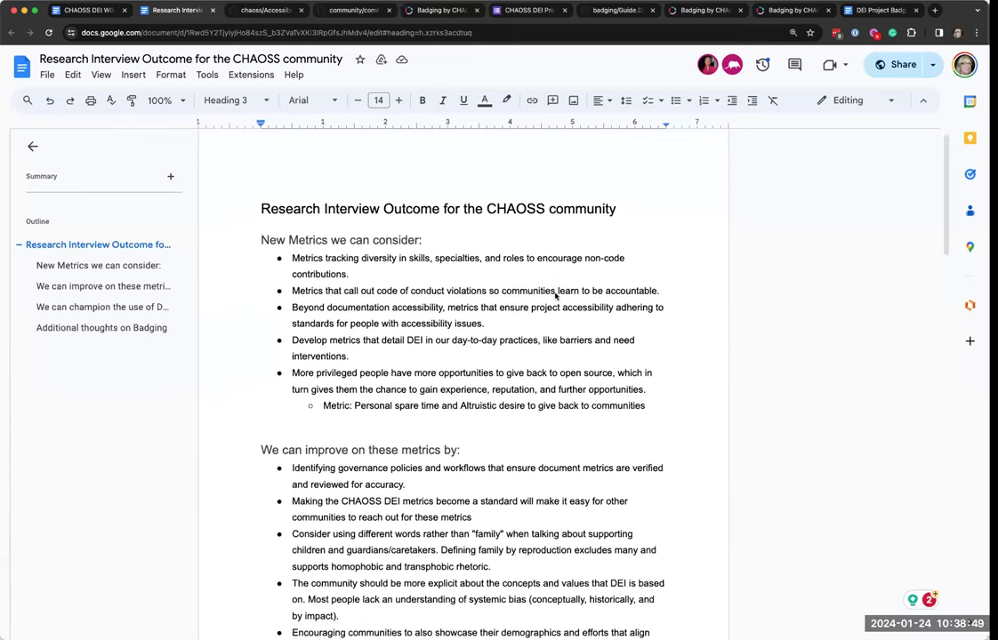
{"action": "scroll", "scroll_direction": "down", "scroll_amount": 3}
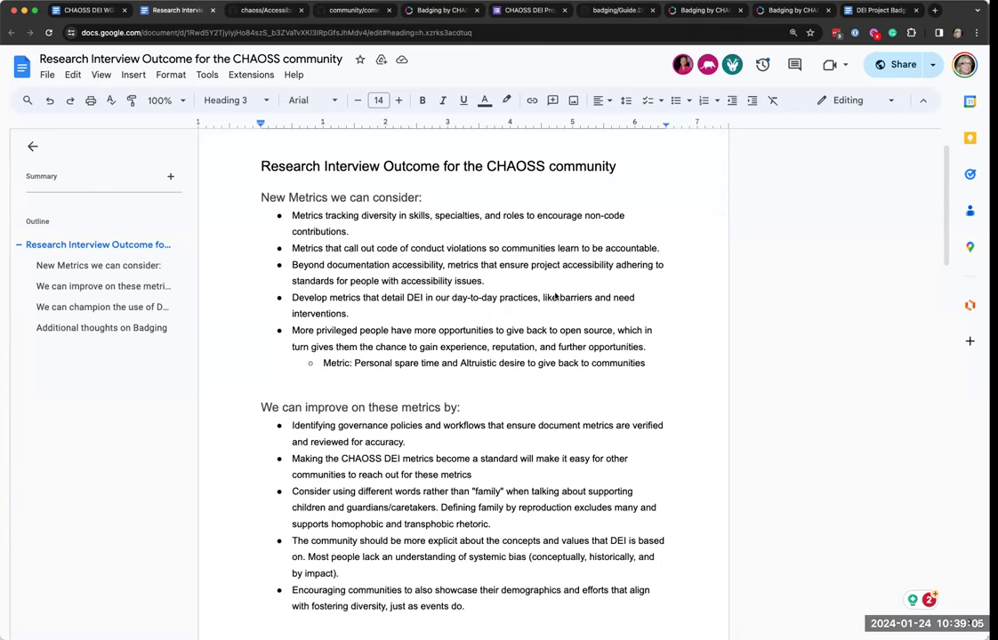
{"action": "scroll", "scroll_direction": "down", "scroll_amount": 3}
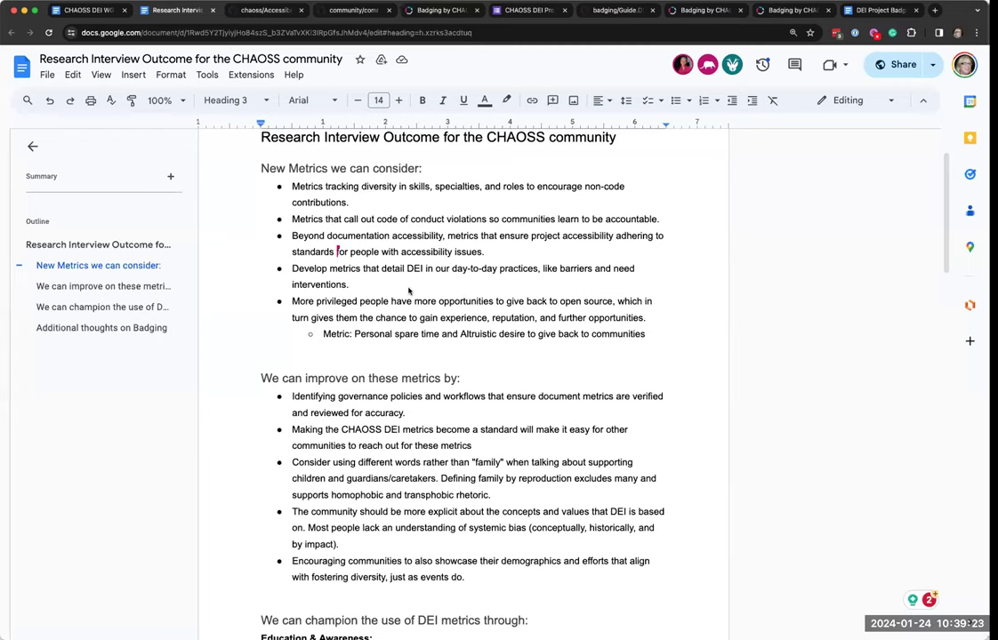
{"action": "mouse_move", "coordinate": [448, 295]}
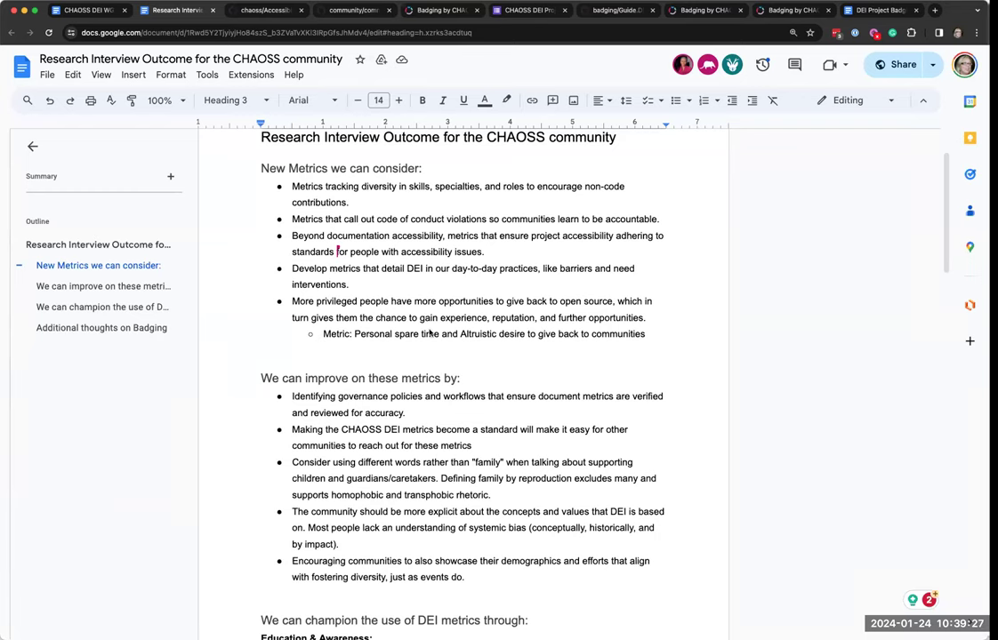
{"action": "mouse_move", "coordinate": [466, 353]}
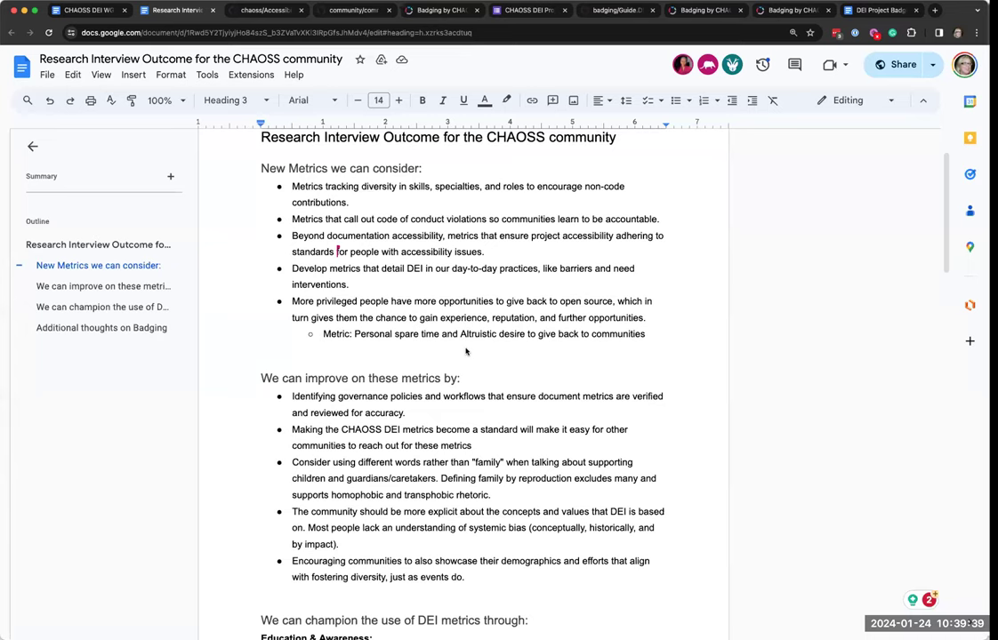
{"action": "scroll", "scroll_direction": "down", "scroll_amount": 3}
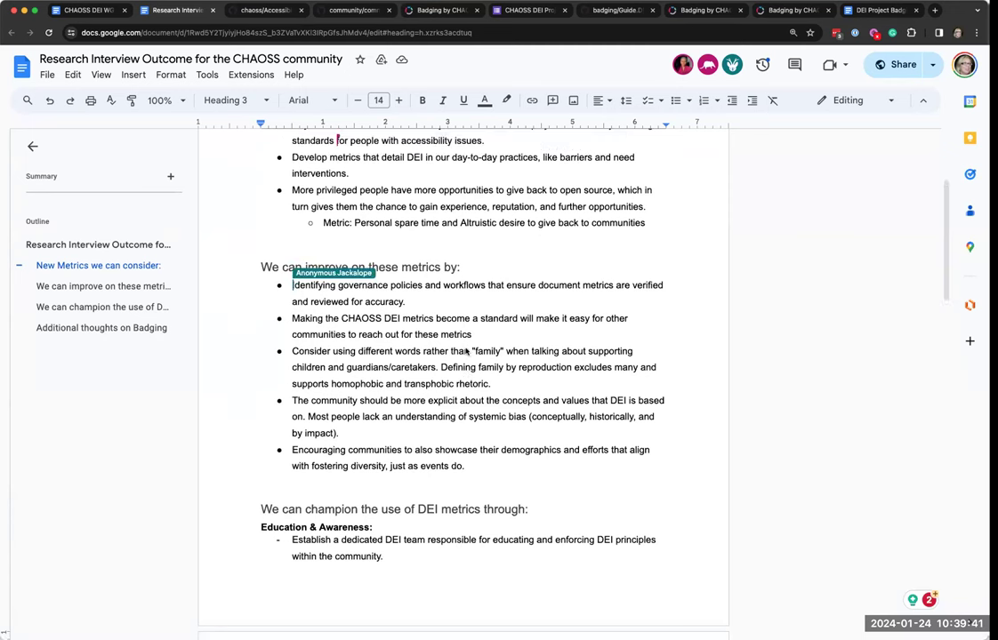
{"action": "scroll", "scroll_direction": "down", "scroll_amount": 3}
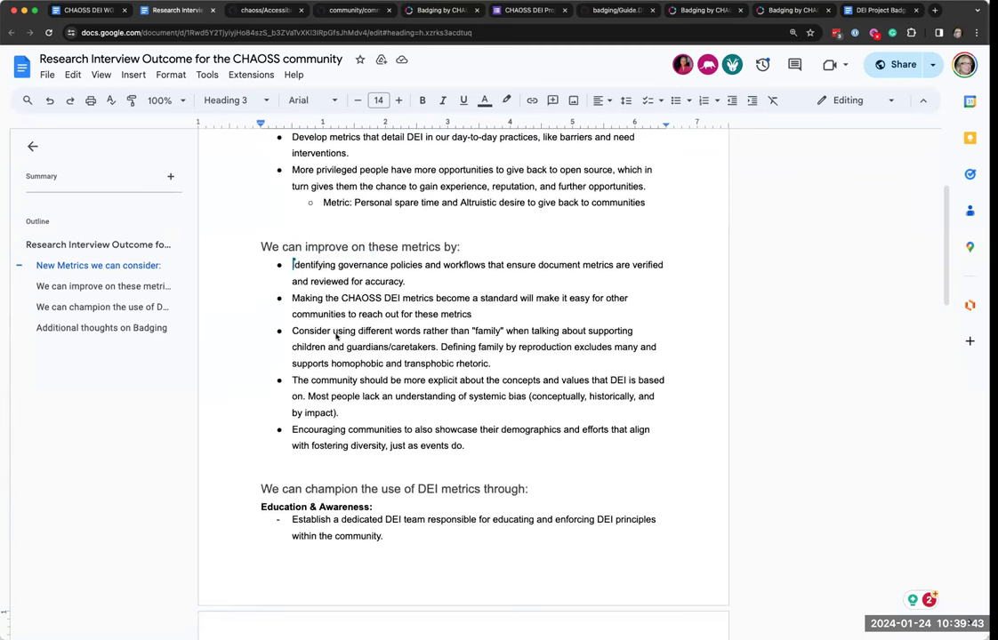
{"action": "mouse_move", "coordinate": [235, 345]}
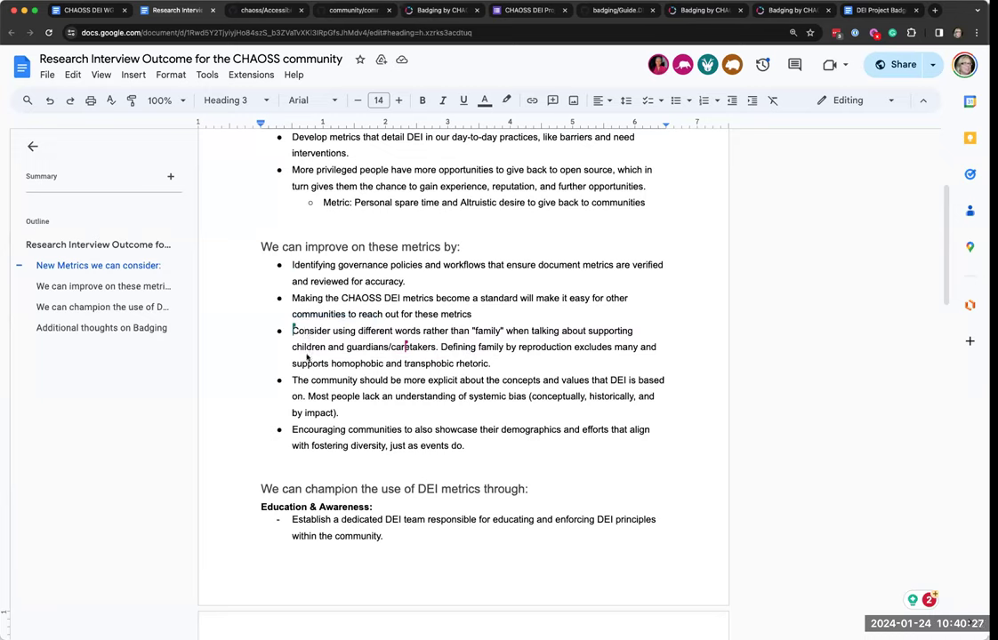
{"action": "mouse_move", "coordinate": [407, 437]}
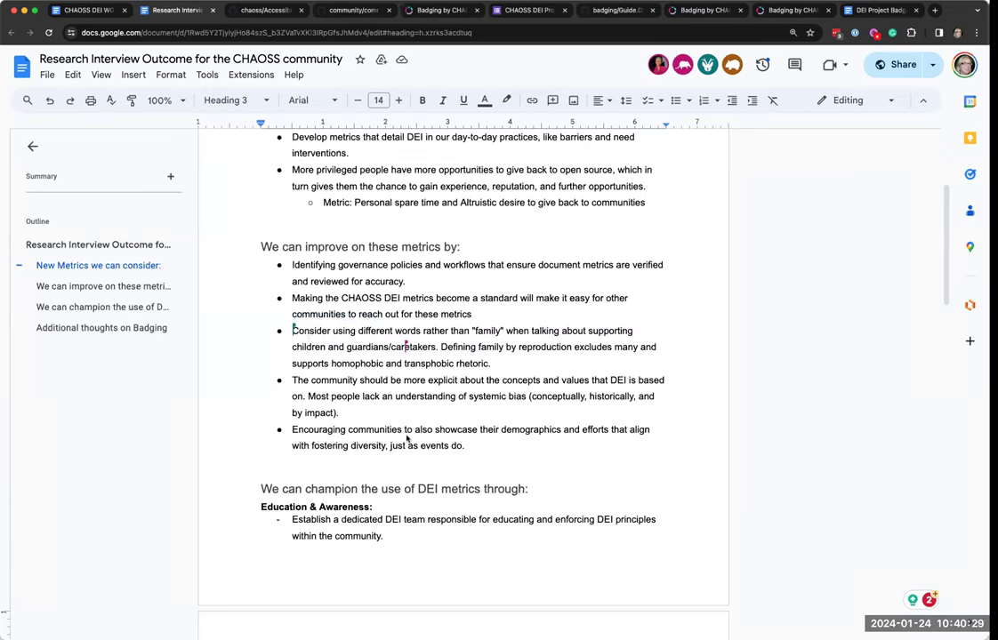
{"action": "mouse_move", "coordinate": [406, 439]}
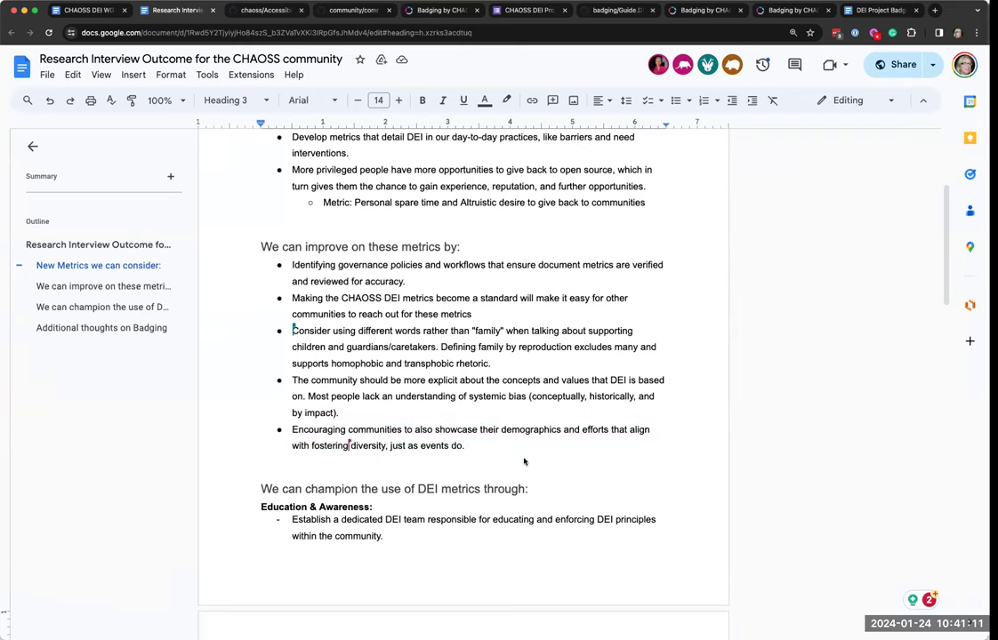
{"action": "scroll", "scroll_direction": "down", "scroll_amount": 3}
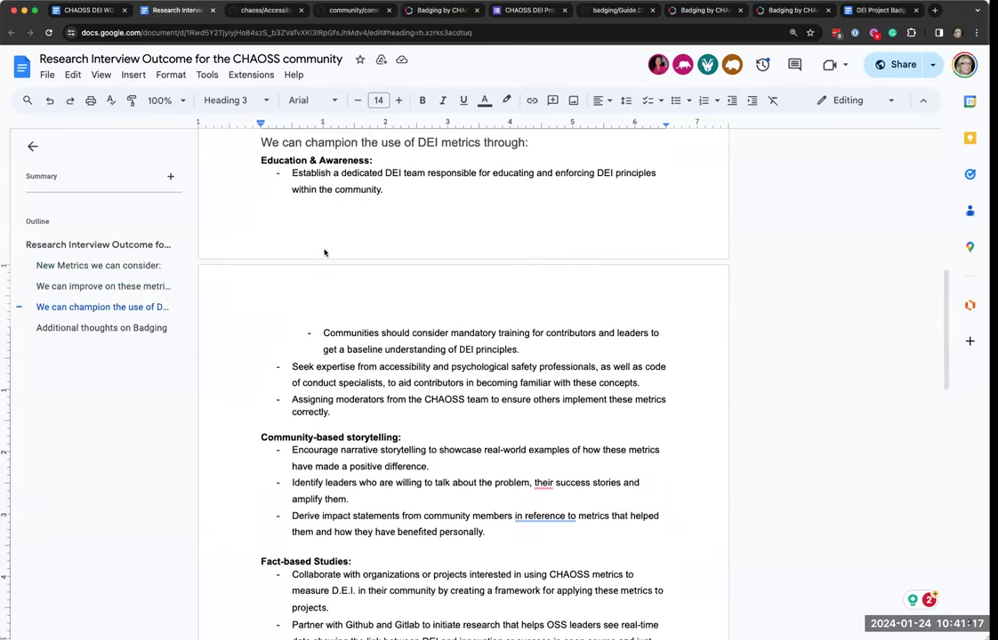
{"action": "mouse_move", "coordinate": [432, 409]}
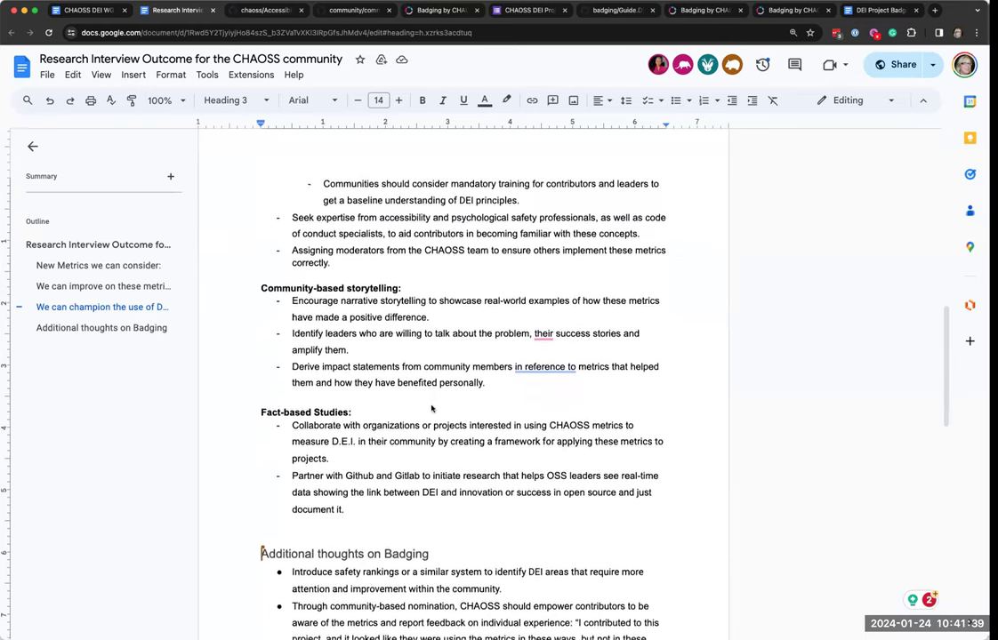
{"action": "scroll", "scroll_direction": "down", "scroll_amount": 3}
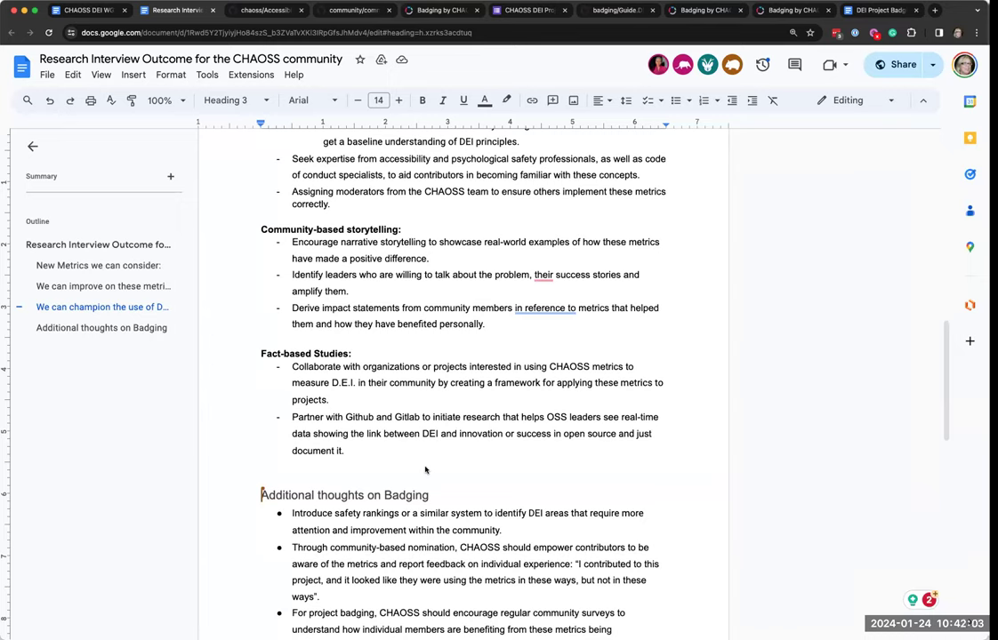
{"action": "scroll", "scroll_direction": "down", "scroll_amount": 3}
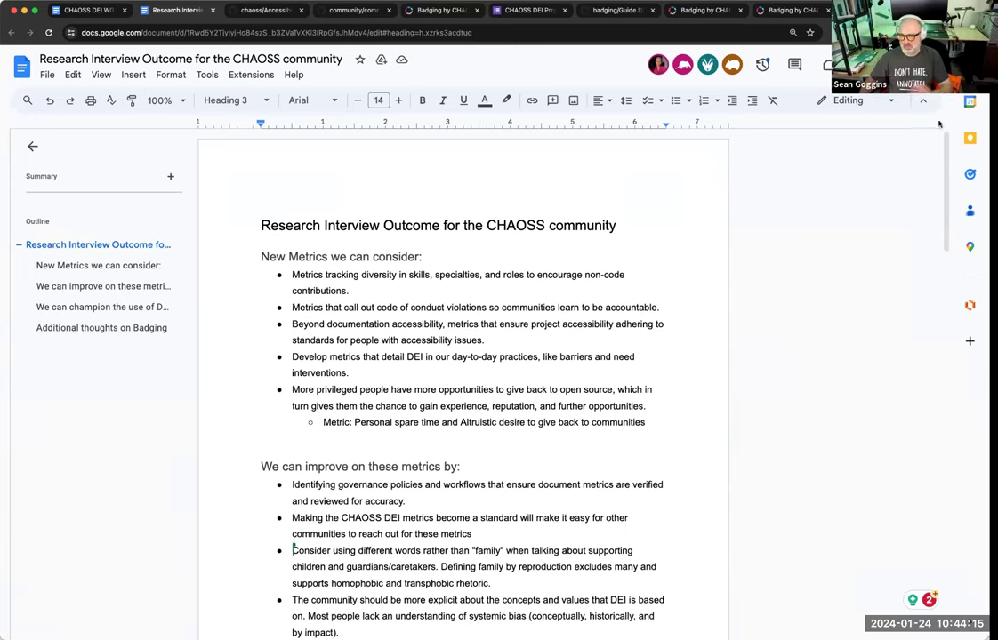
{"action": "mouse_move", "coordinate": [658, 281]}
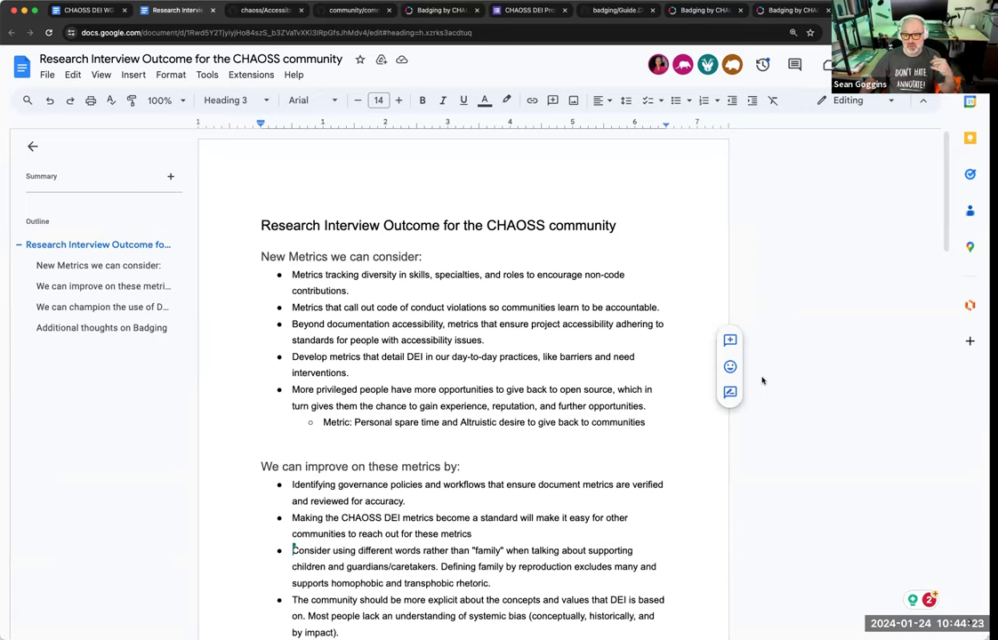
{"action": "mouse_move", "coordinate": [797, 287]}
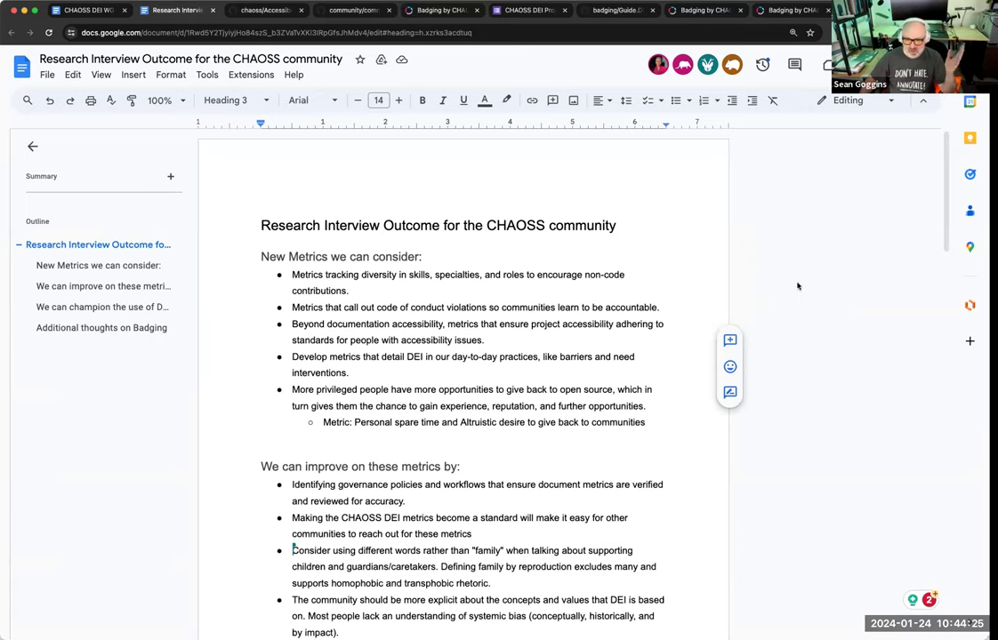
{"action": "mouse_move", "coordinate": [795, 260]}
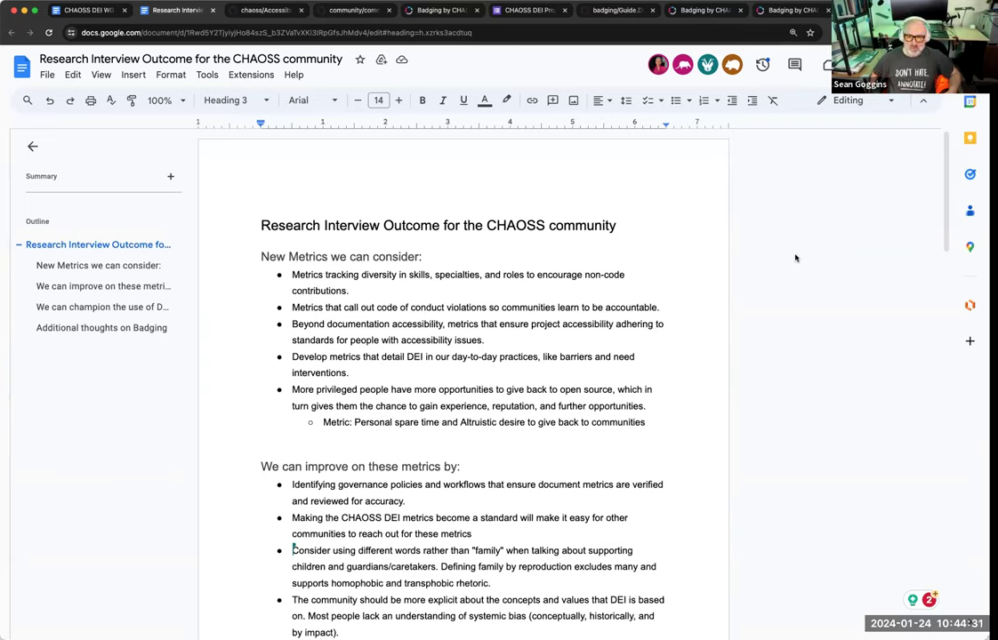
{"action": "mouse_move", "coordinate": [896, 171]}
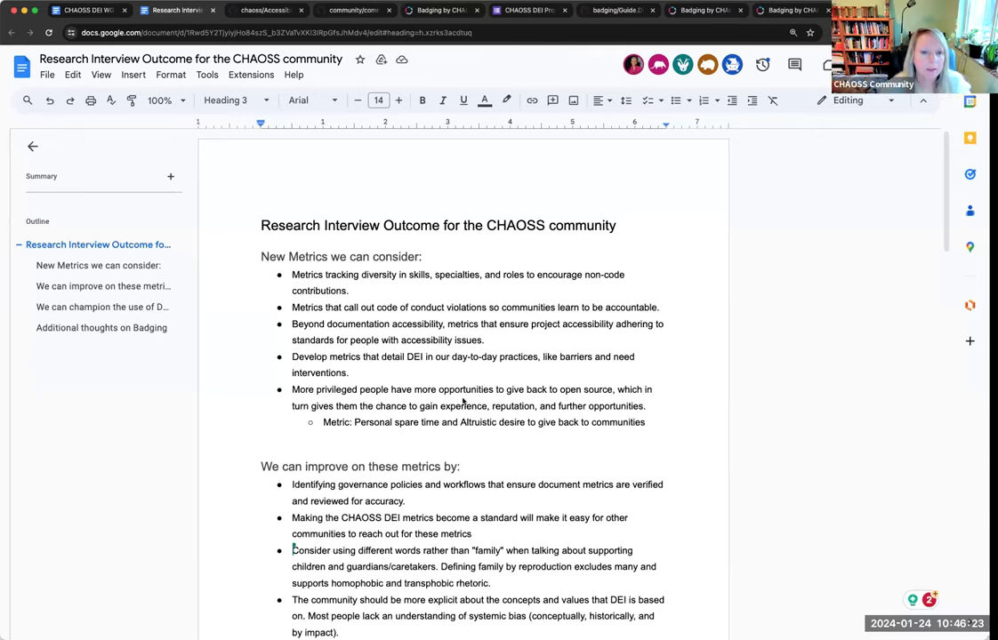
{"action": "scroll", "scroll_direction": "down", "scroll_amount": 3}
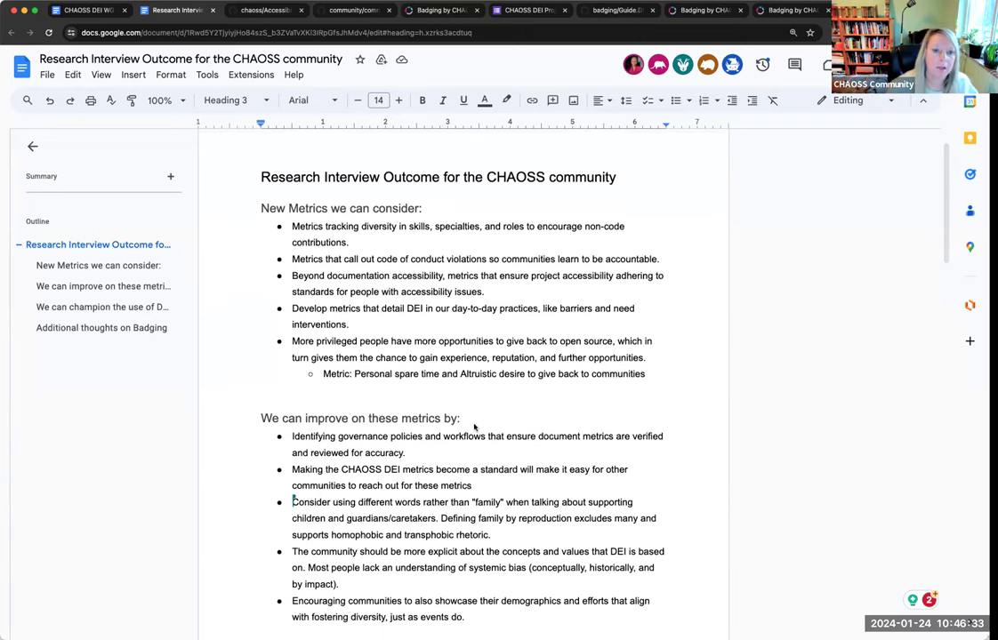
{"action": "scroll", "scroll_direction": "down", "scroll_amount": 3}
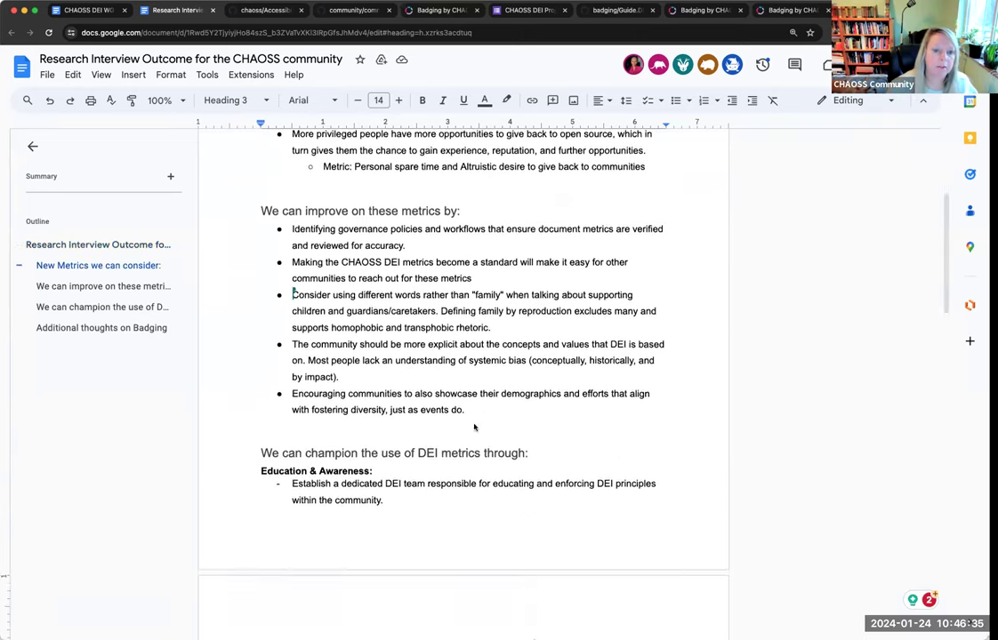
{"action": "scroll", "scroll_direction": "down", "scroll_amount": 3}
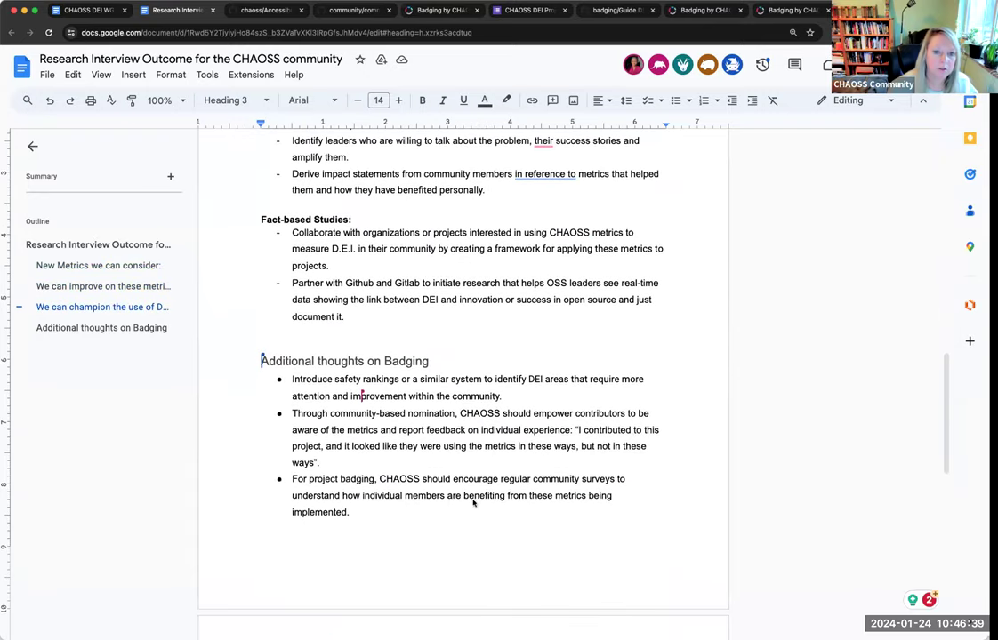
{"action": "mouse_move", "coordinate": [478, 494]}
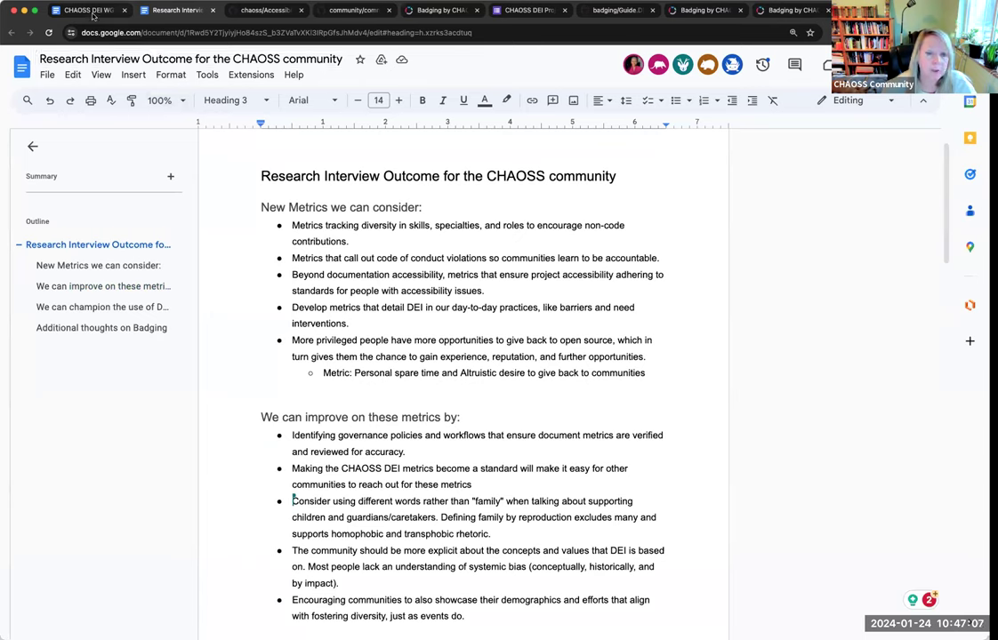
{"action": "mouse_move", "coordinate": [89, 11]}
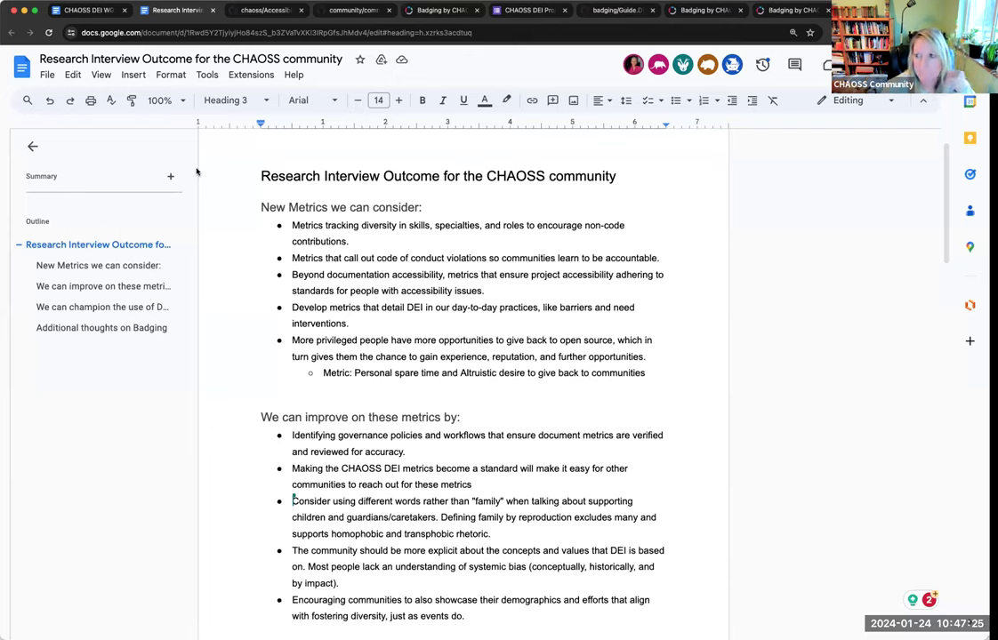
Switch to the CHAOSS DEI WG Minutes browser tab
{"action": "left_click", "coordinate": [188, 59]}
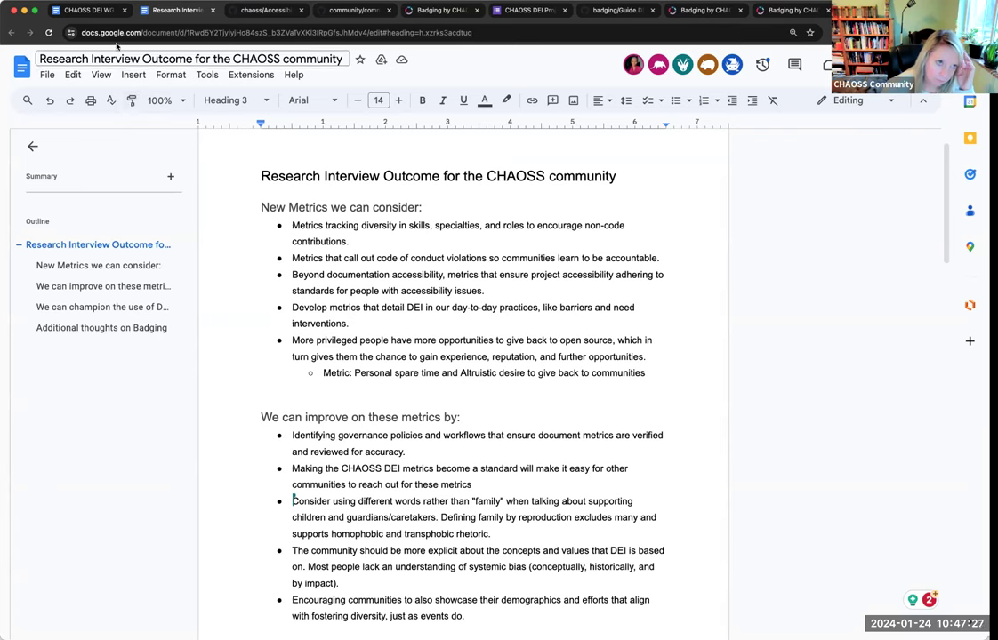
{"action": "mouse_move", "coordinate": [87, 11]}
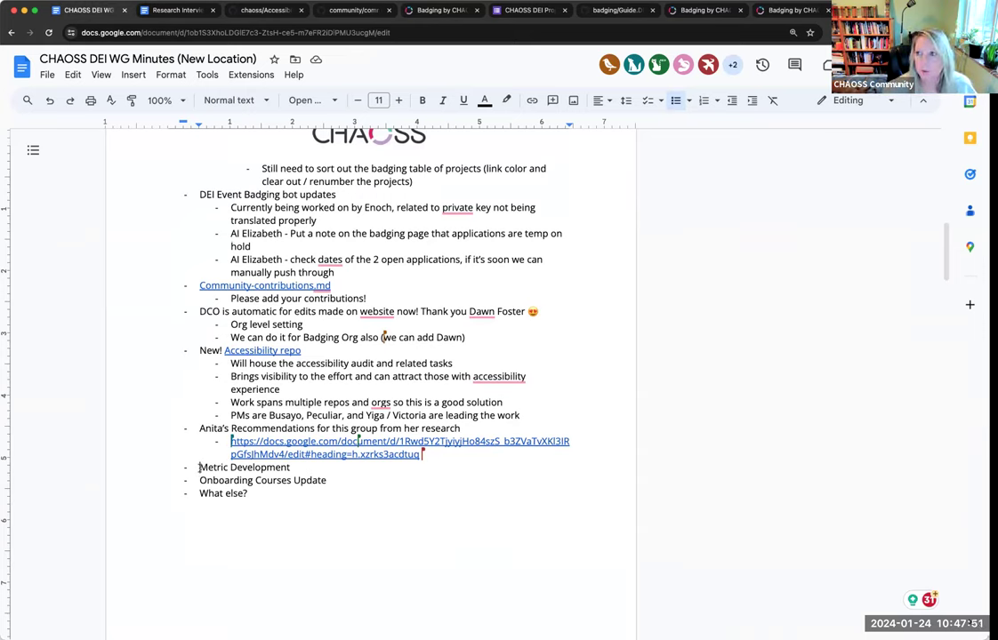
{"action": "double_click", "coordinate": [244, 466]}
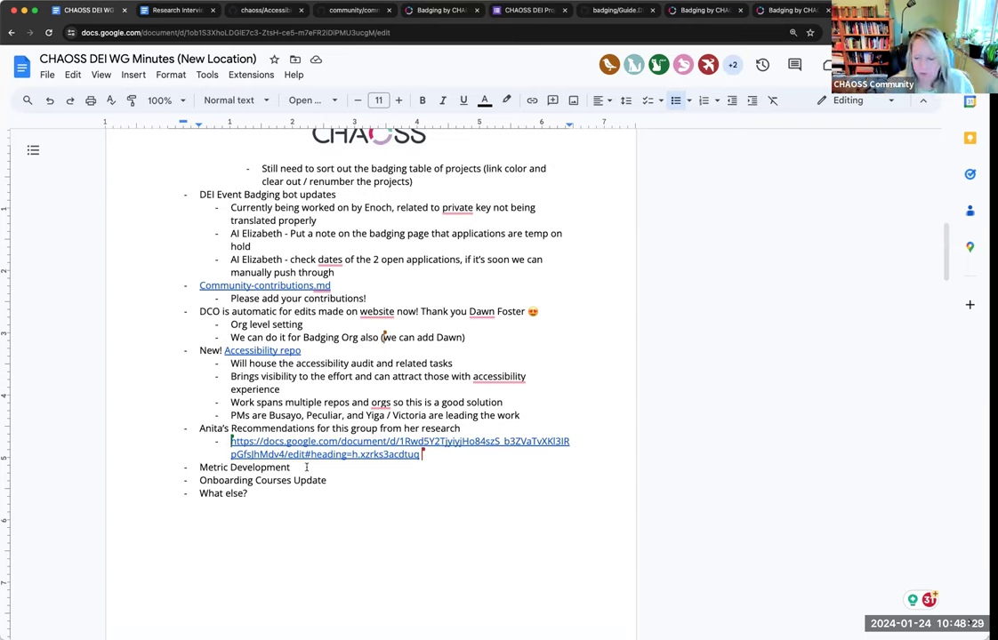
Append "- Elizabeth working on documentation for this to lower barrier to participation" to the Metric Development item
{"action": "type", "text": "- E"}
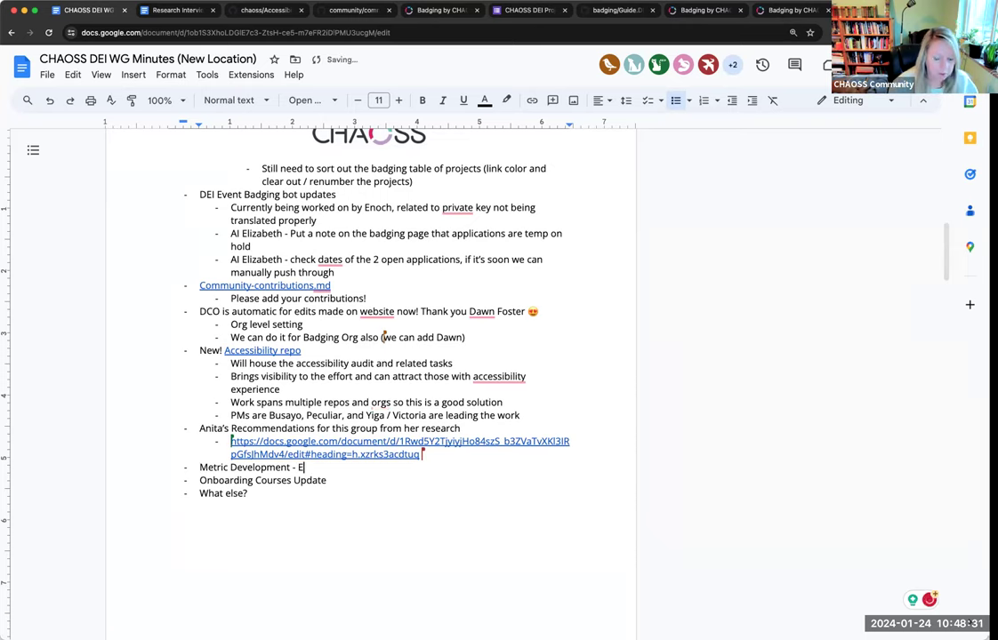
{"action": "type", "text": "lizabeth working on documentation for this t o"}
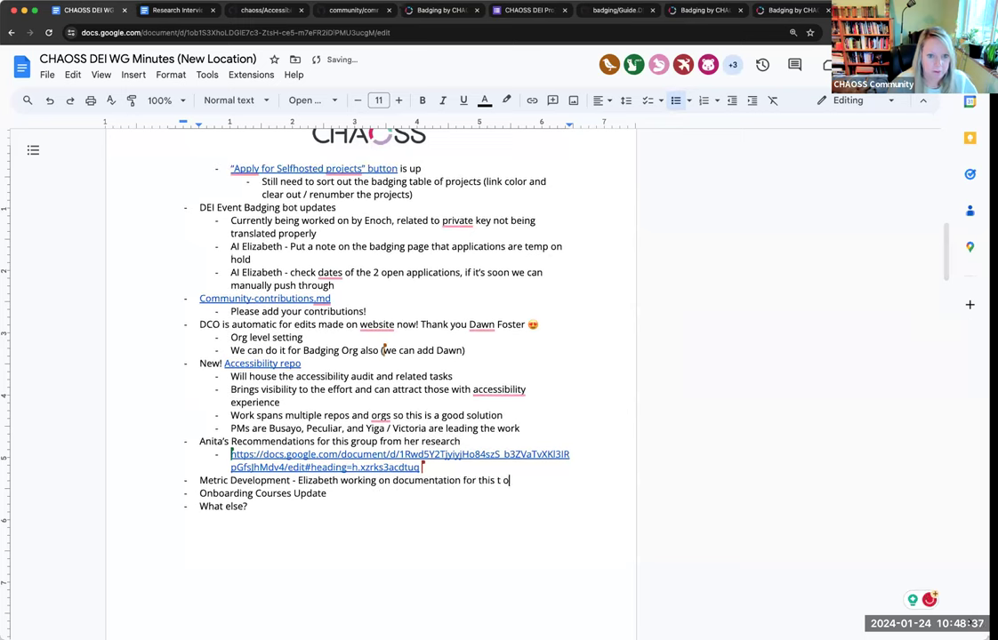
{"action": "type", "text": "lower barrier"}
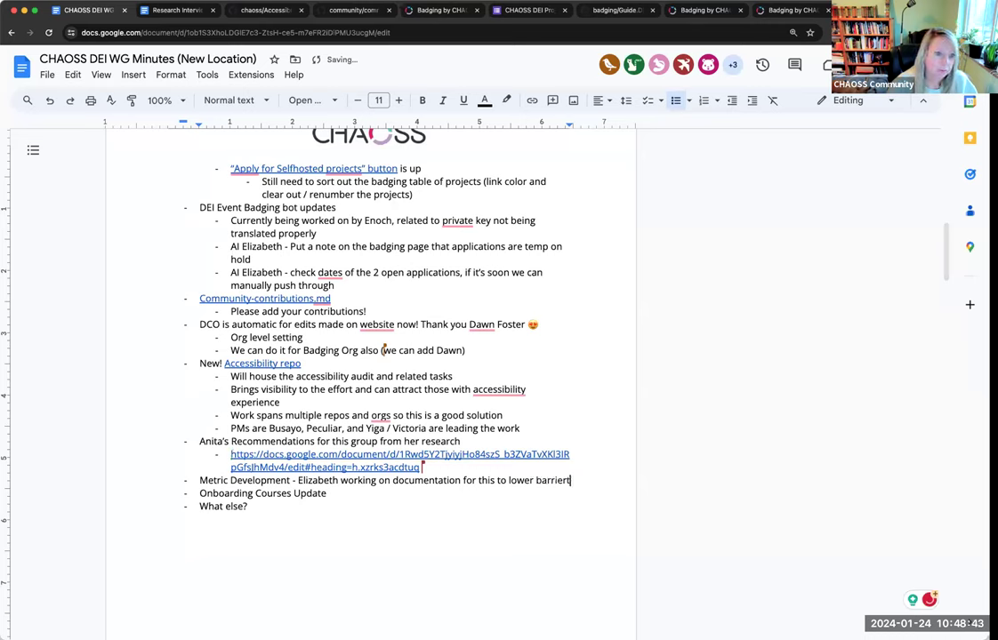
{"action": "type", "text": "to par"}
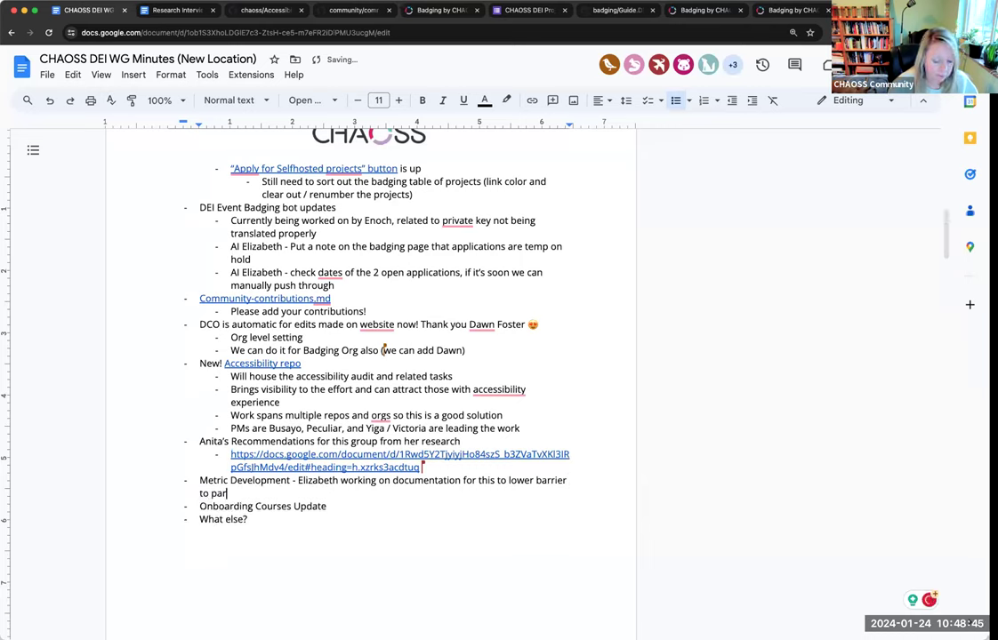
{"action": "type", "text": "ticipation"}
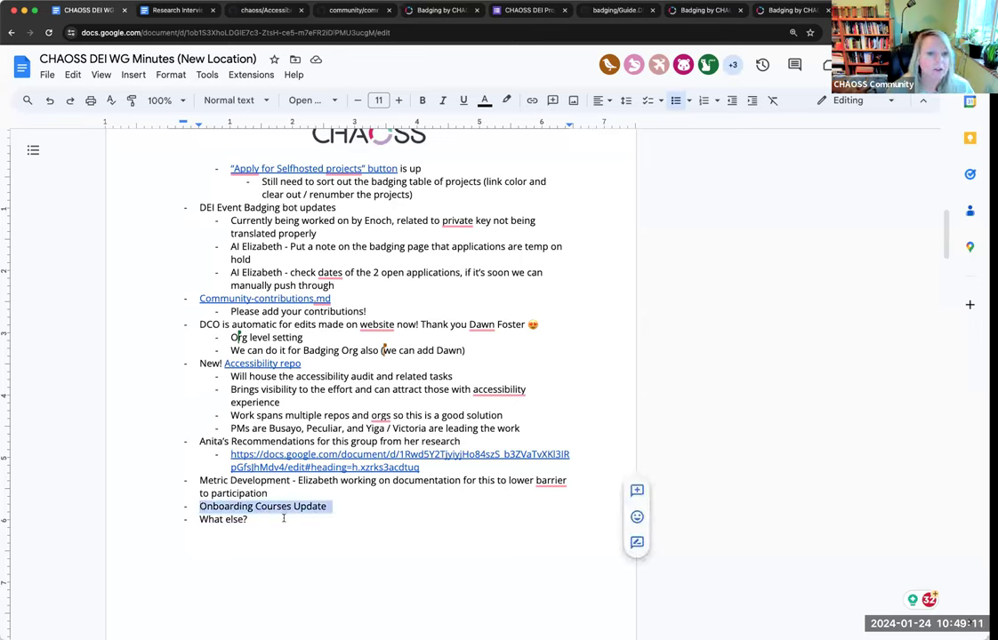
{"action": "mouse_move", "coordinate": [304, 523]}
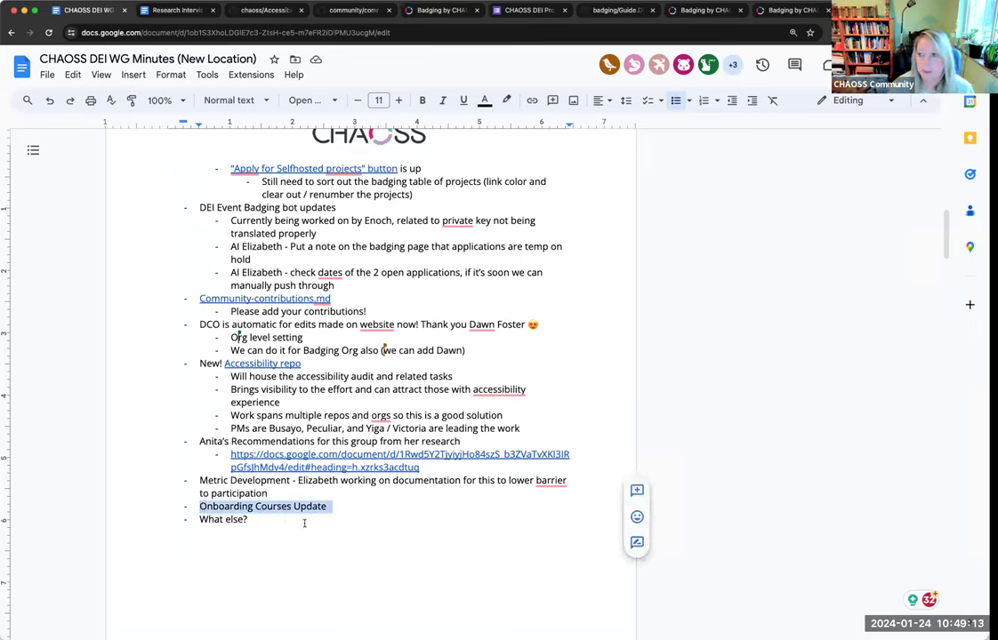